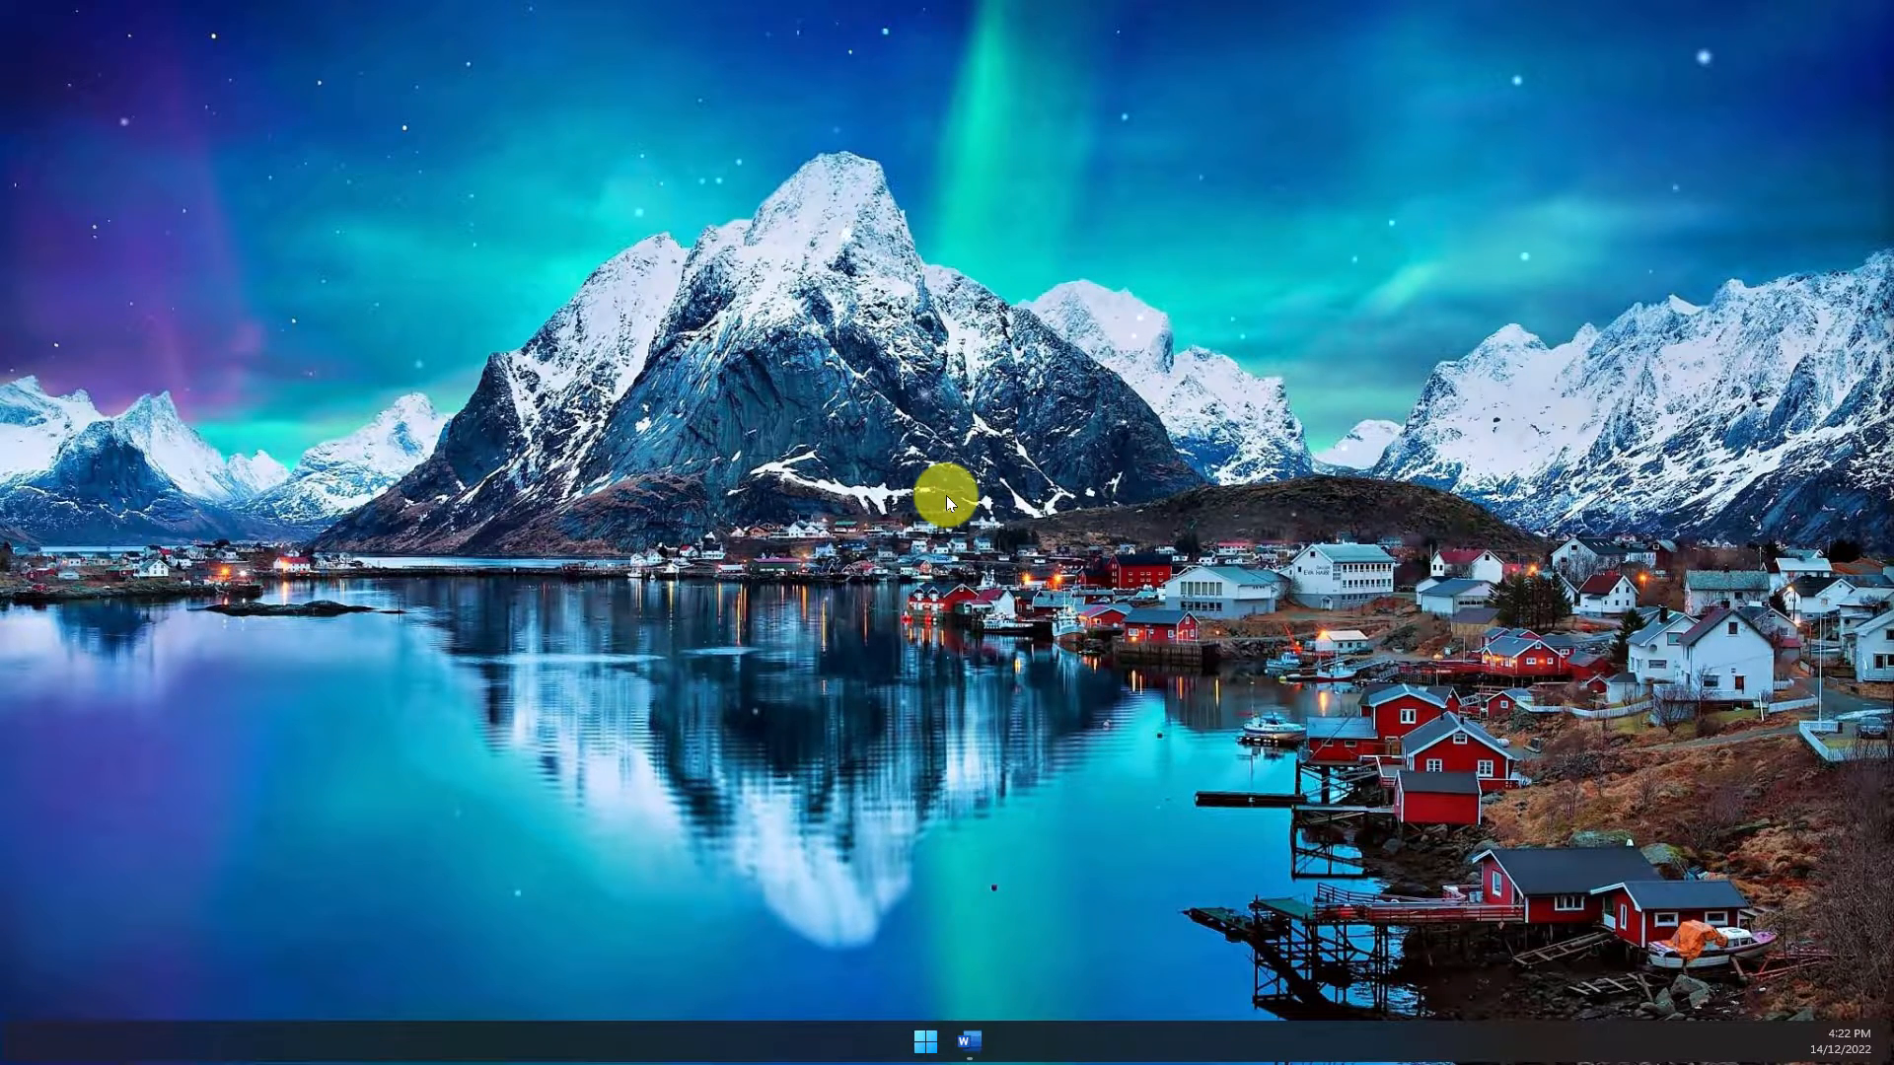
mouse_move(960, 1038)
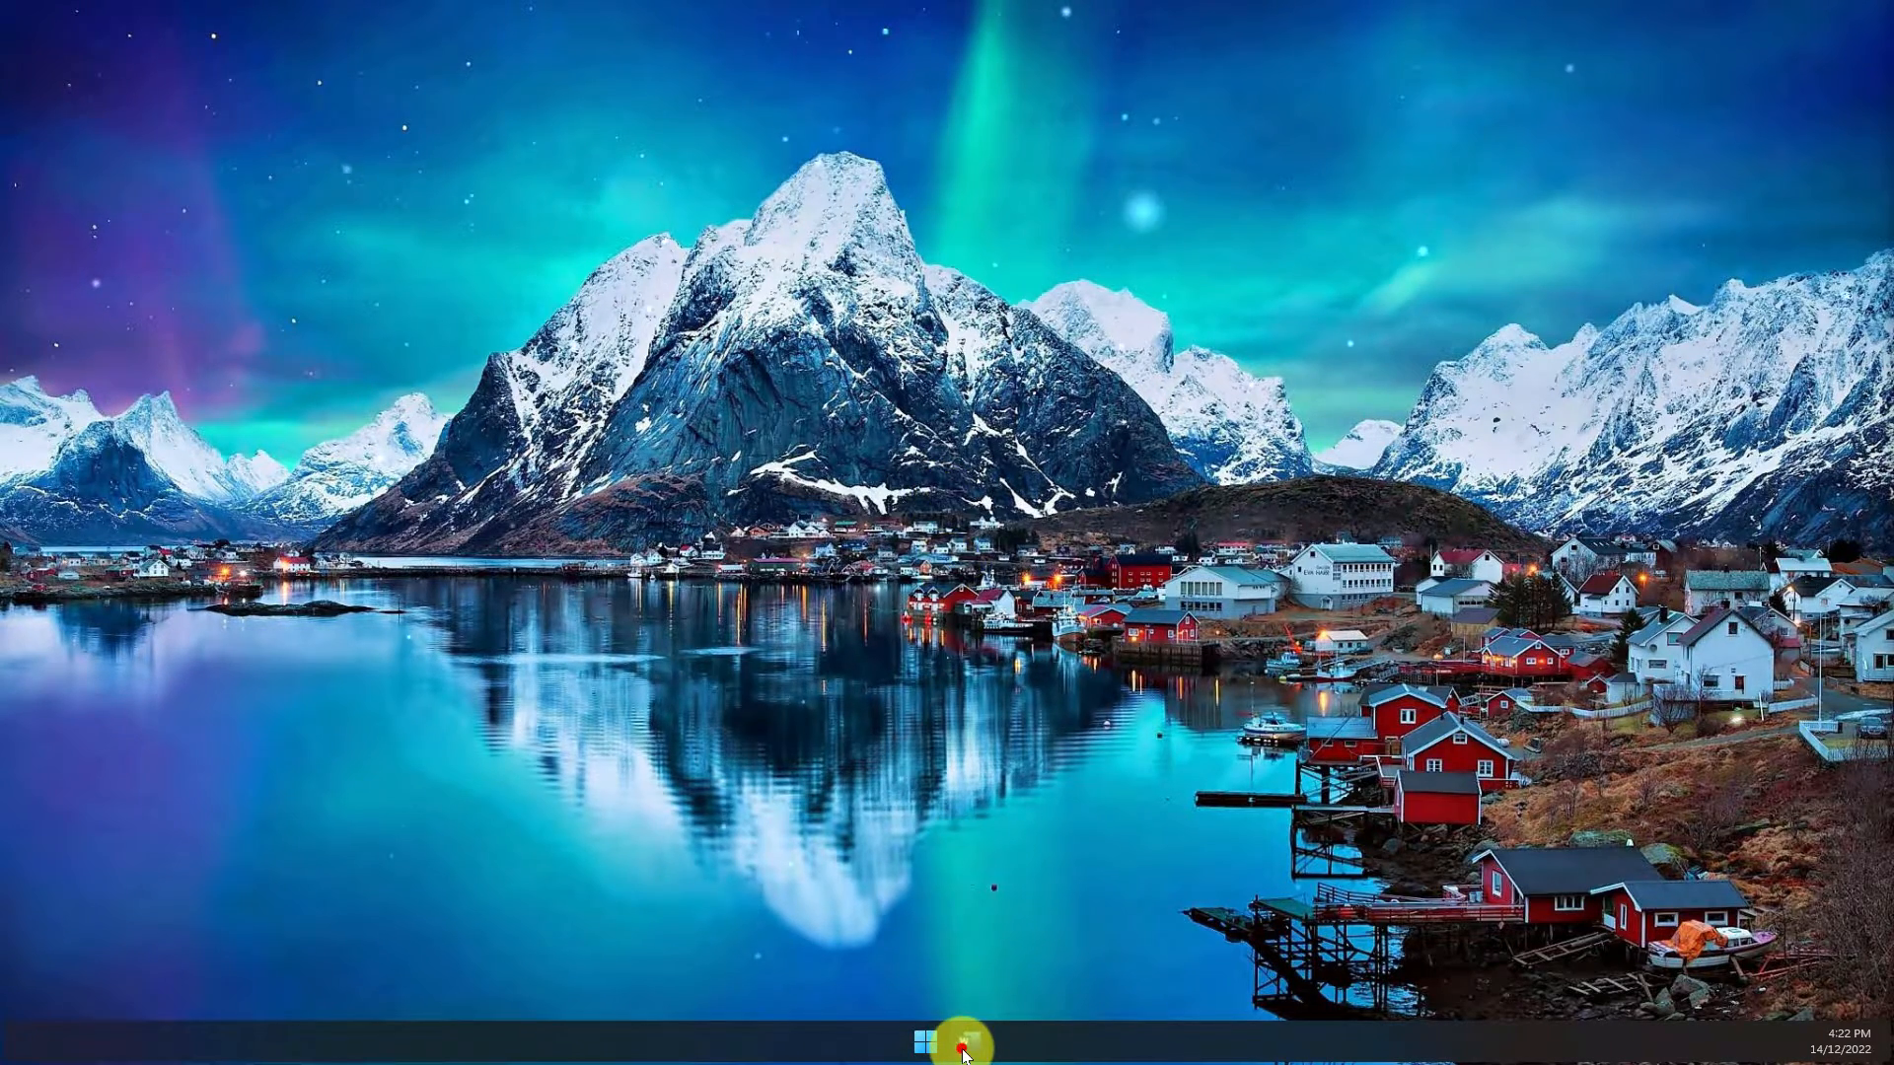
Step: Bring the 'QR Codes in Word' document up from the Word taskbar icon
click(967, 1042)
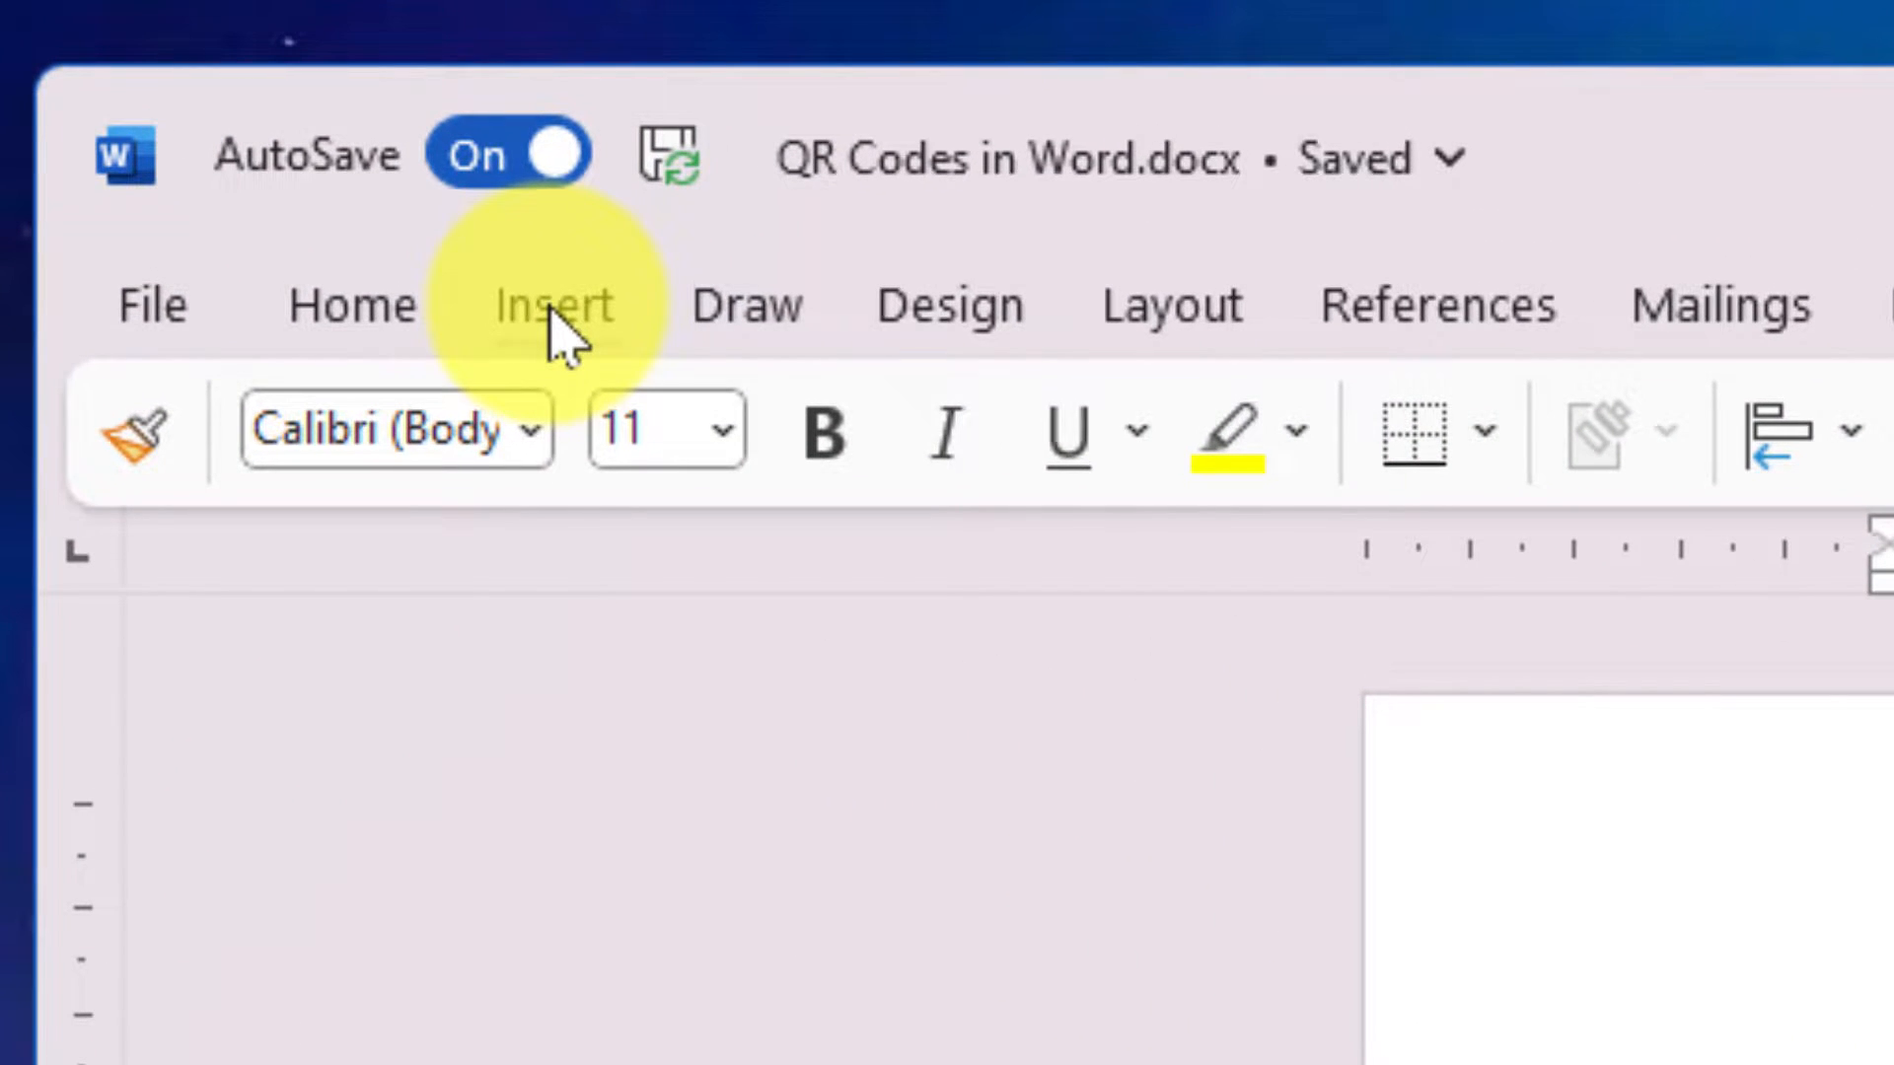
Step: Search the Office Add-ins store from the Insert tab for 'qr code'
click(554, 305)
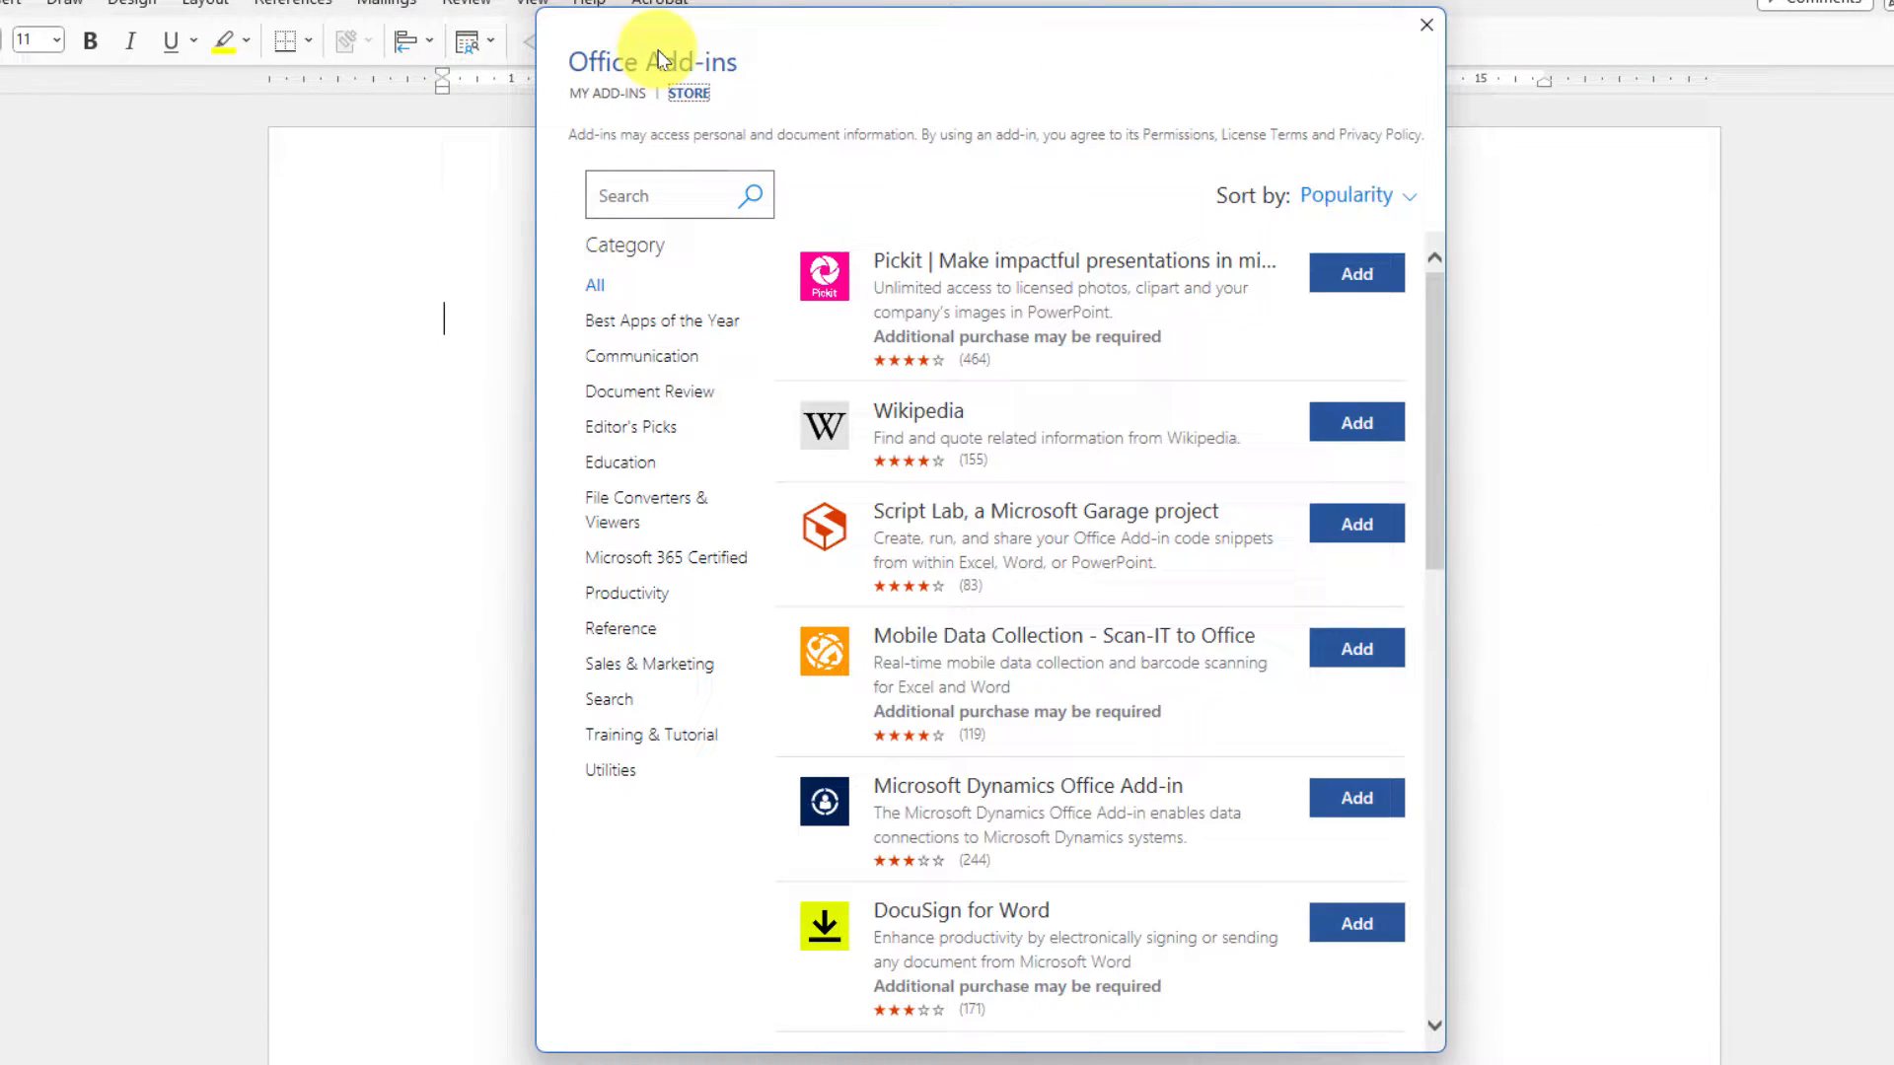
click(652, 195)
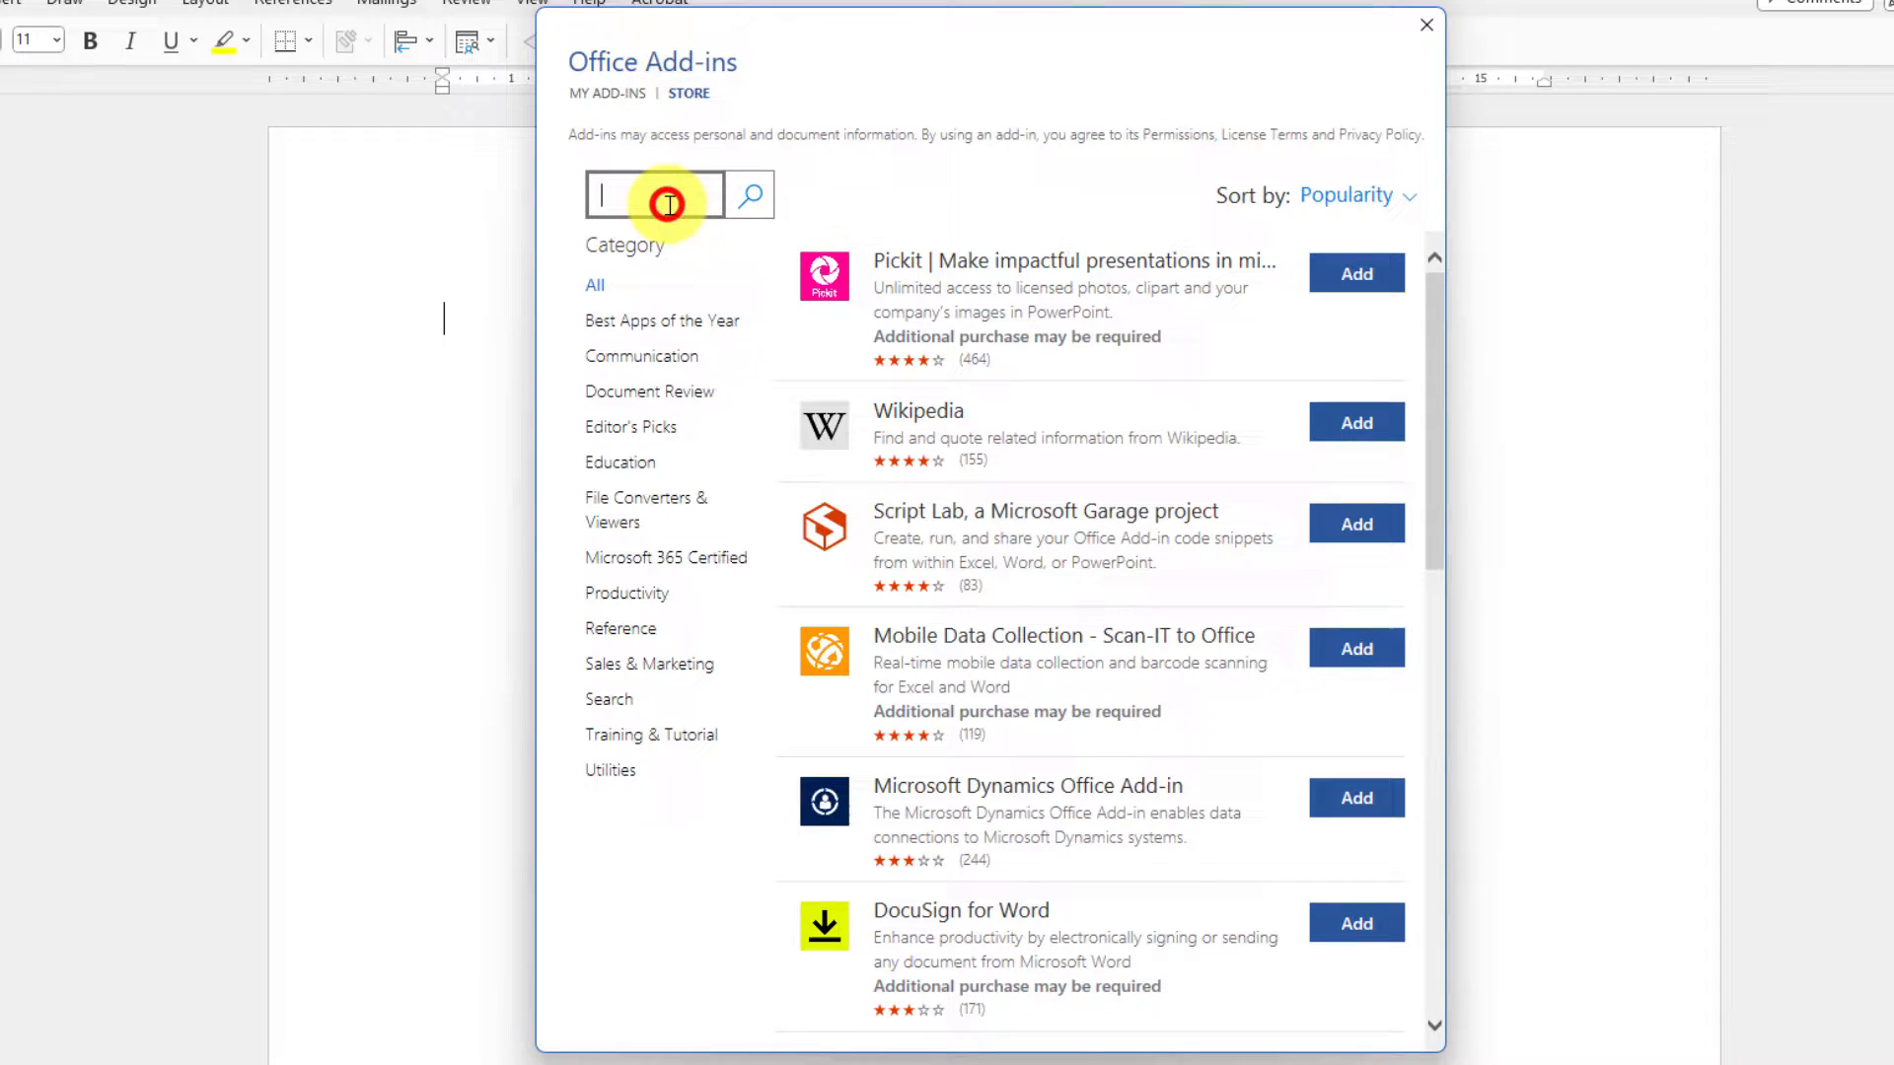
text(qr)
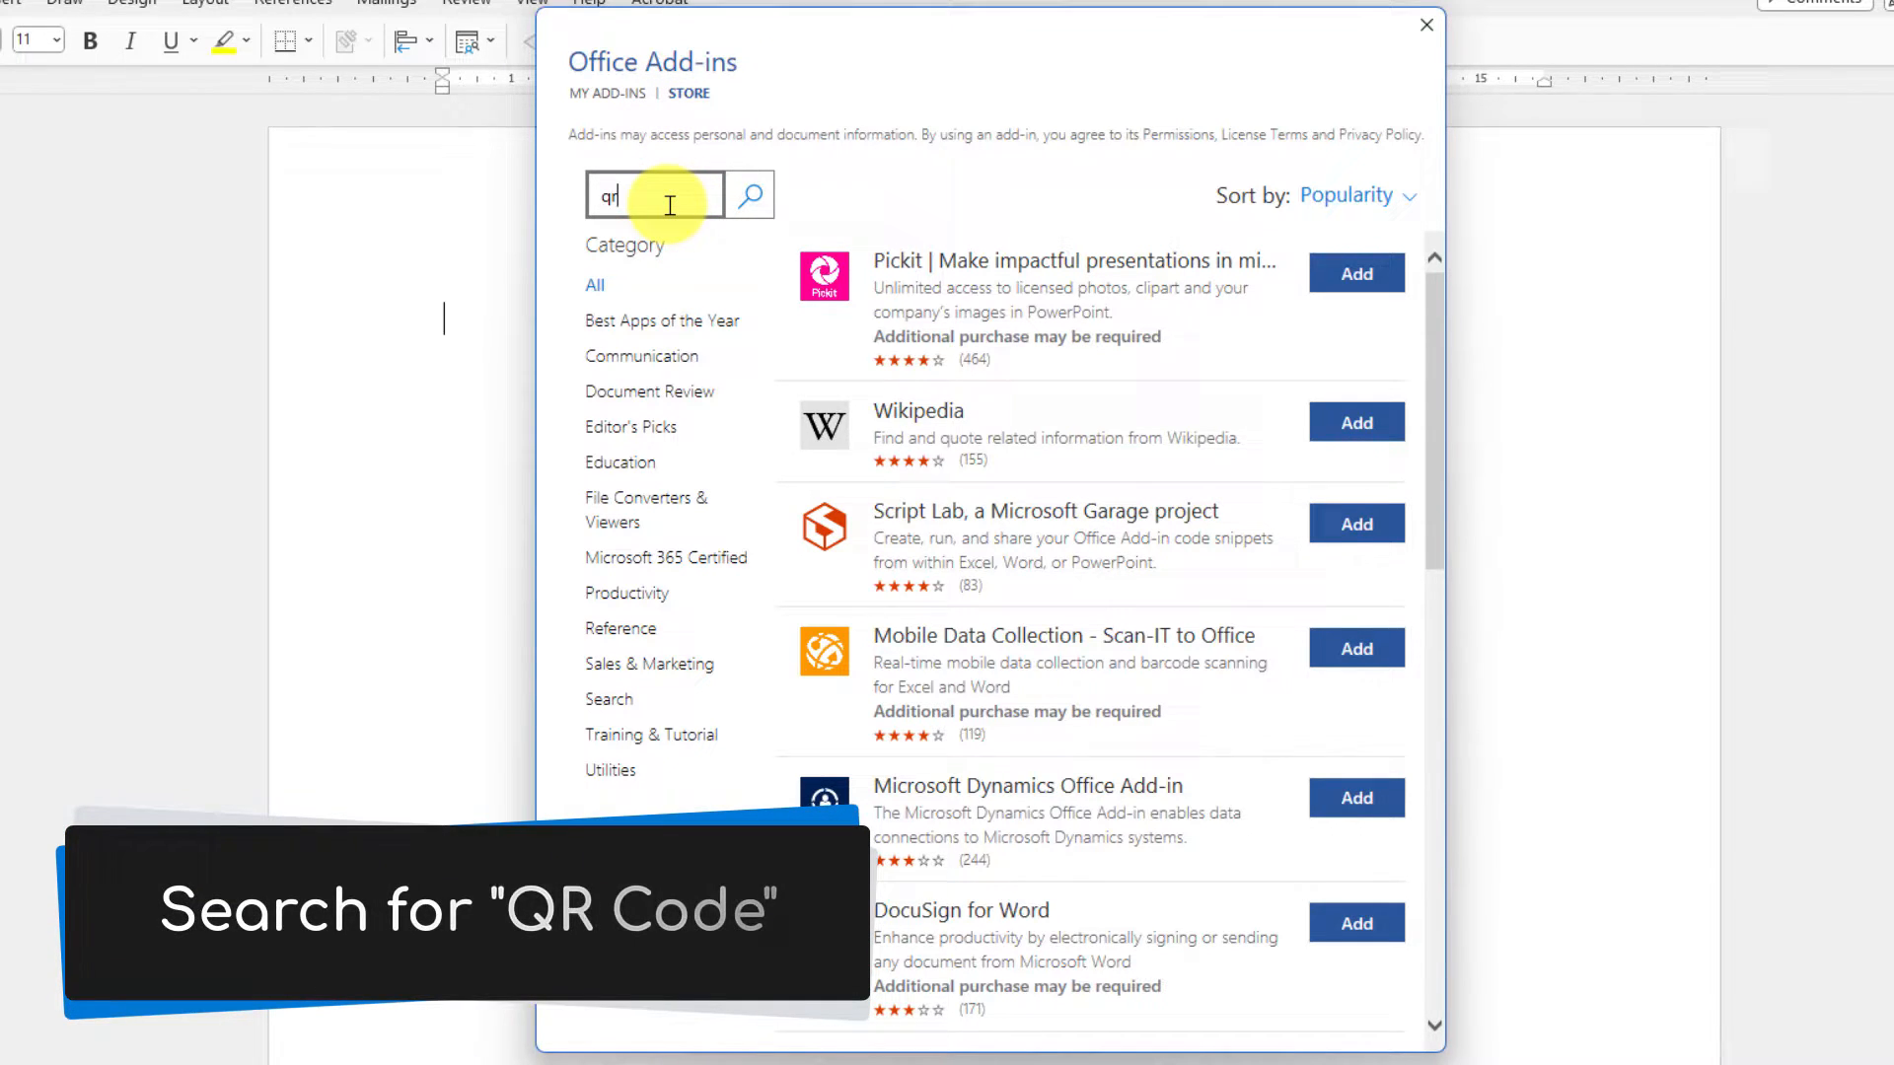
text(code)
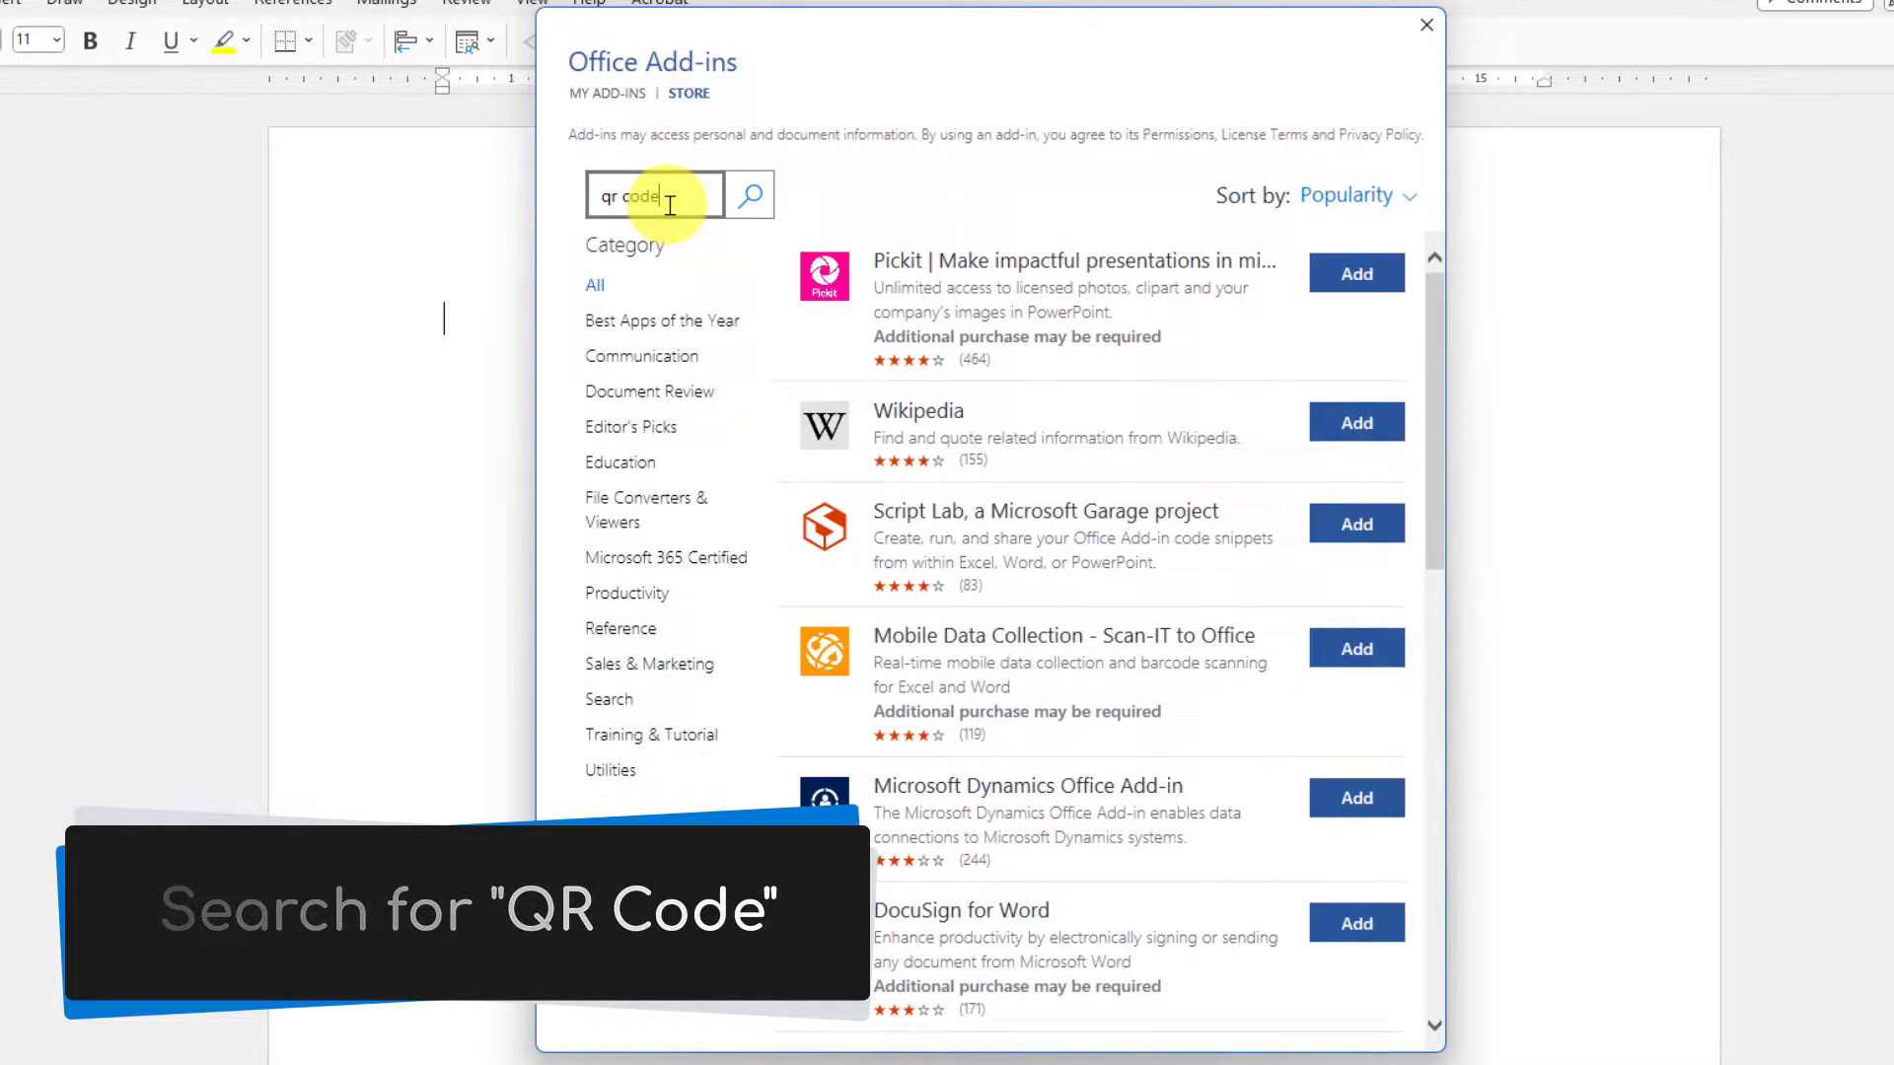
click(748, 194)
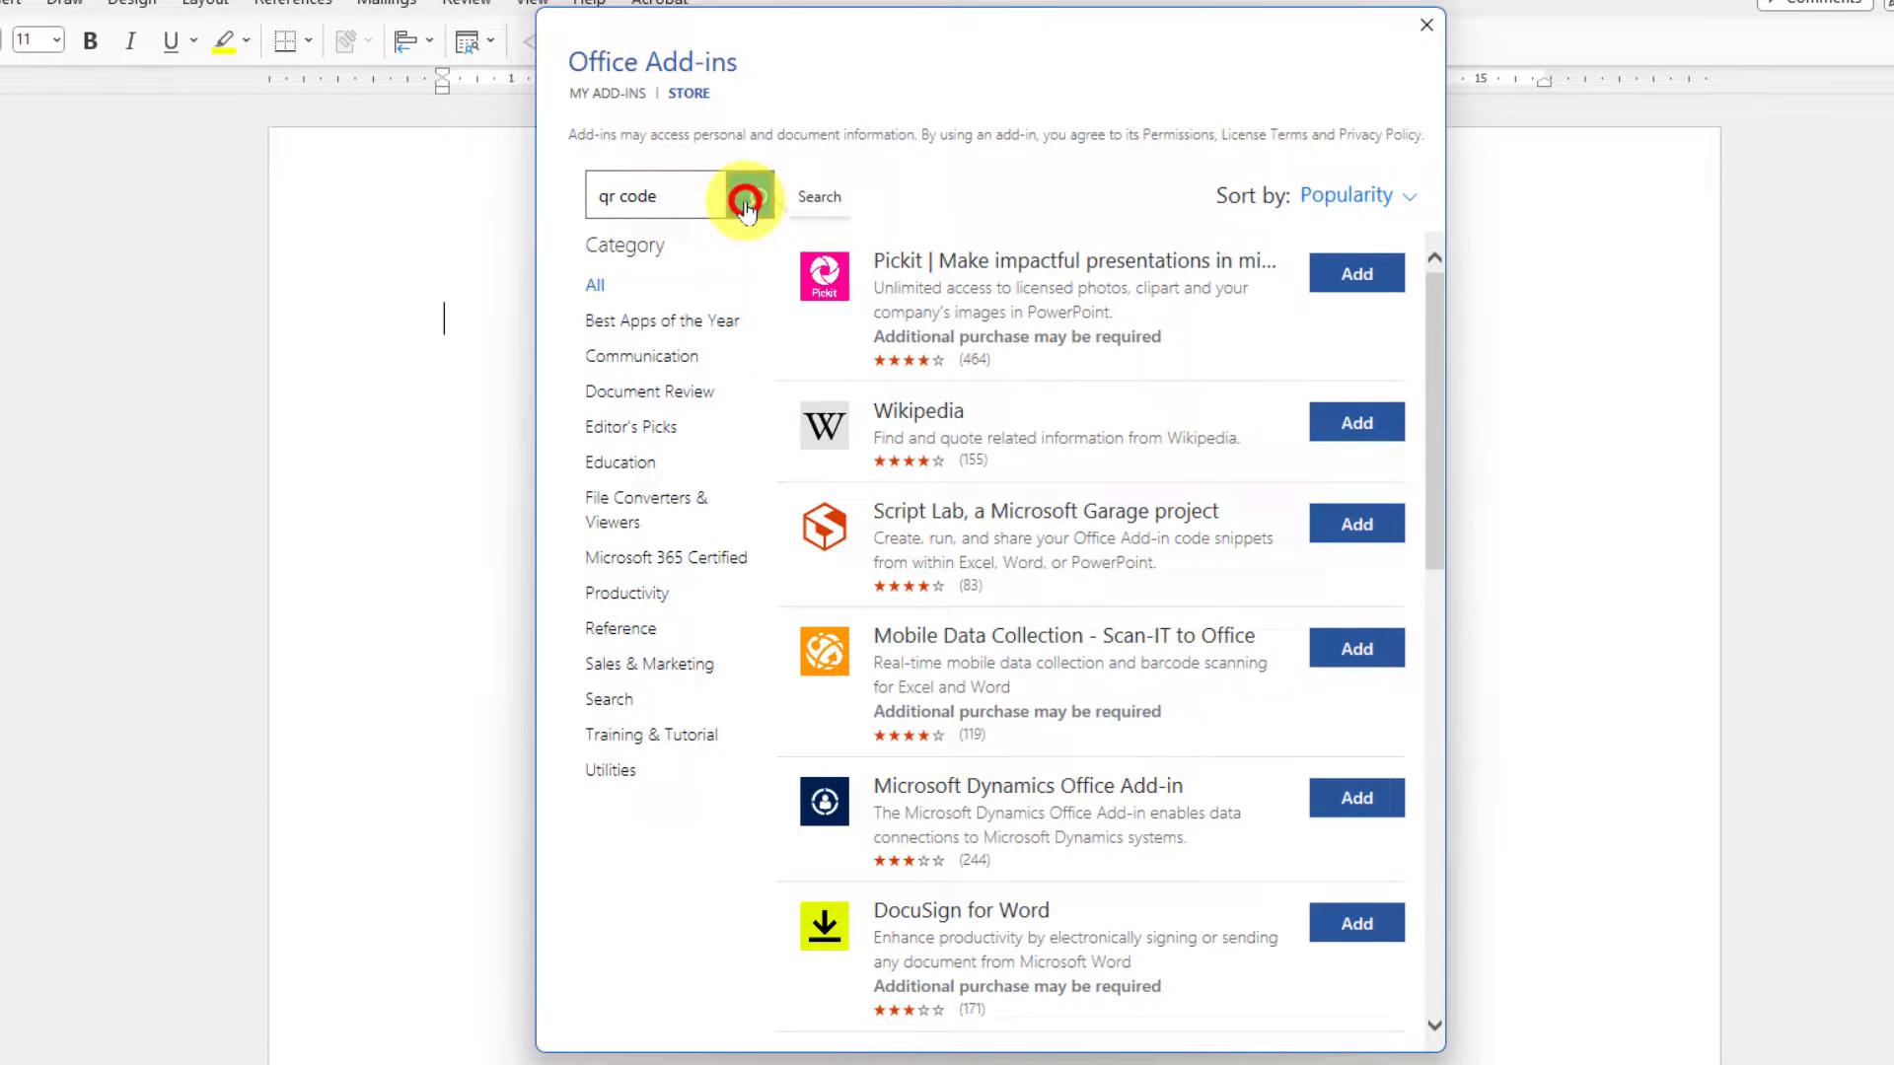
click(747, 195)
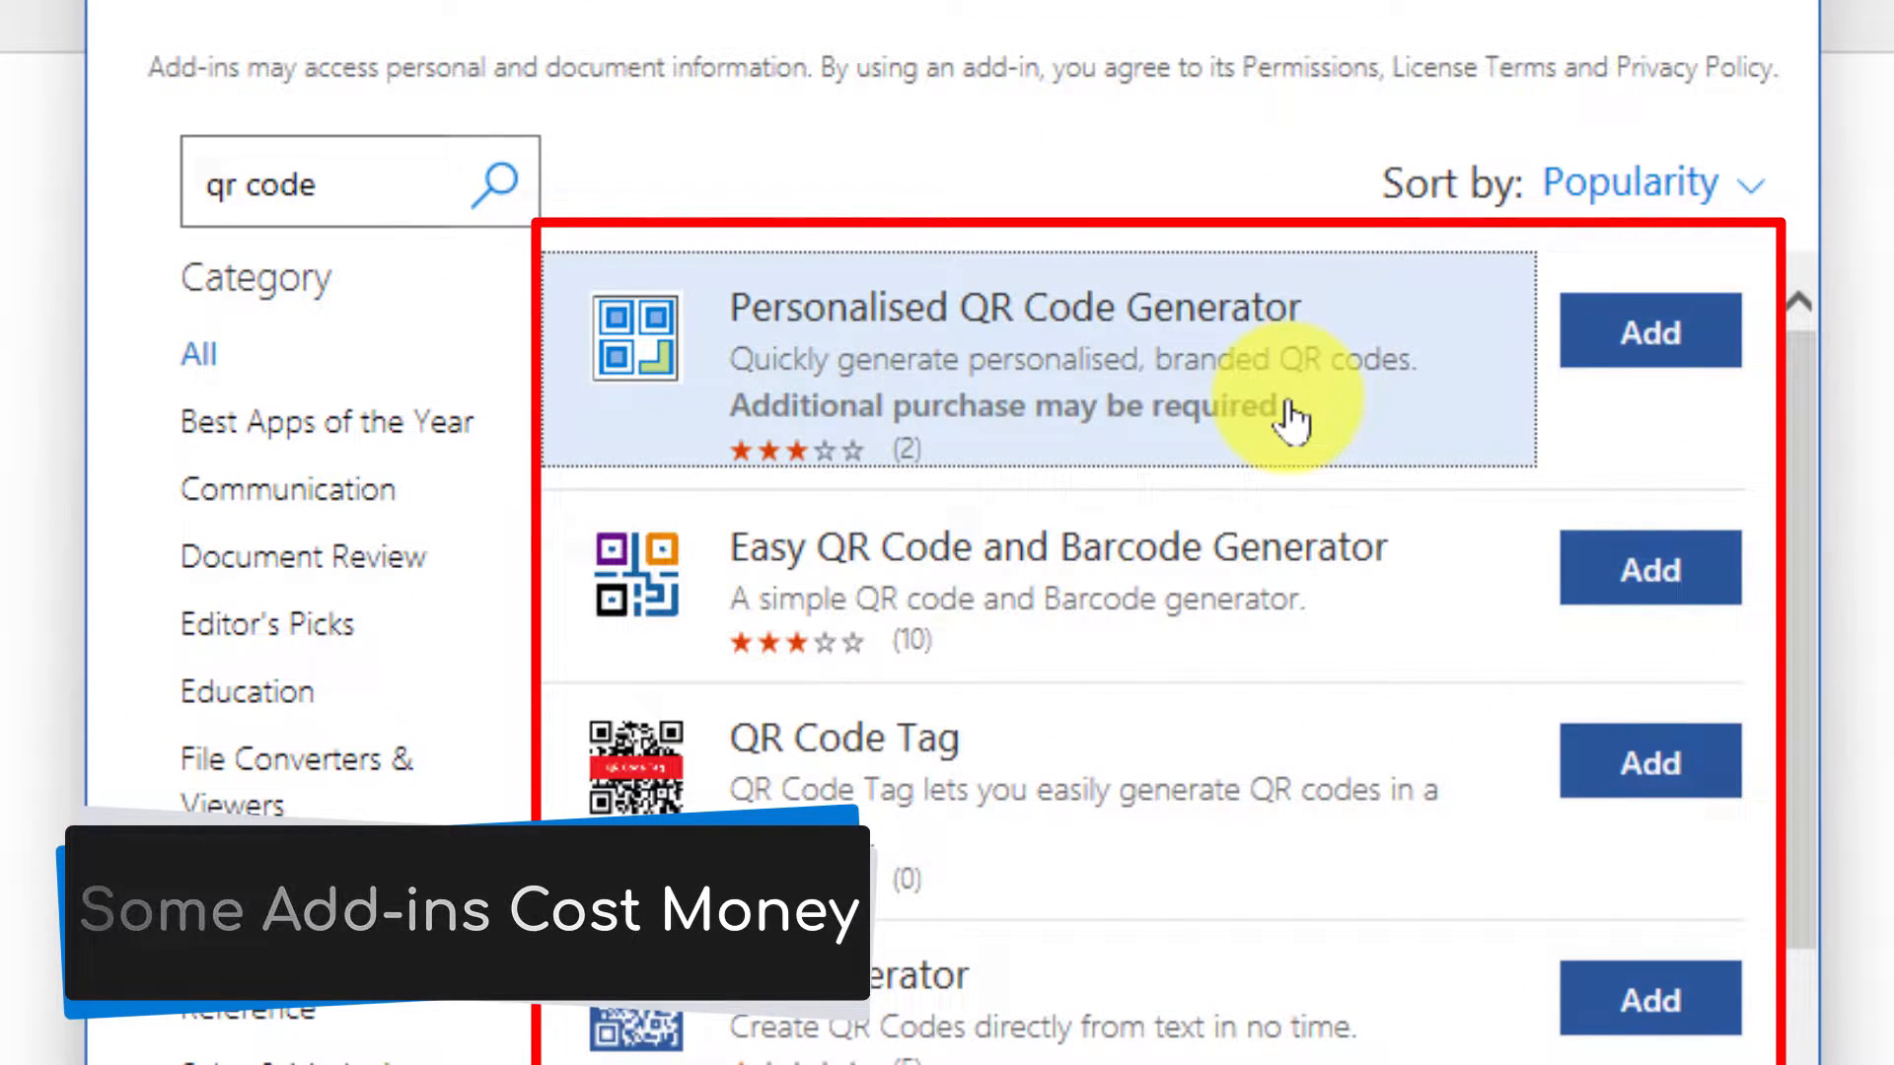
Step: Add the QR4Office add-in from the search results to reach its license terms prompt
scroll(down, 3)
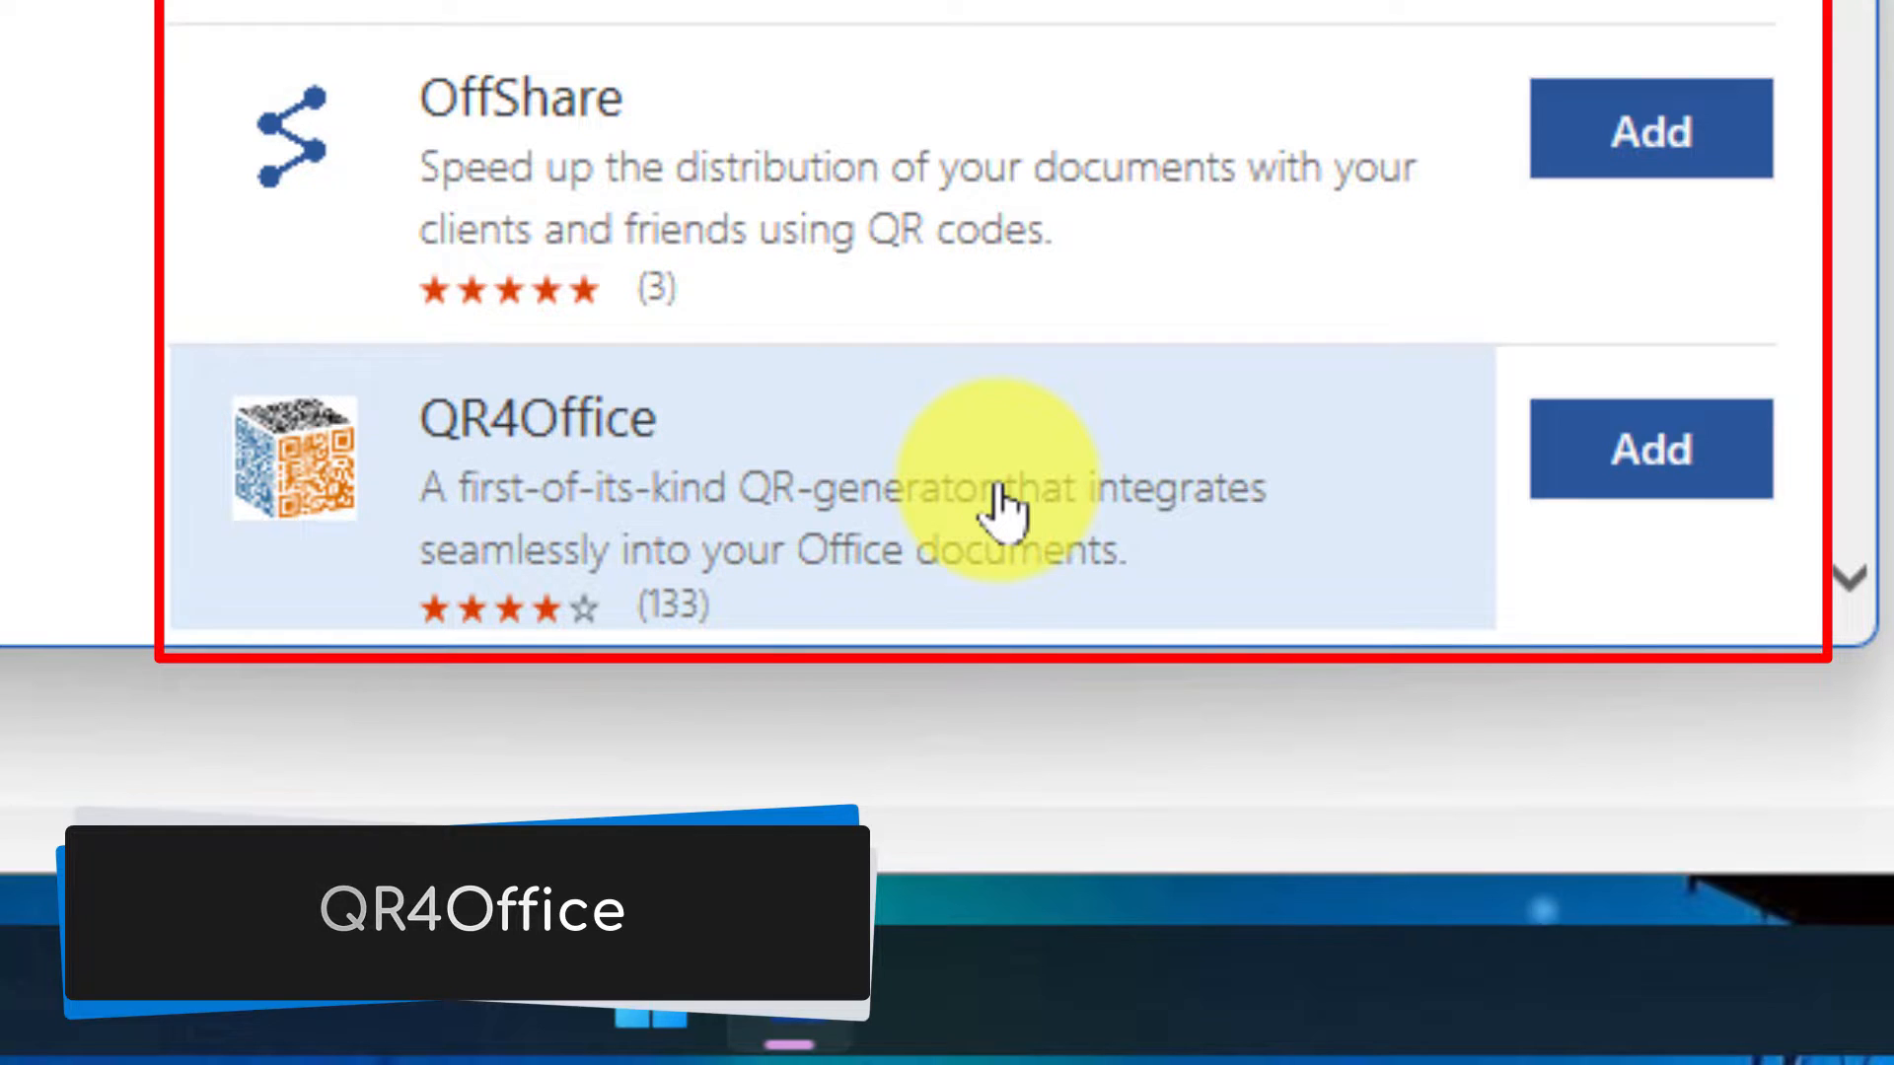
mouse_move(725, 634)
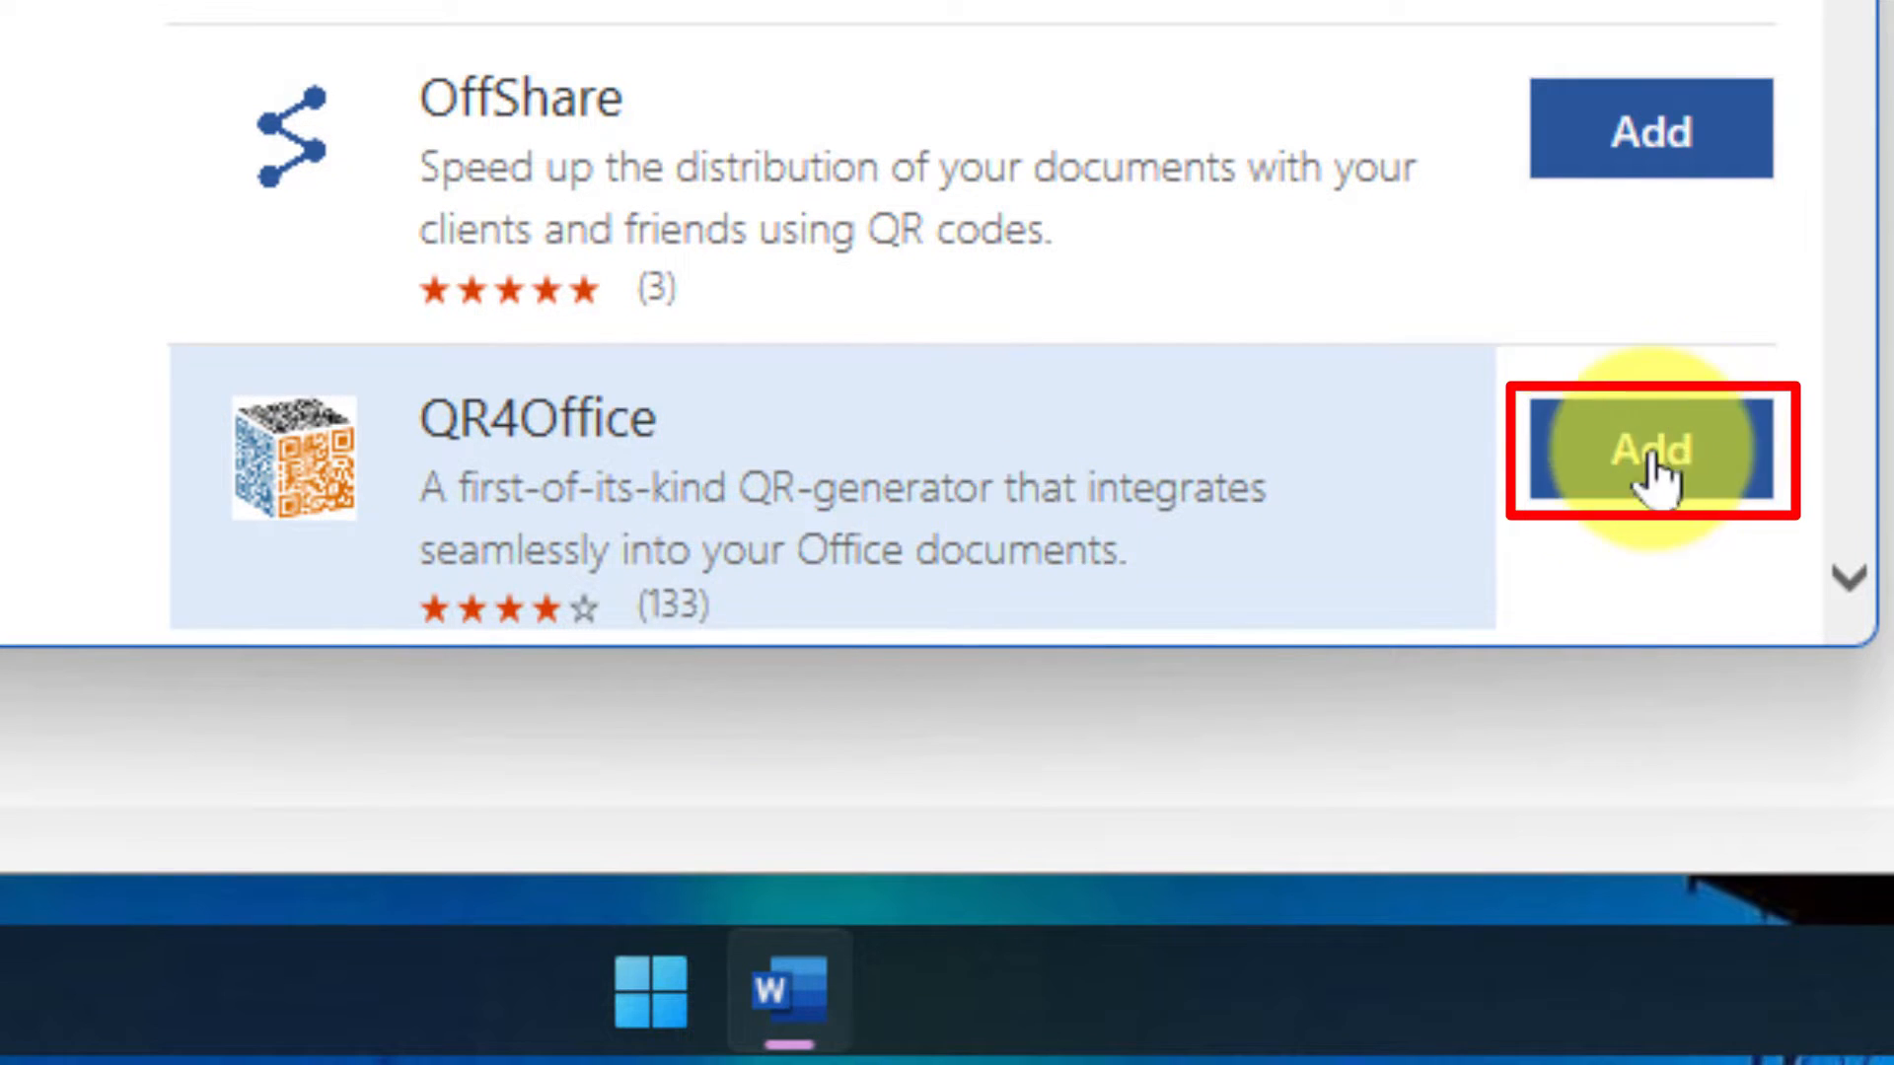
click(1651, 451)
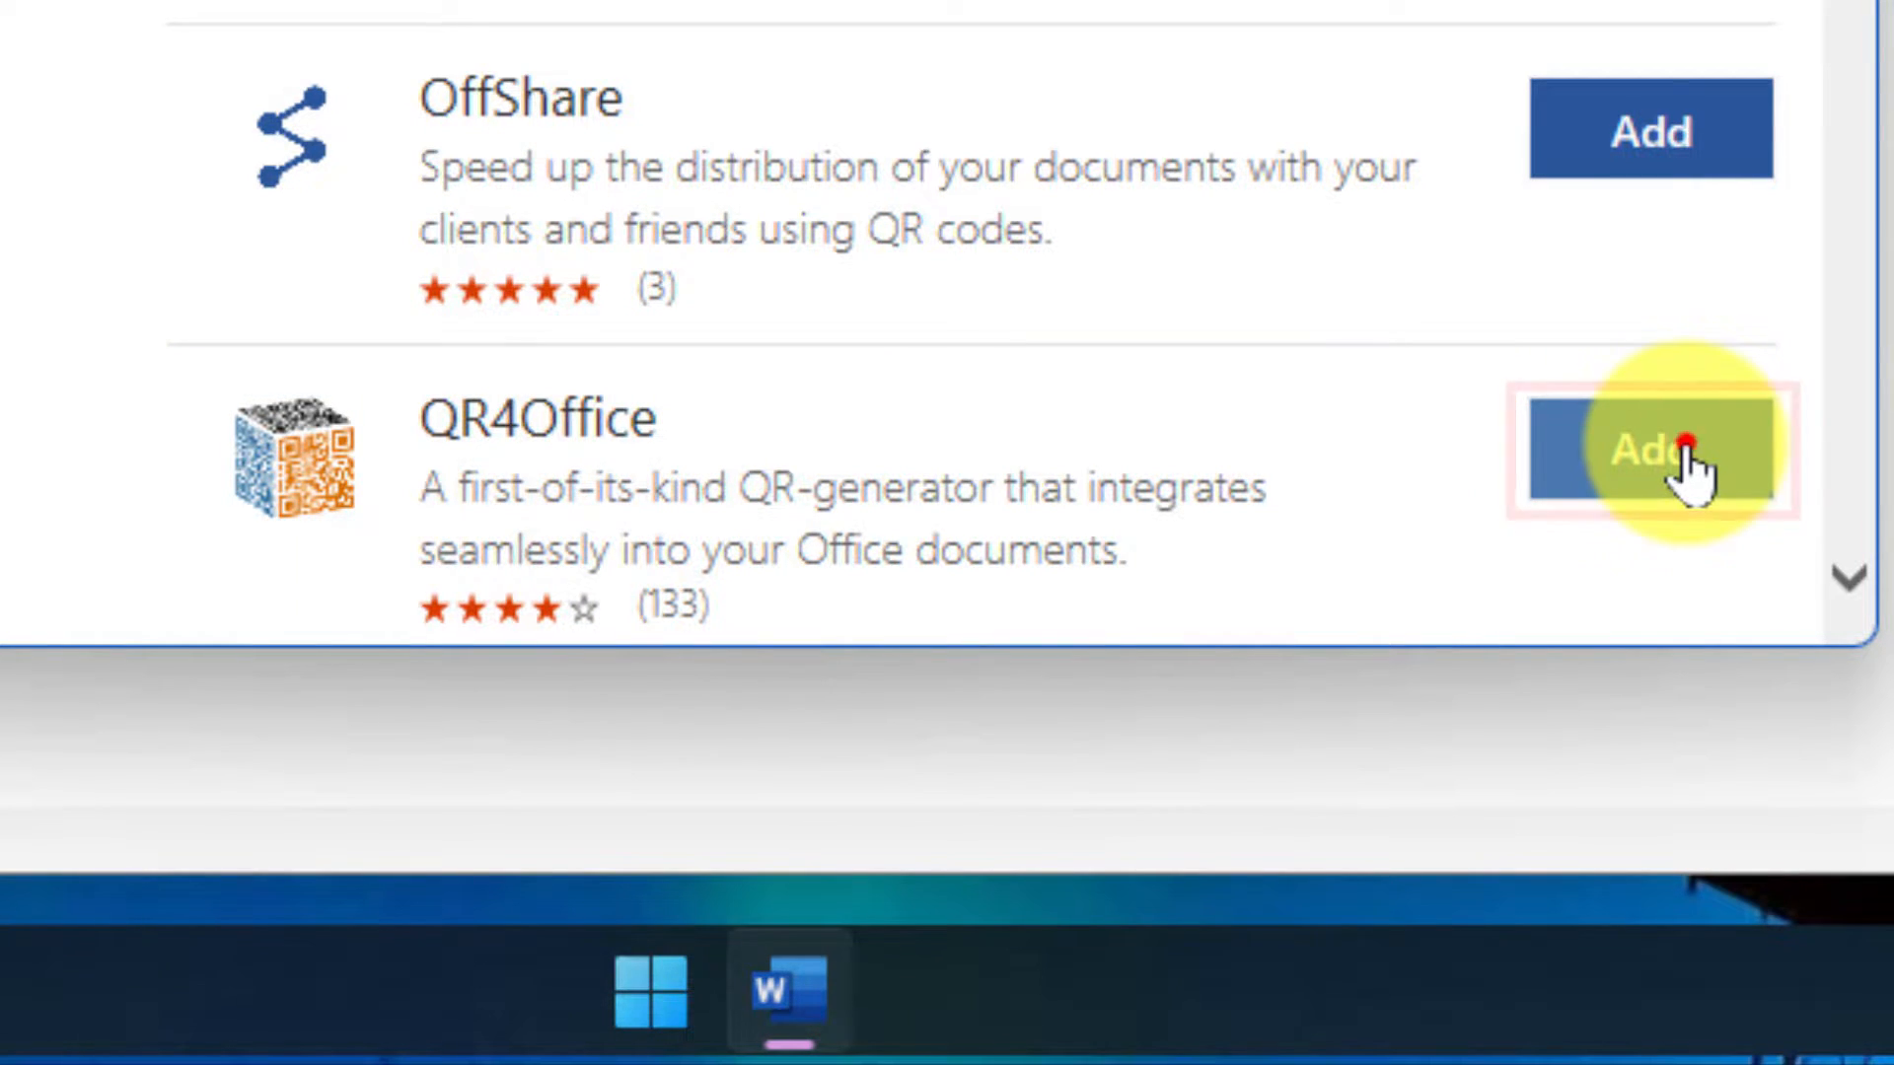
click(1648, 451)
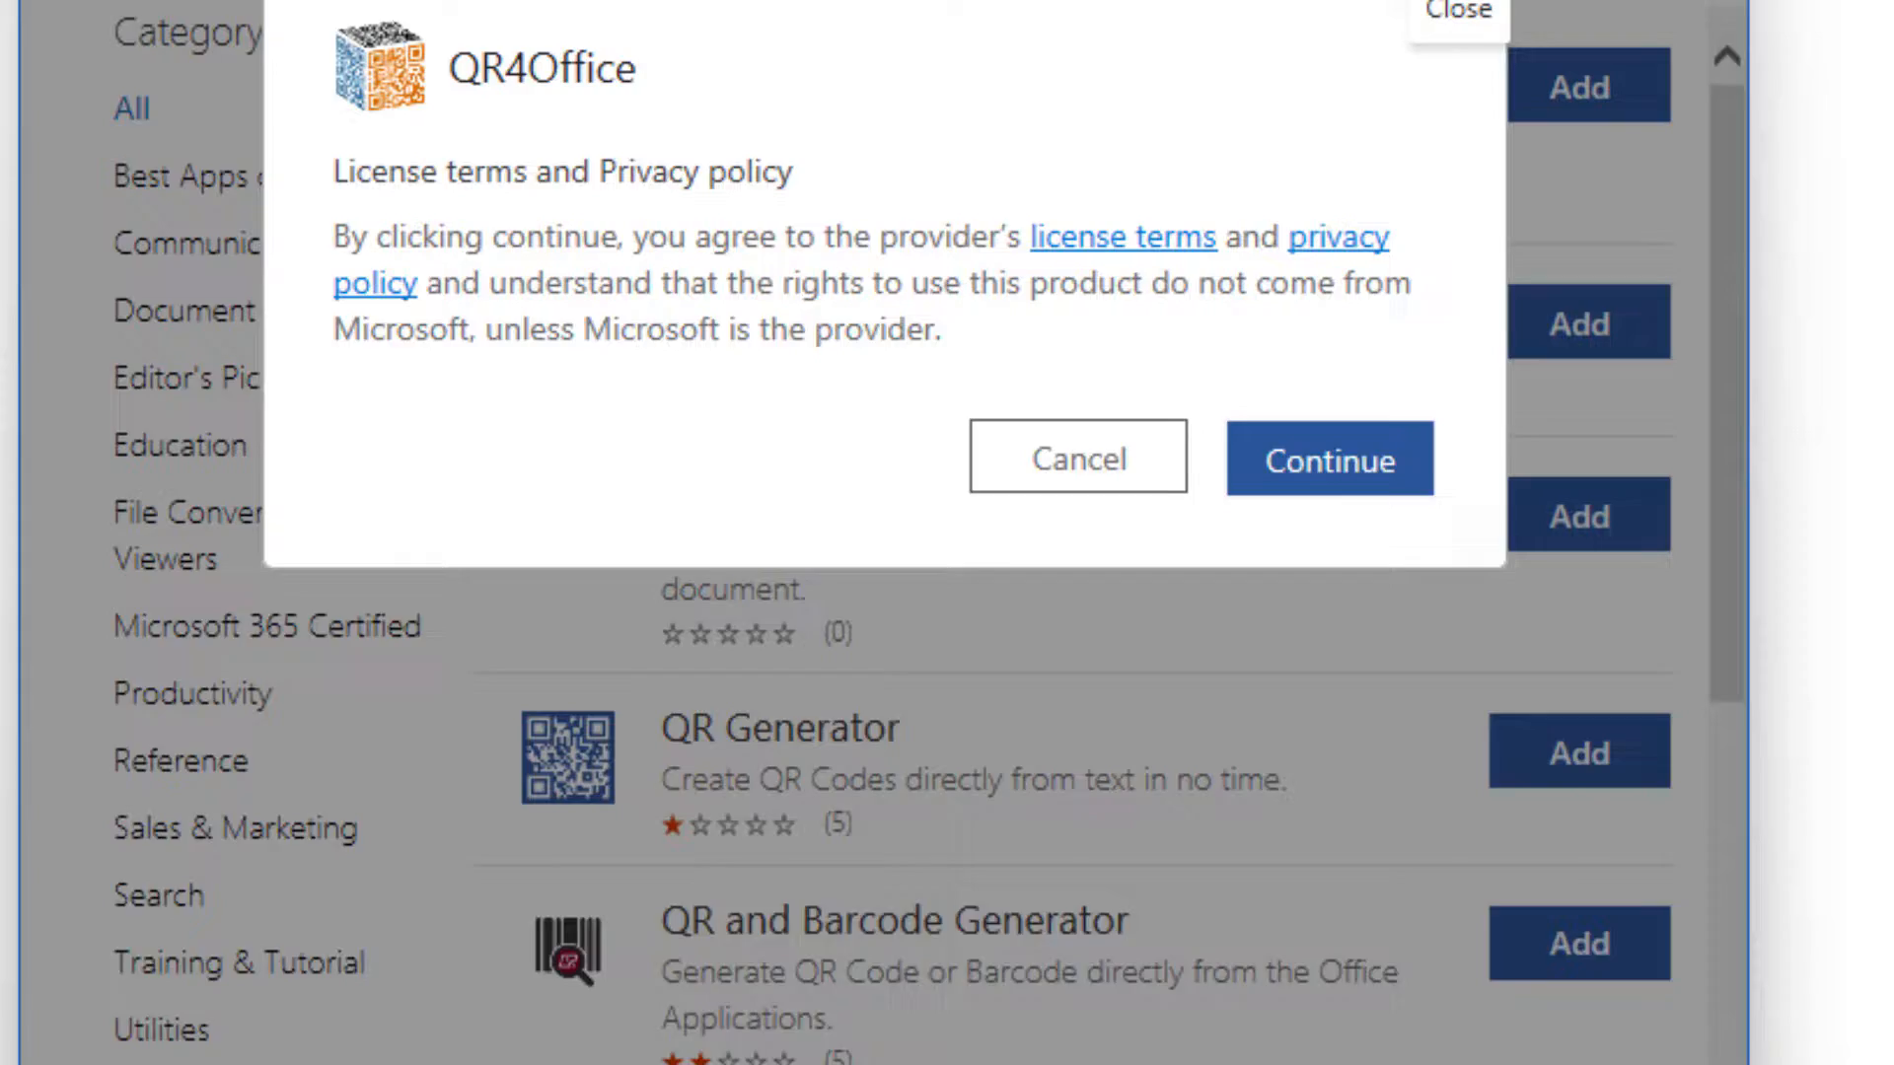
click(1329, 458)
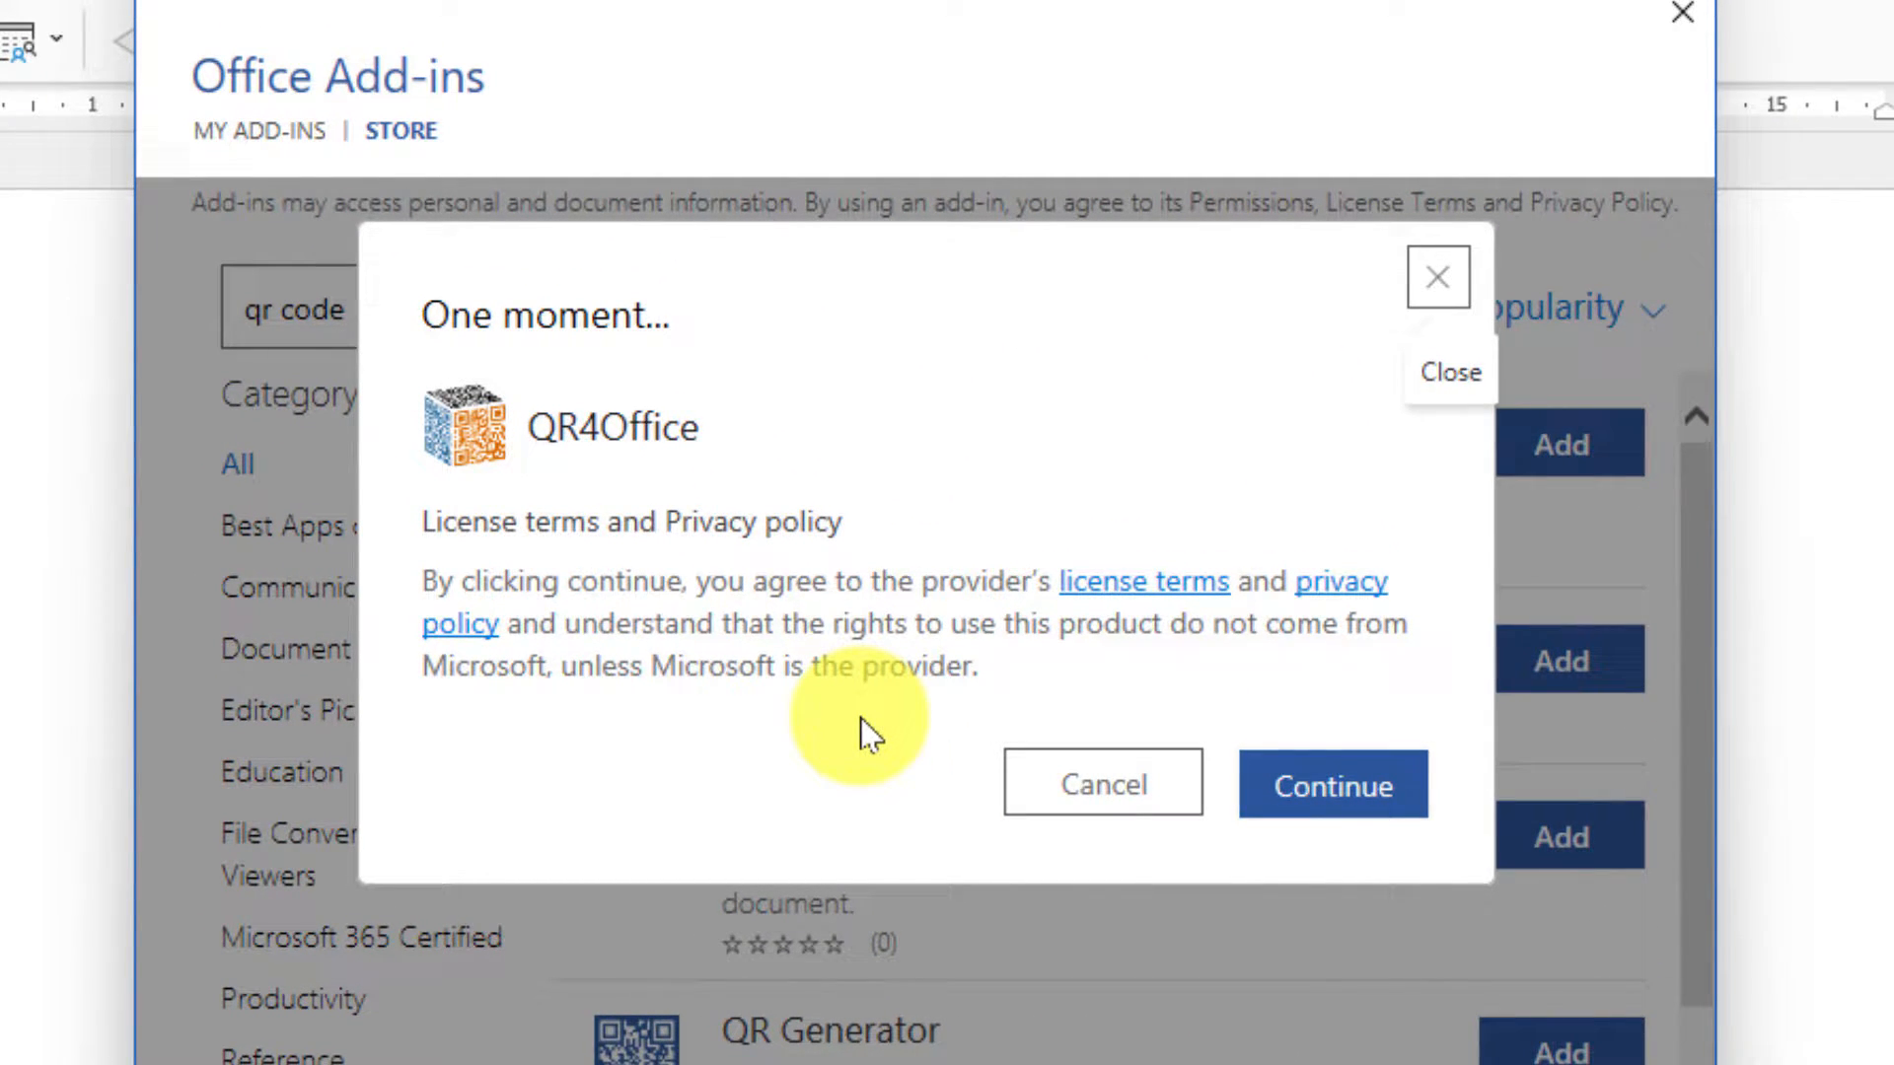
mouse_move(1148, 581)
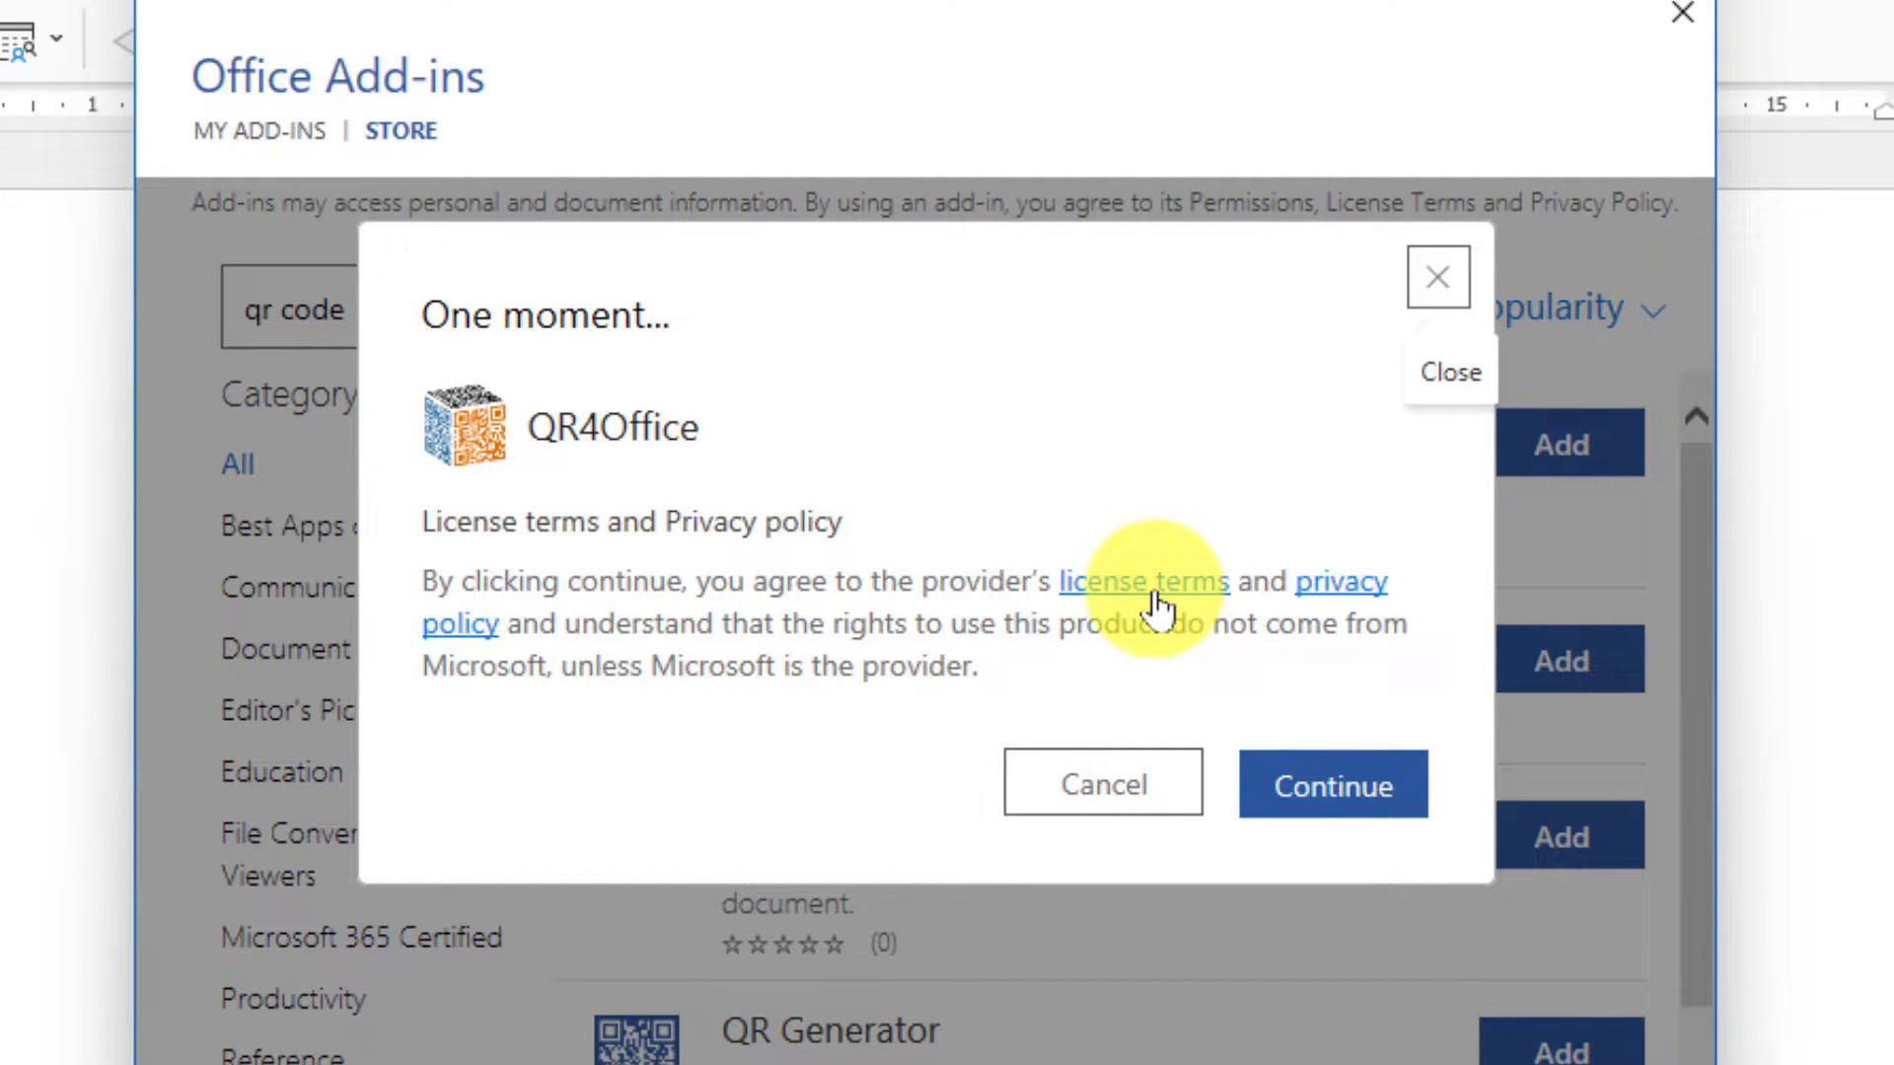
mouse_move(1332, 785)
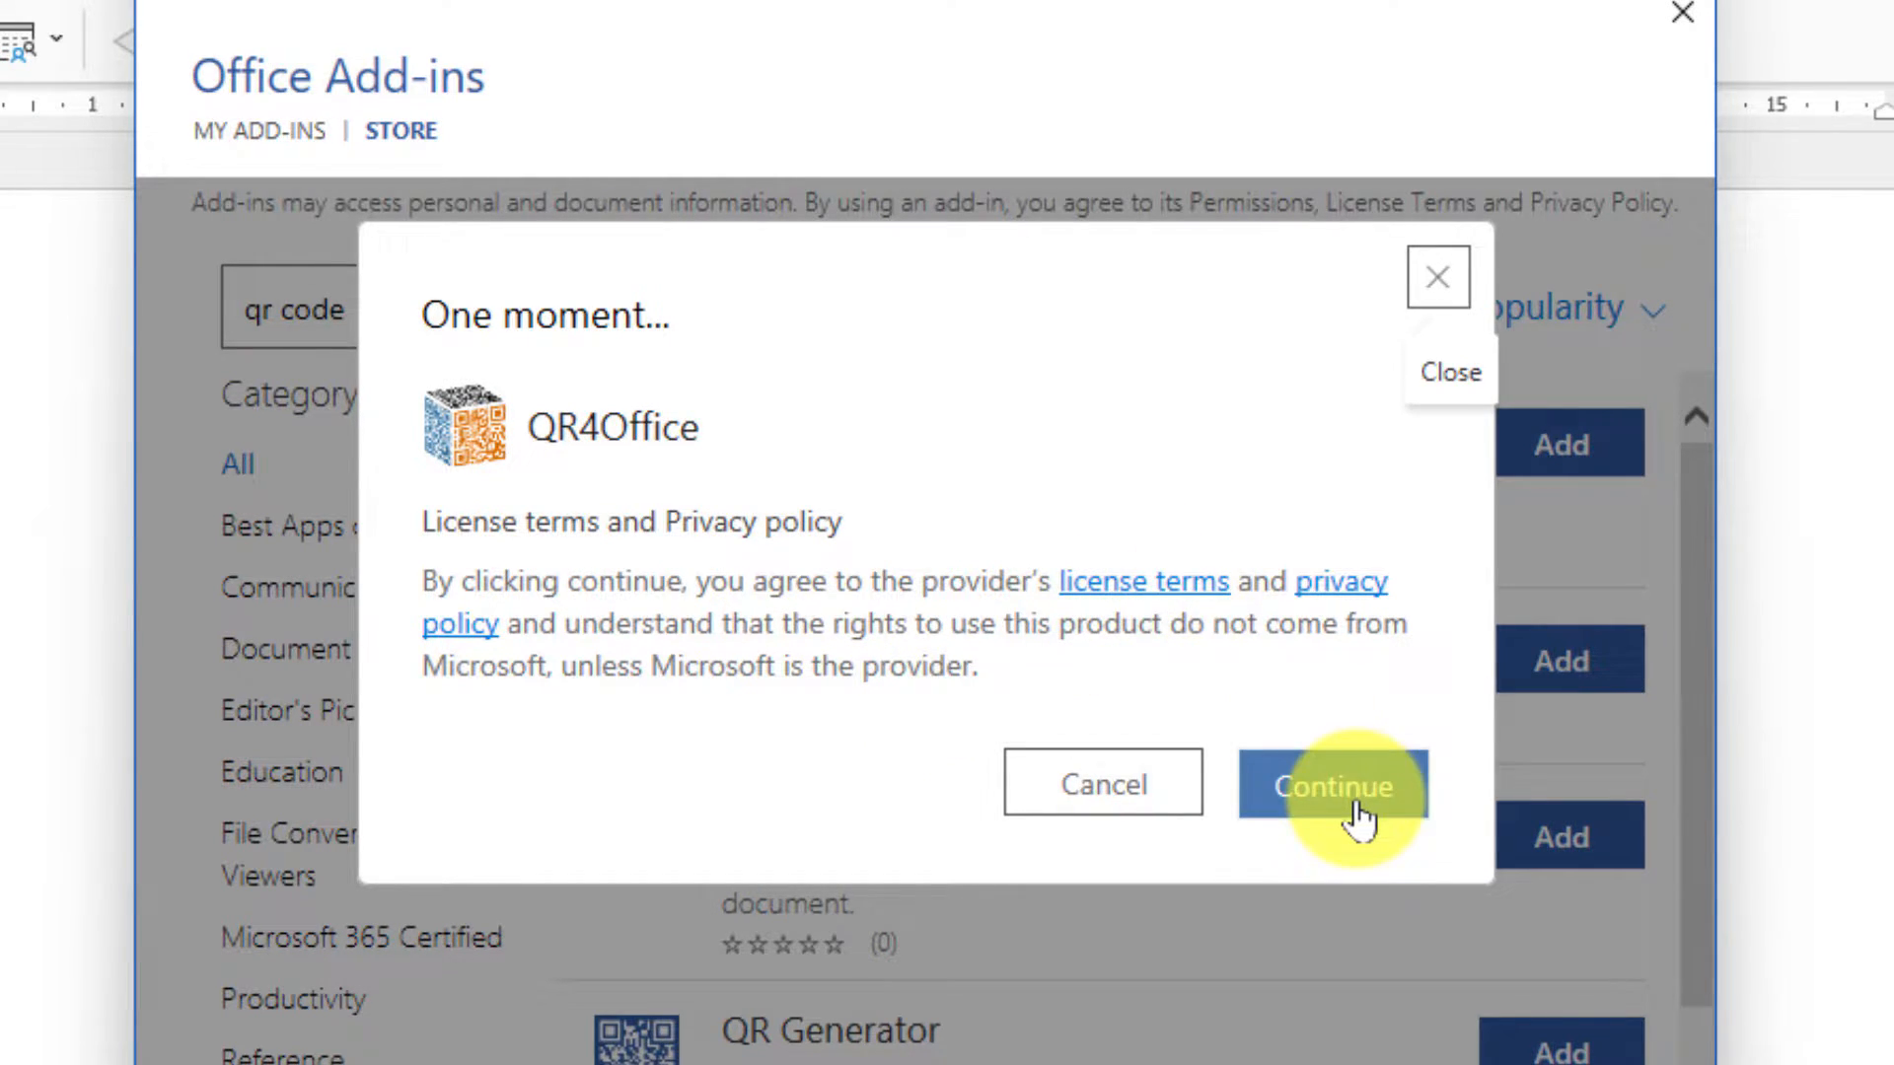
Step: Accept the QR4Office license terms, then show the URL prefix choices beside the URL box
click(1333, 787)
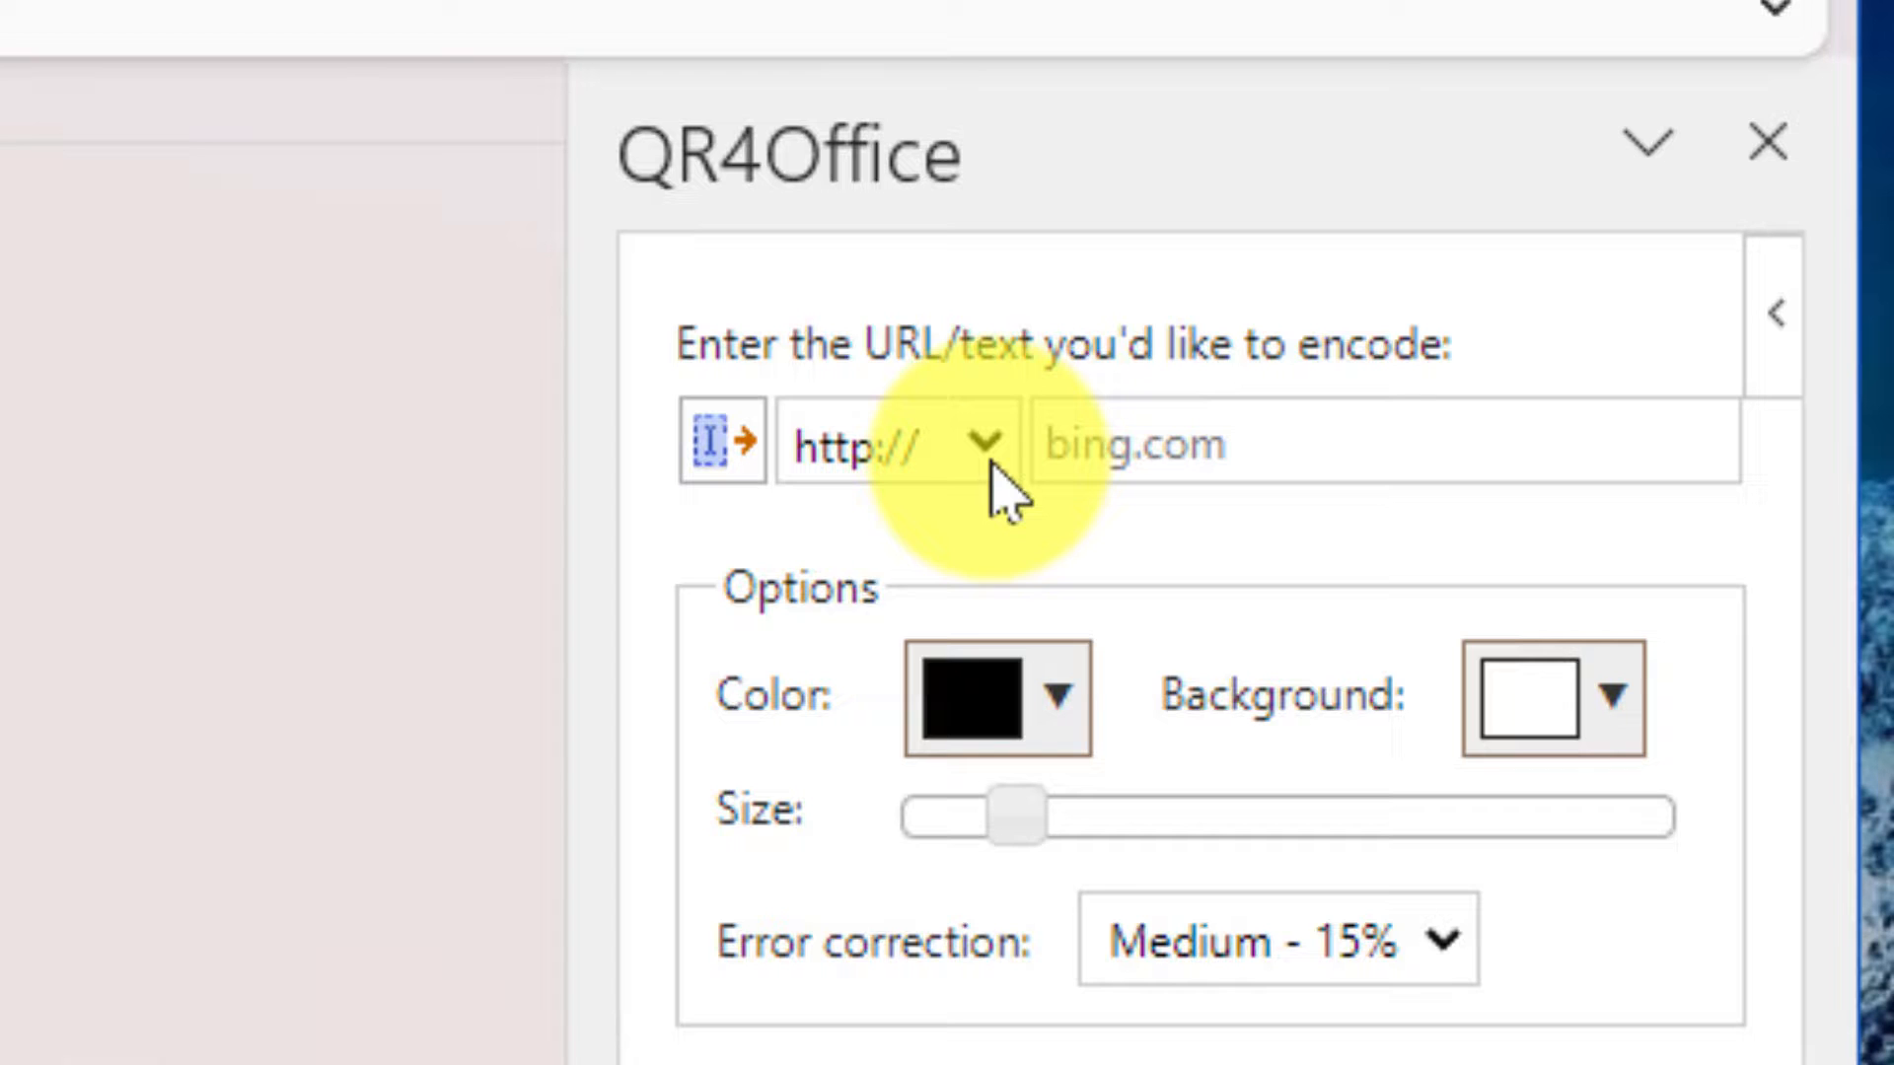
click(990, 447)
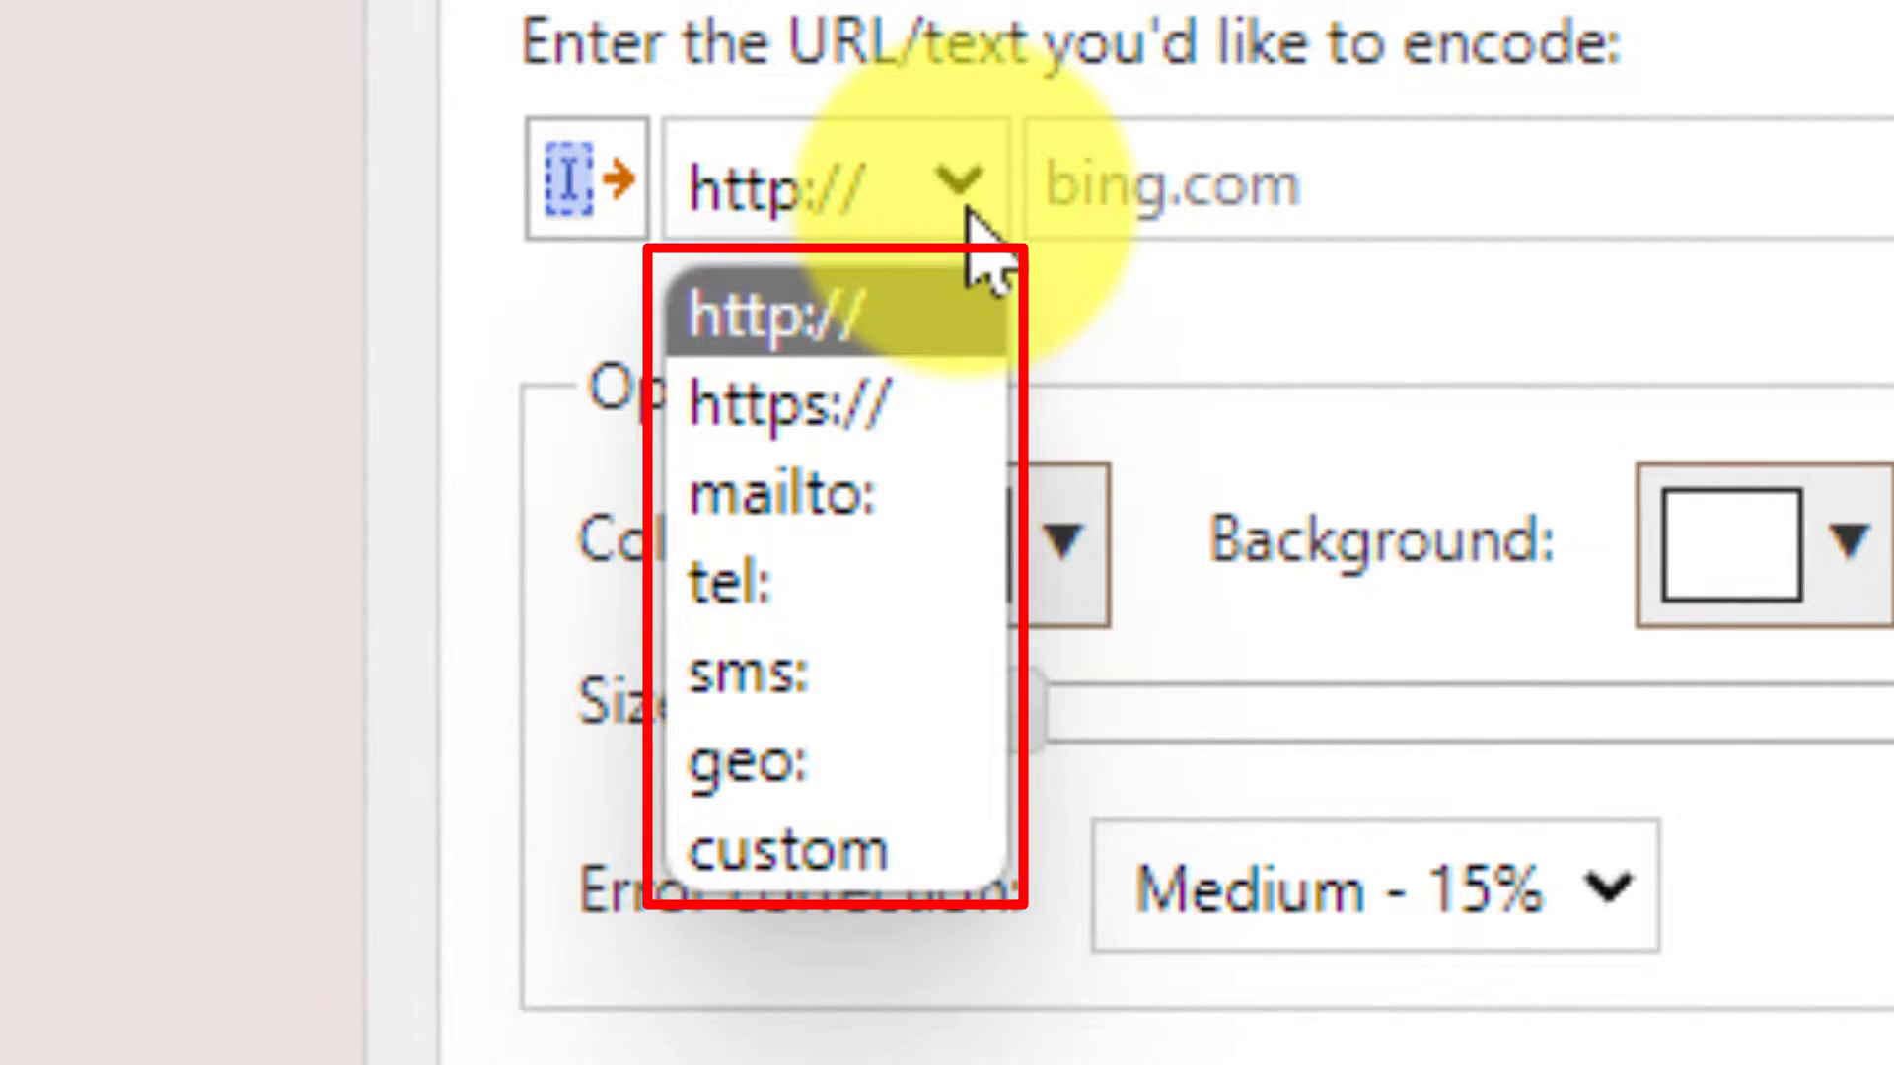
mouse_move(786, 404)
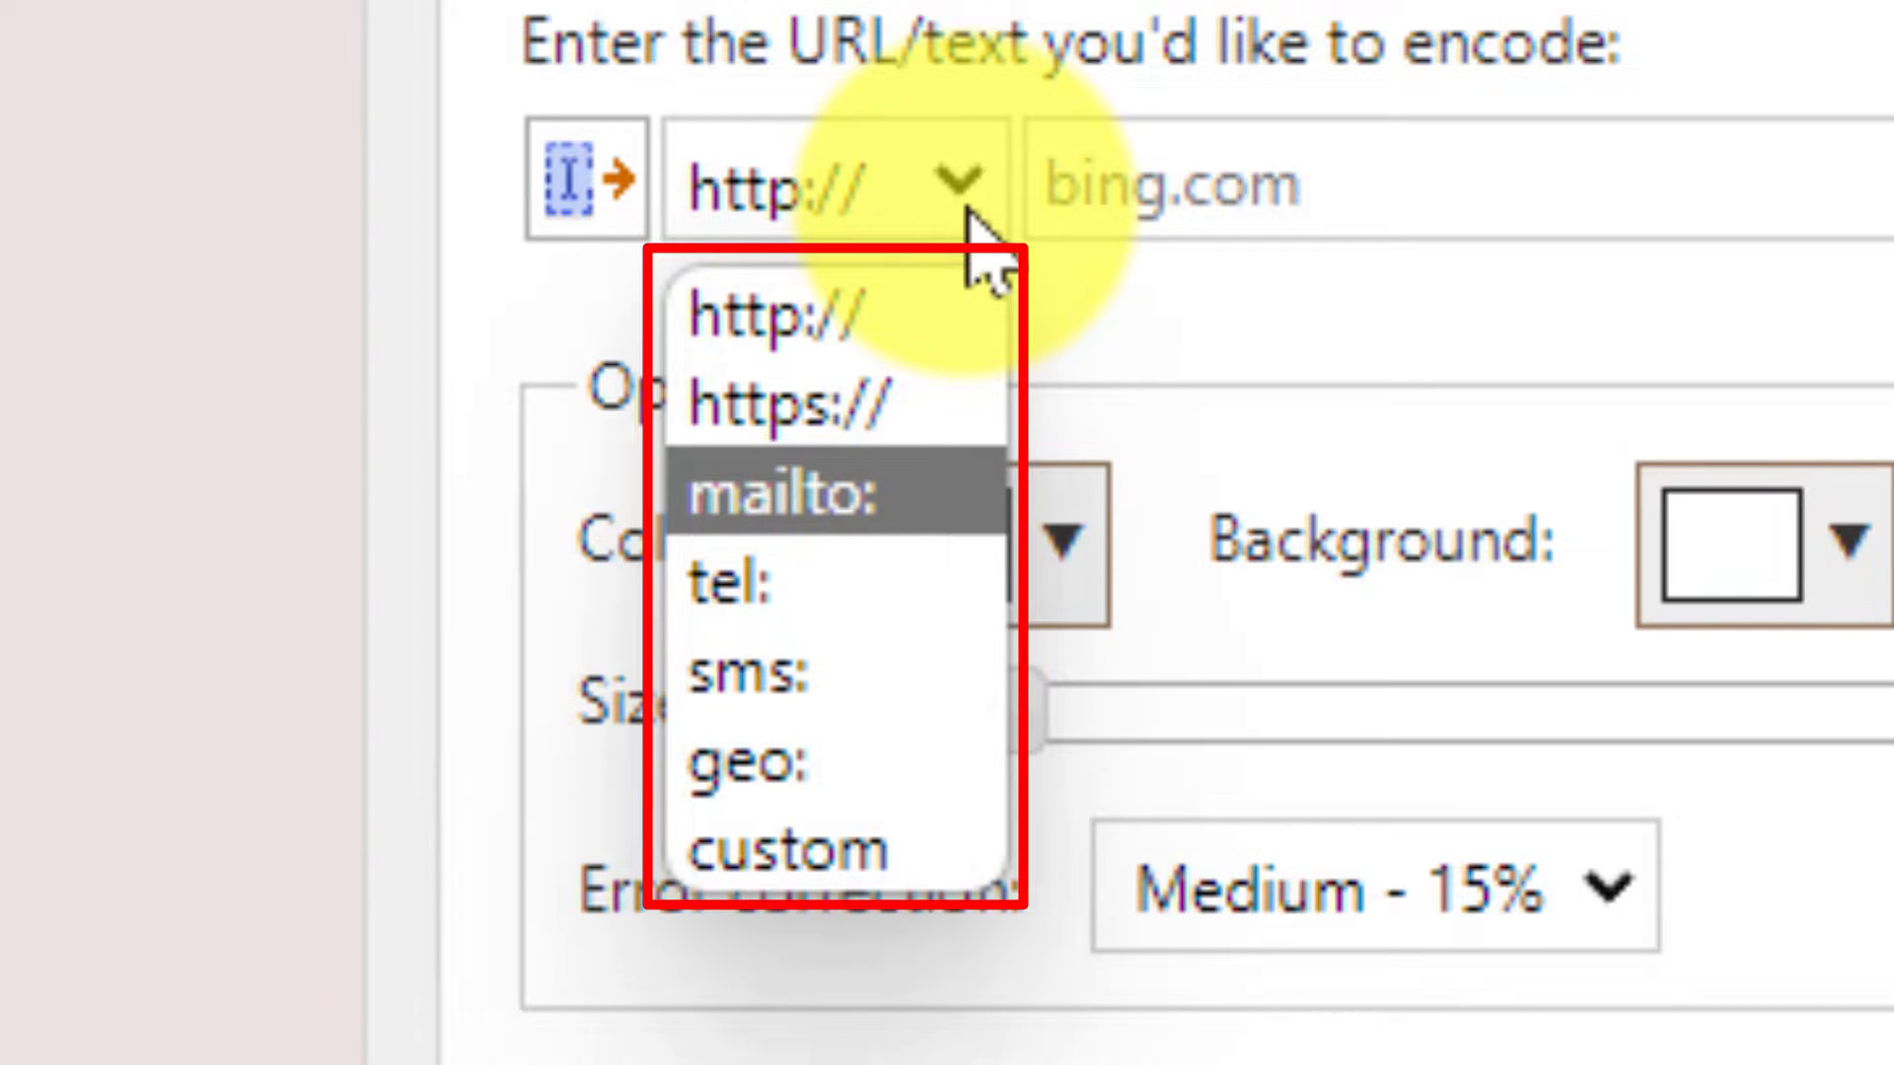
mouse_move(748, 583)
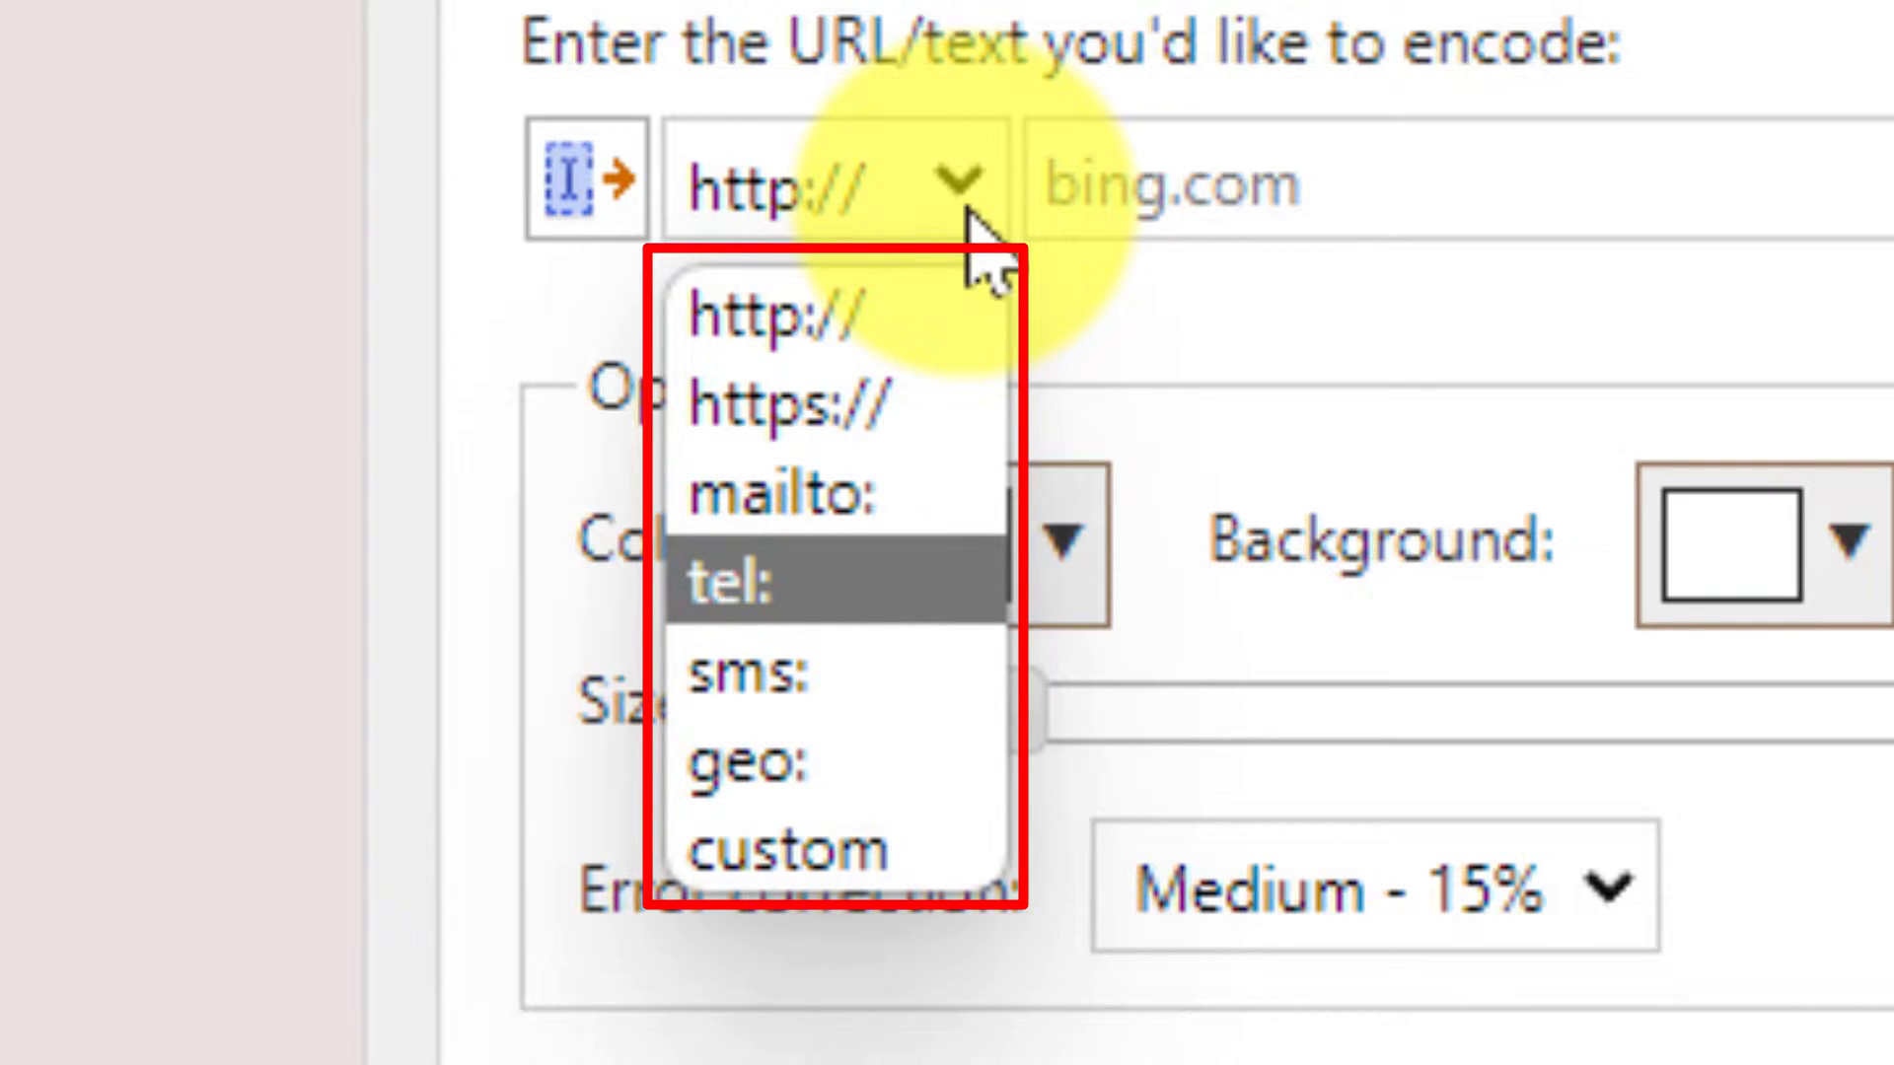
mouse_move(784, 848)
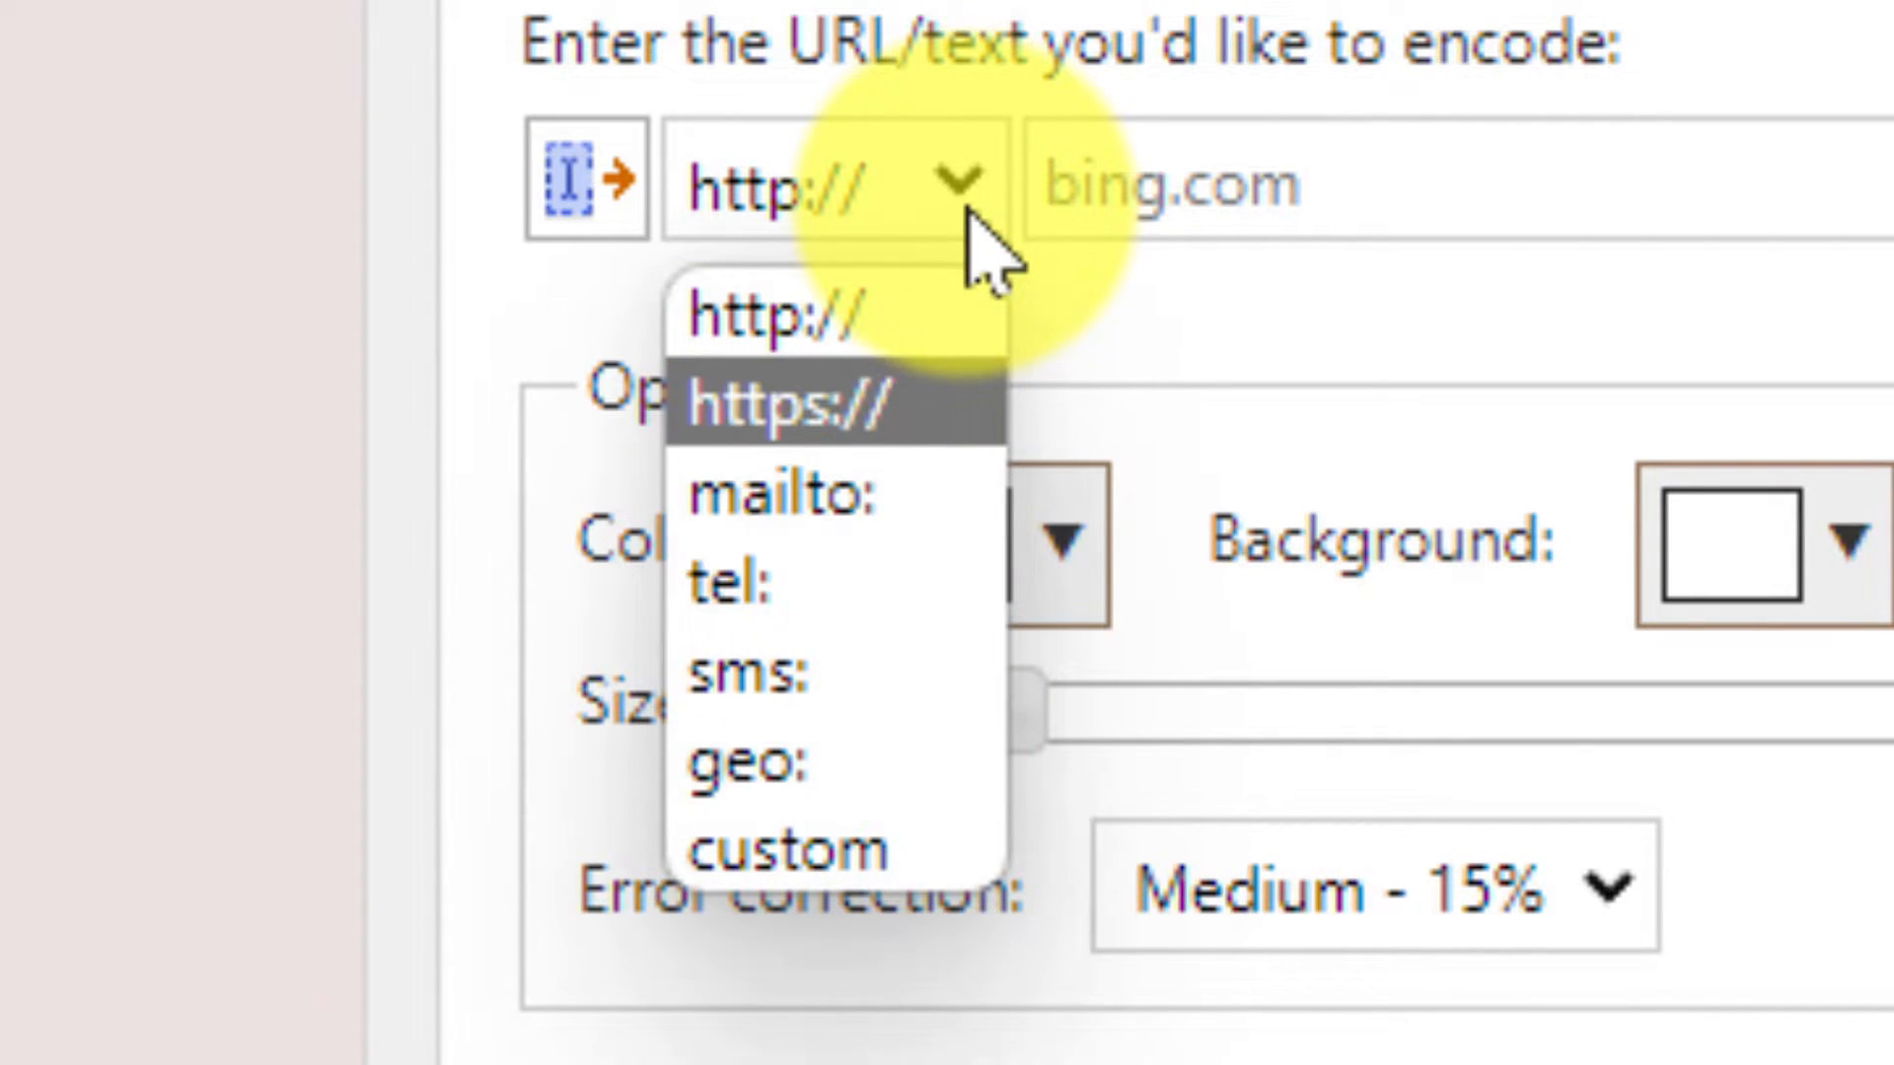
click(785, 408)
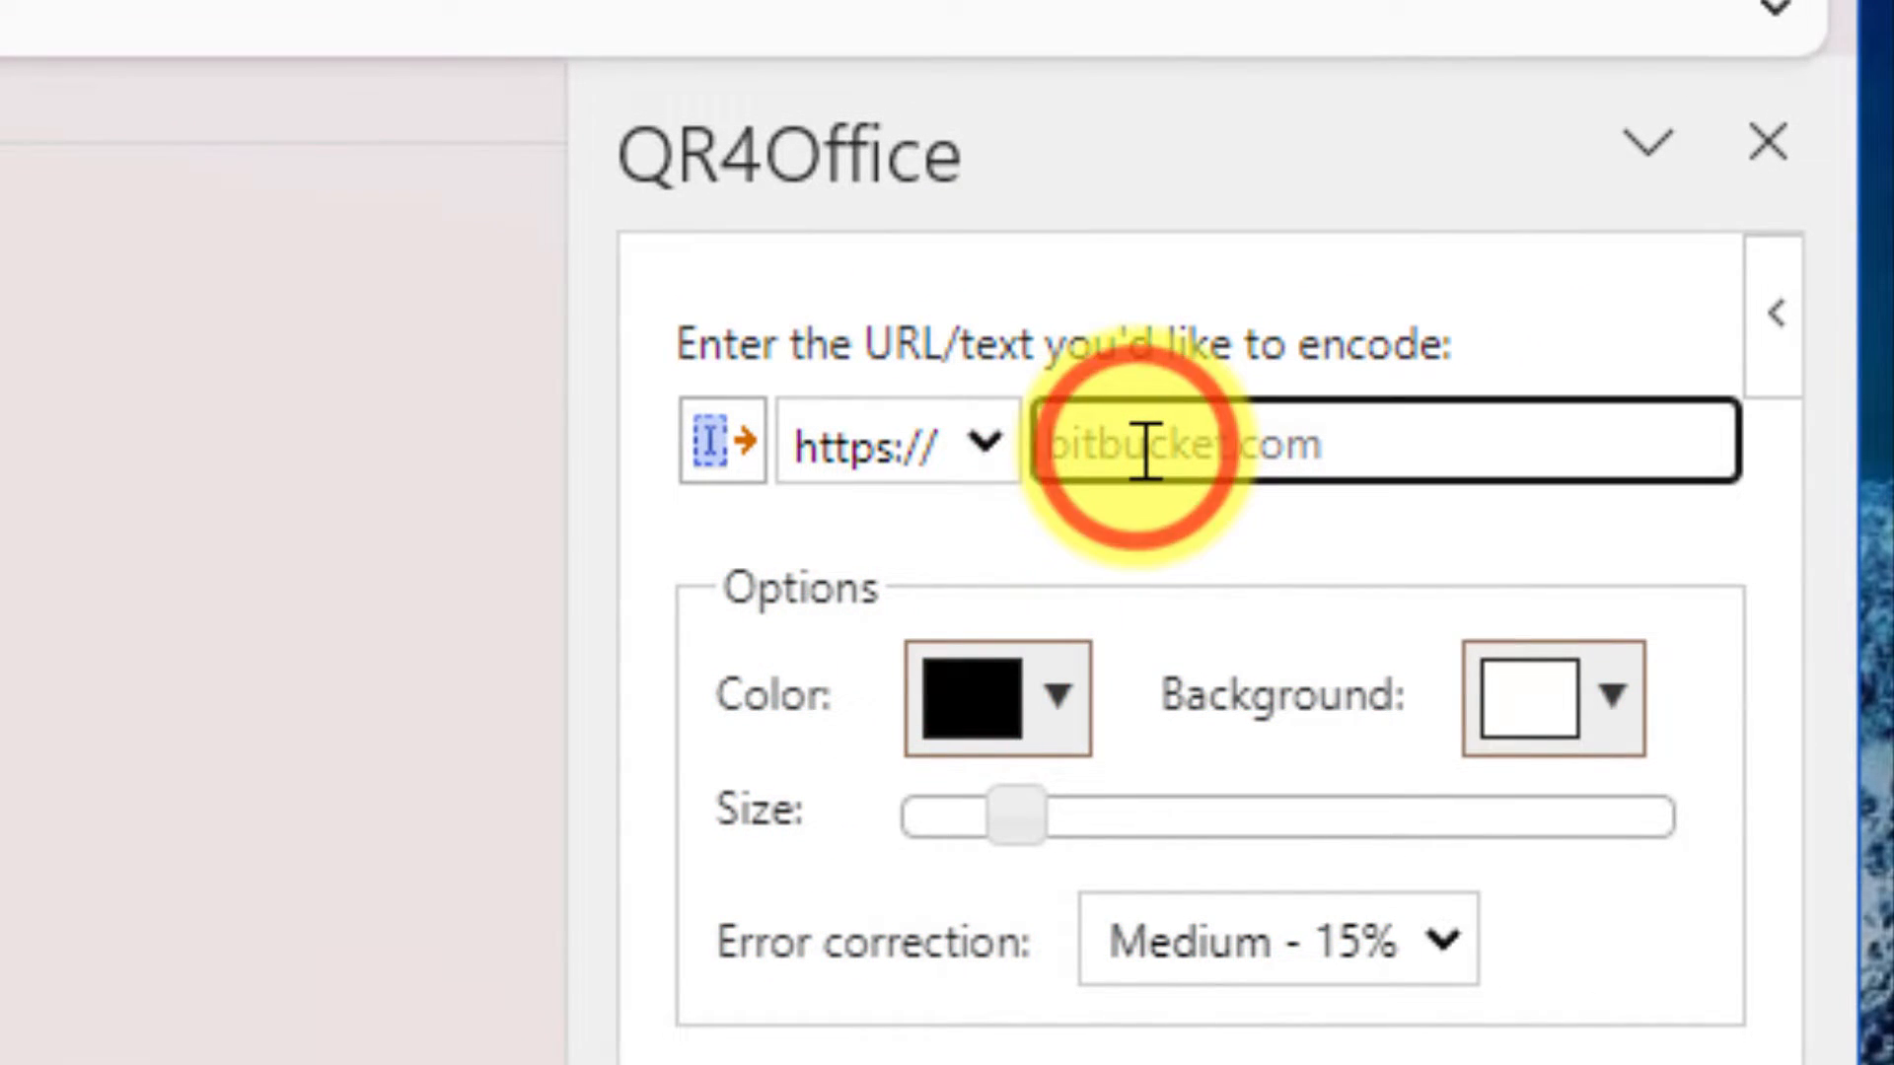
text(youtub)
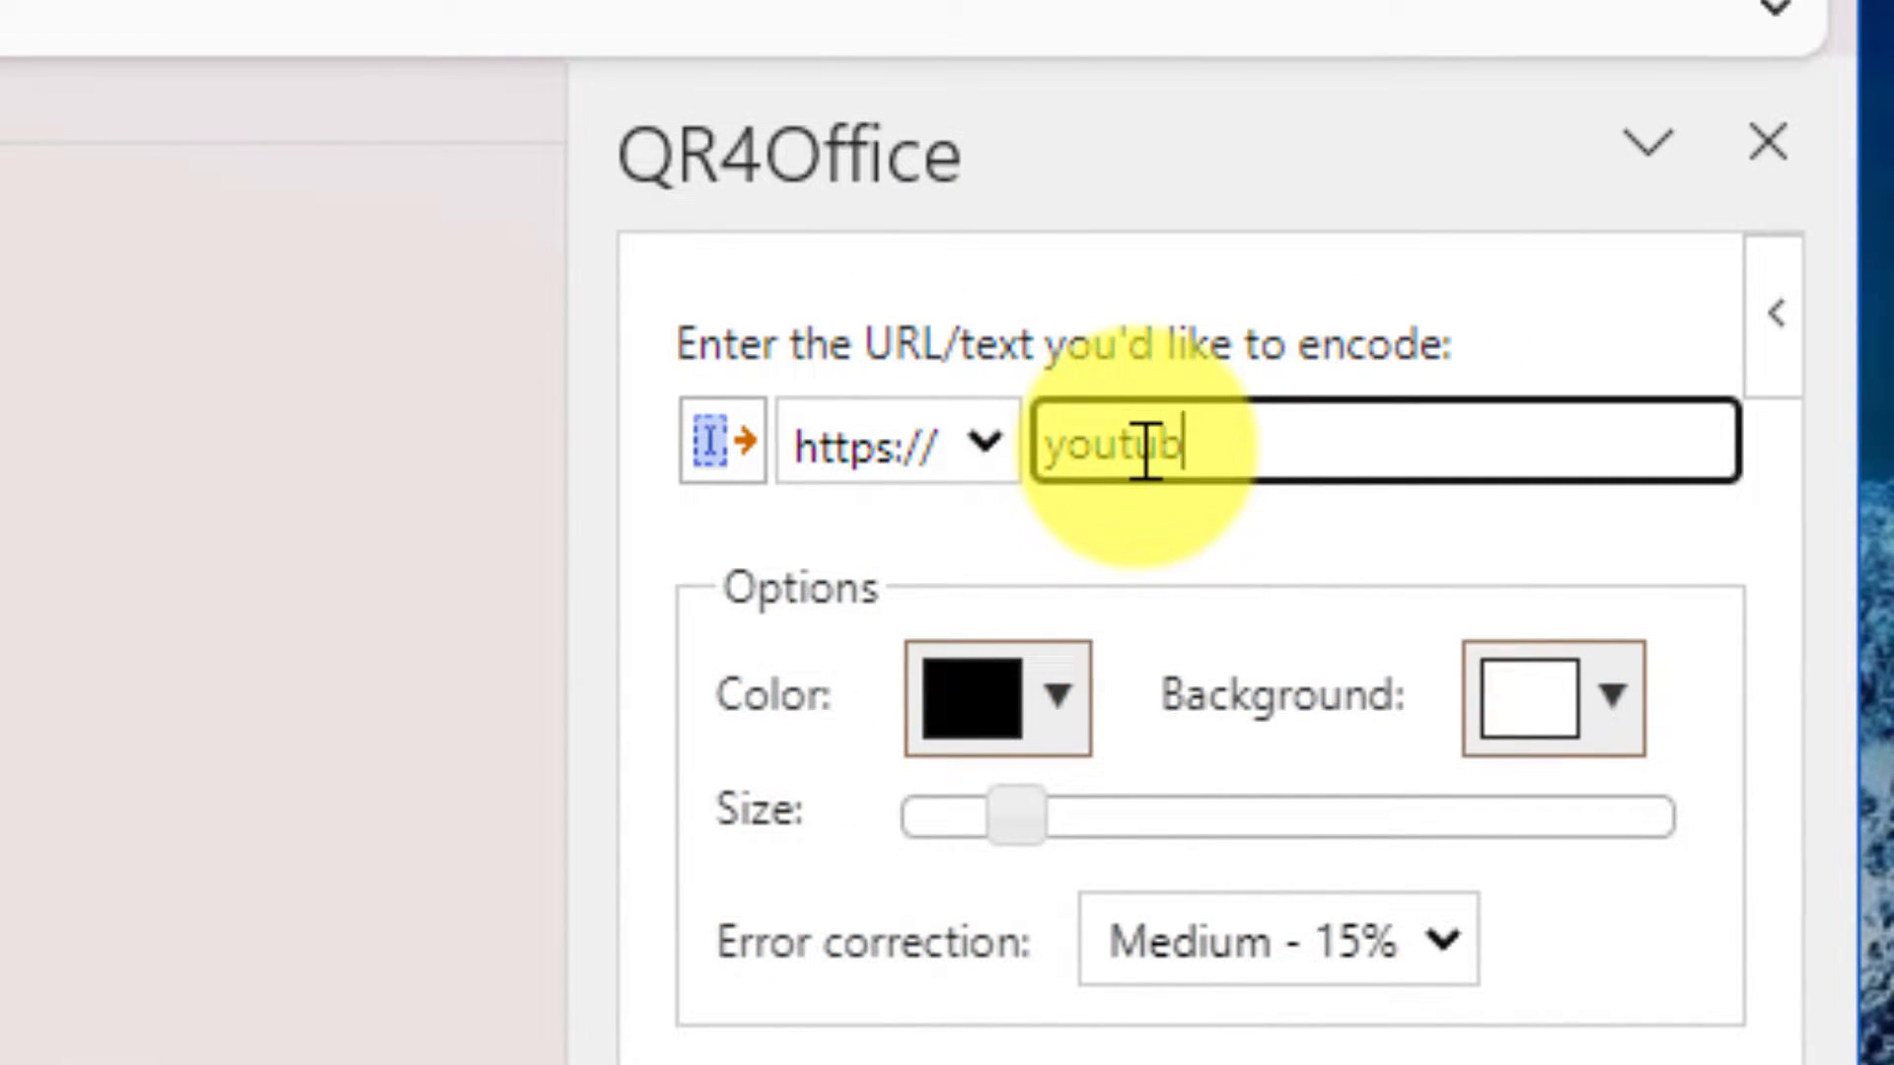
text(e.com/)
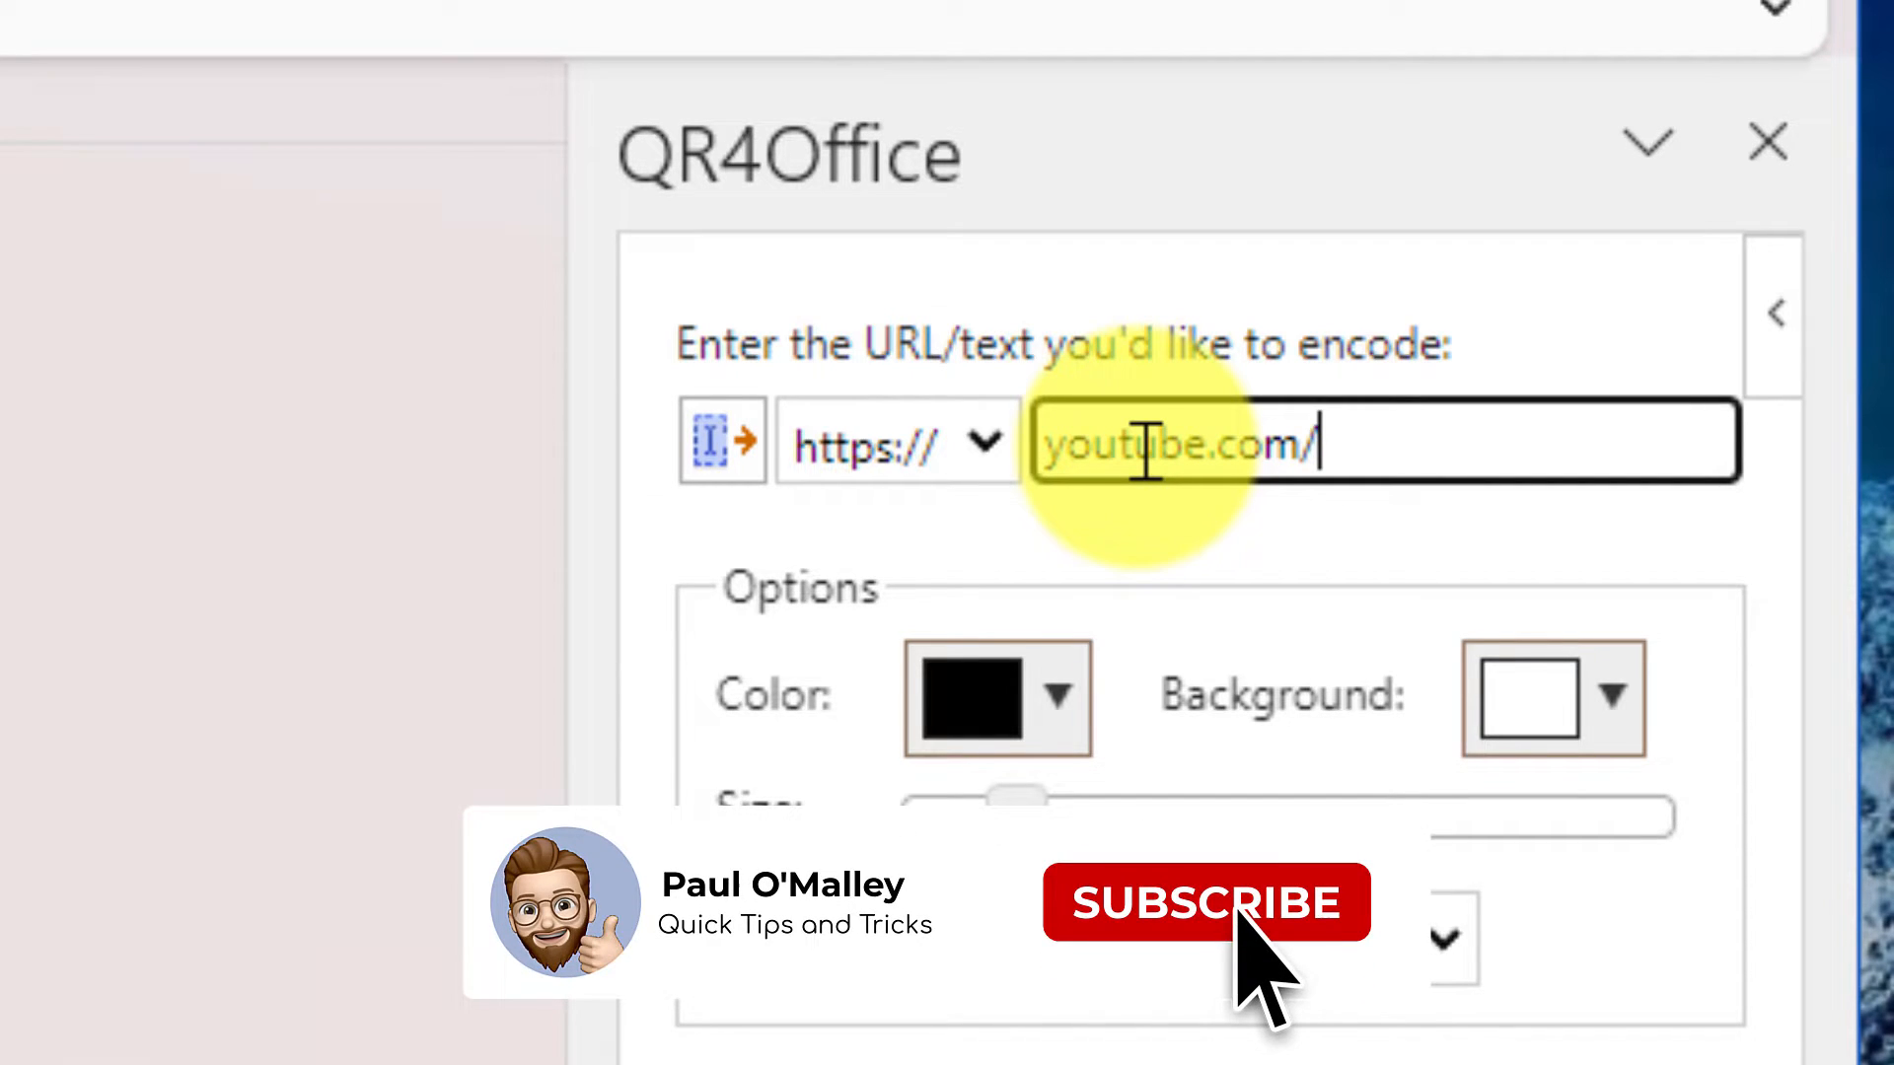
text(@paulo)
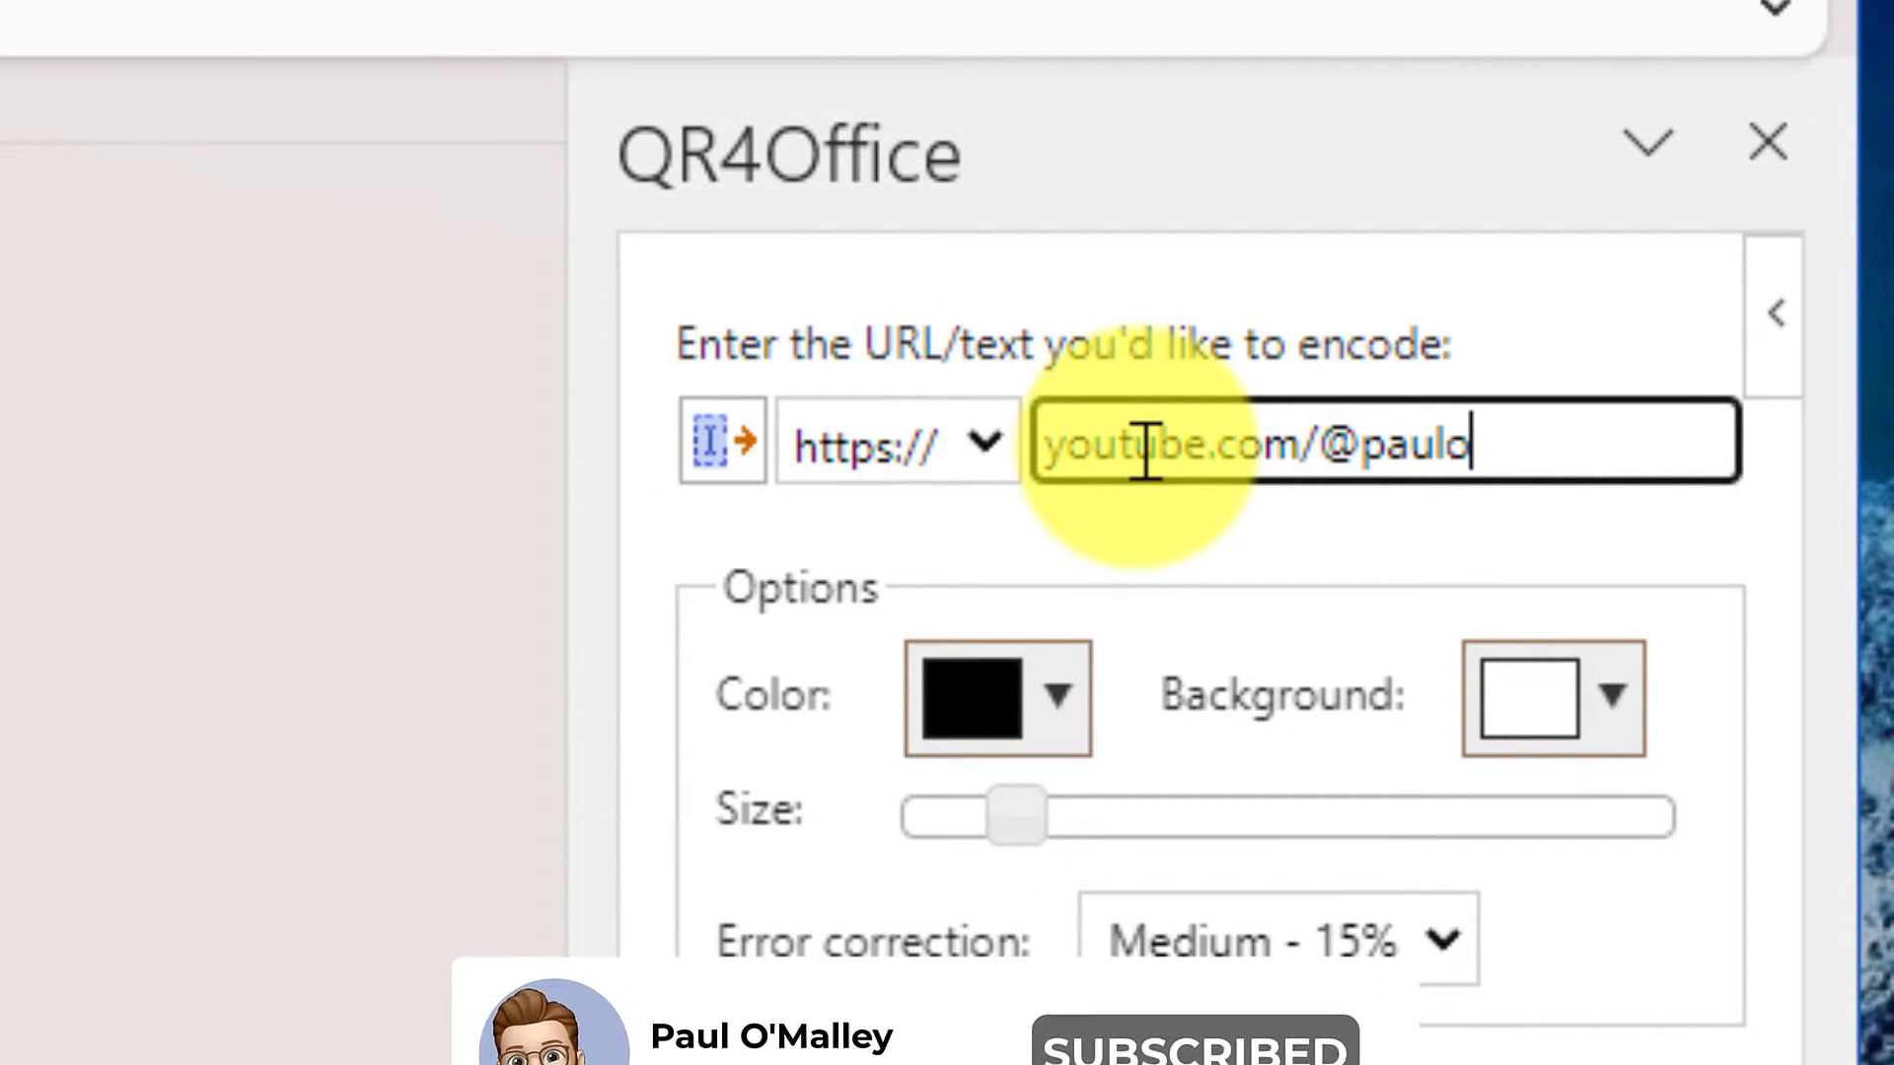
text(malley)
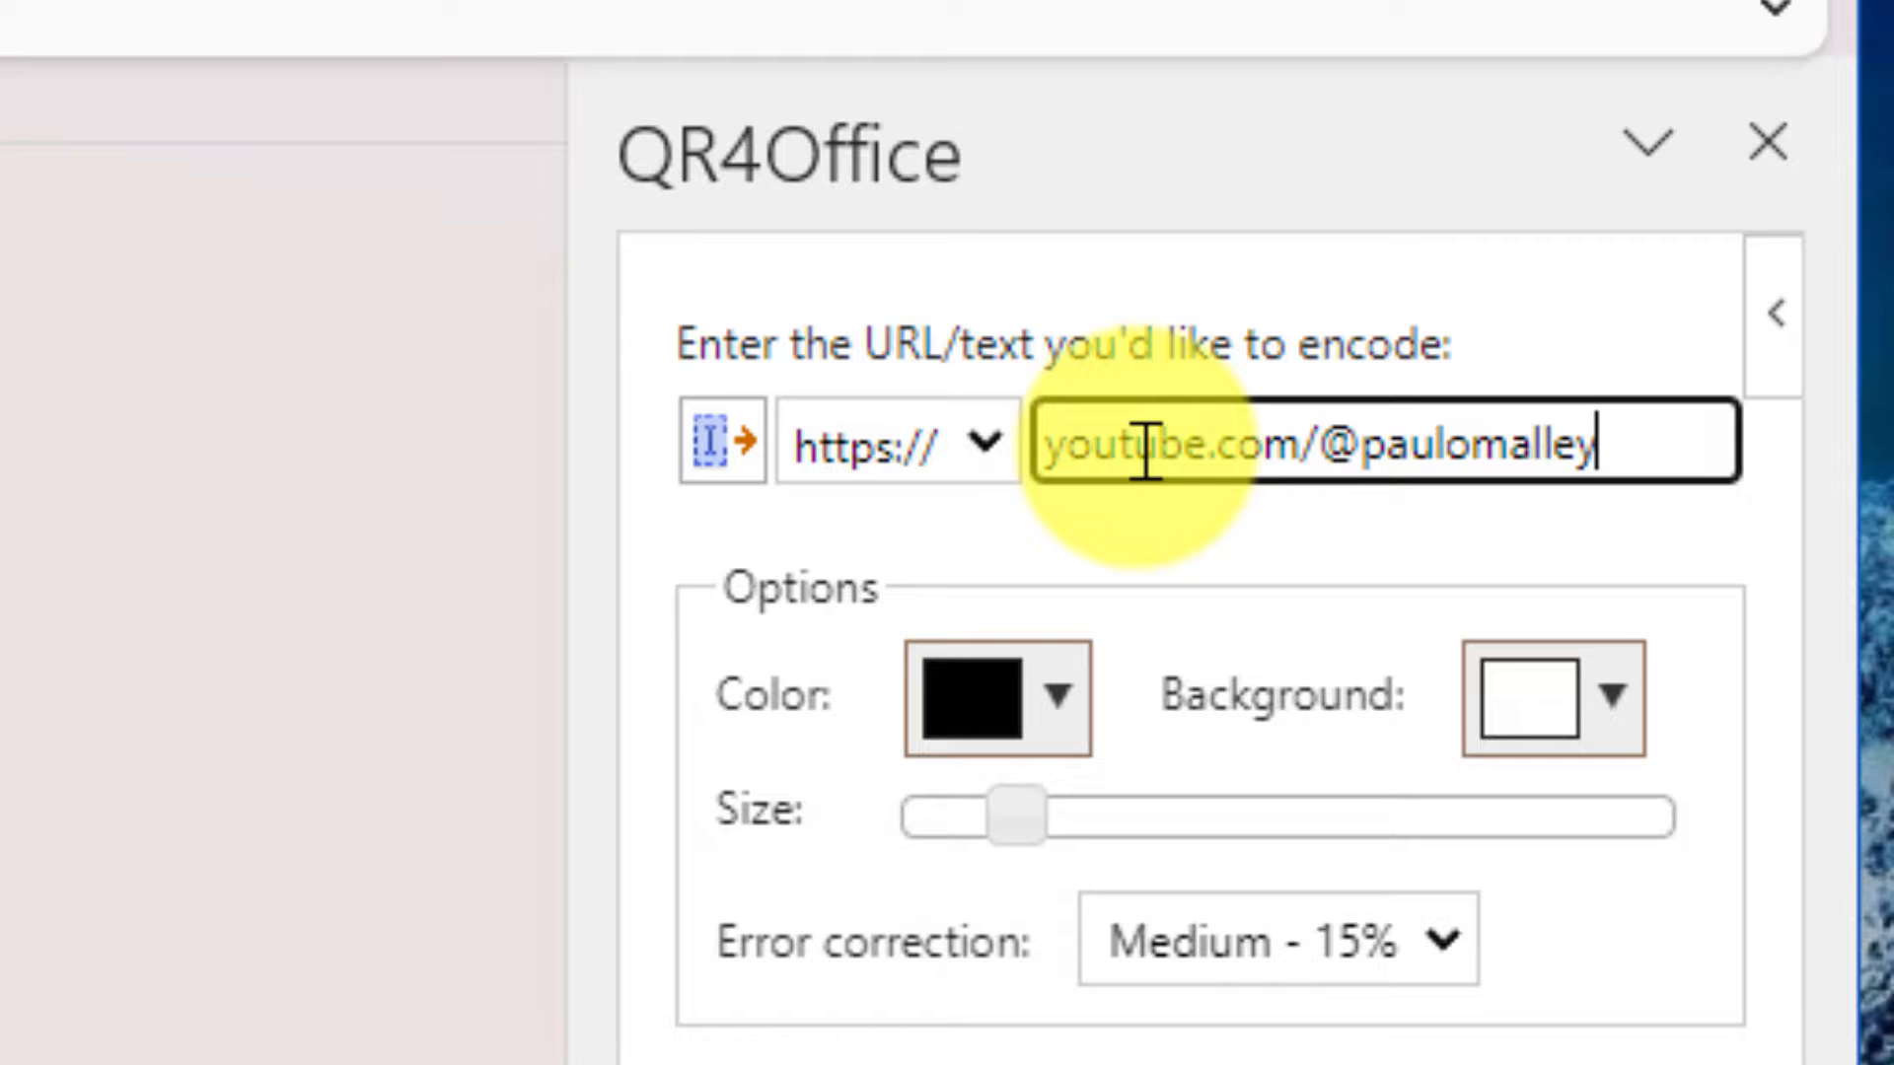
scroll(down, 3)
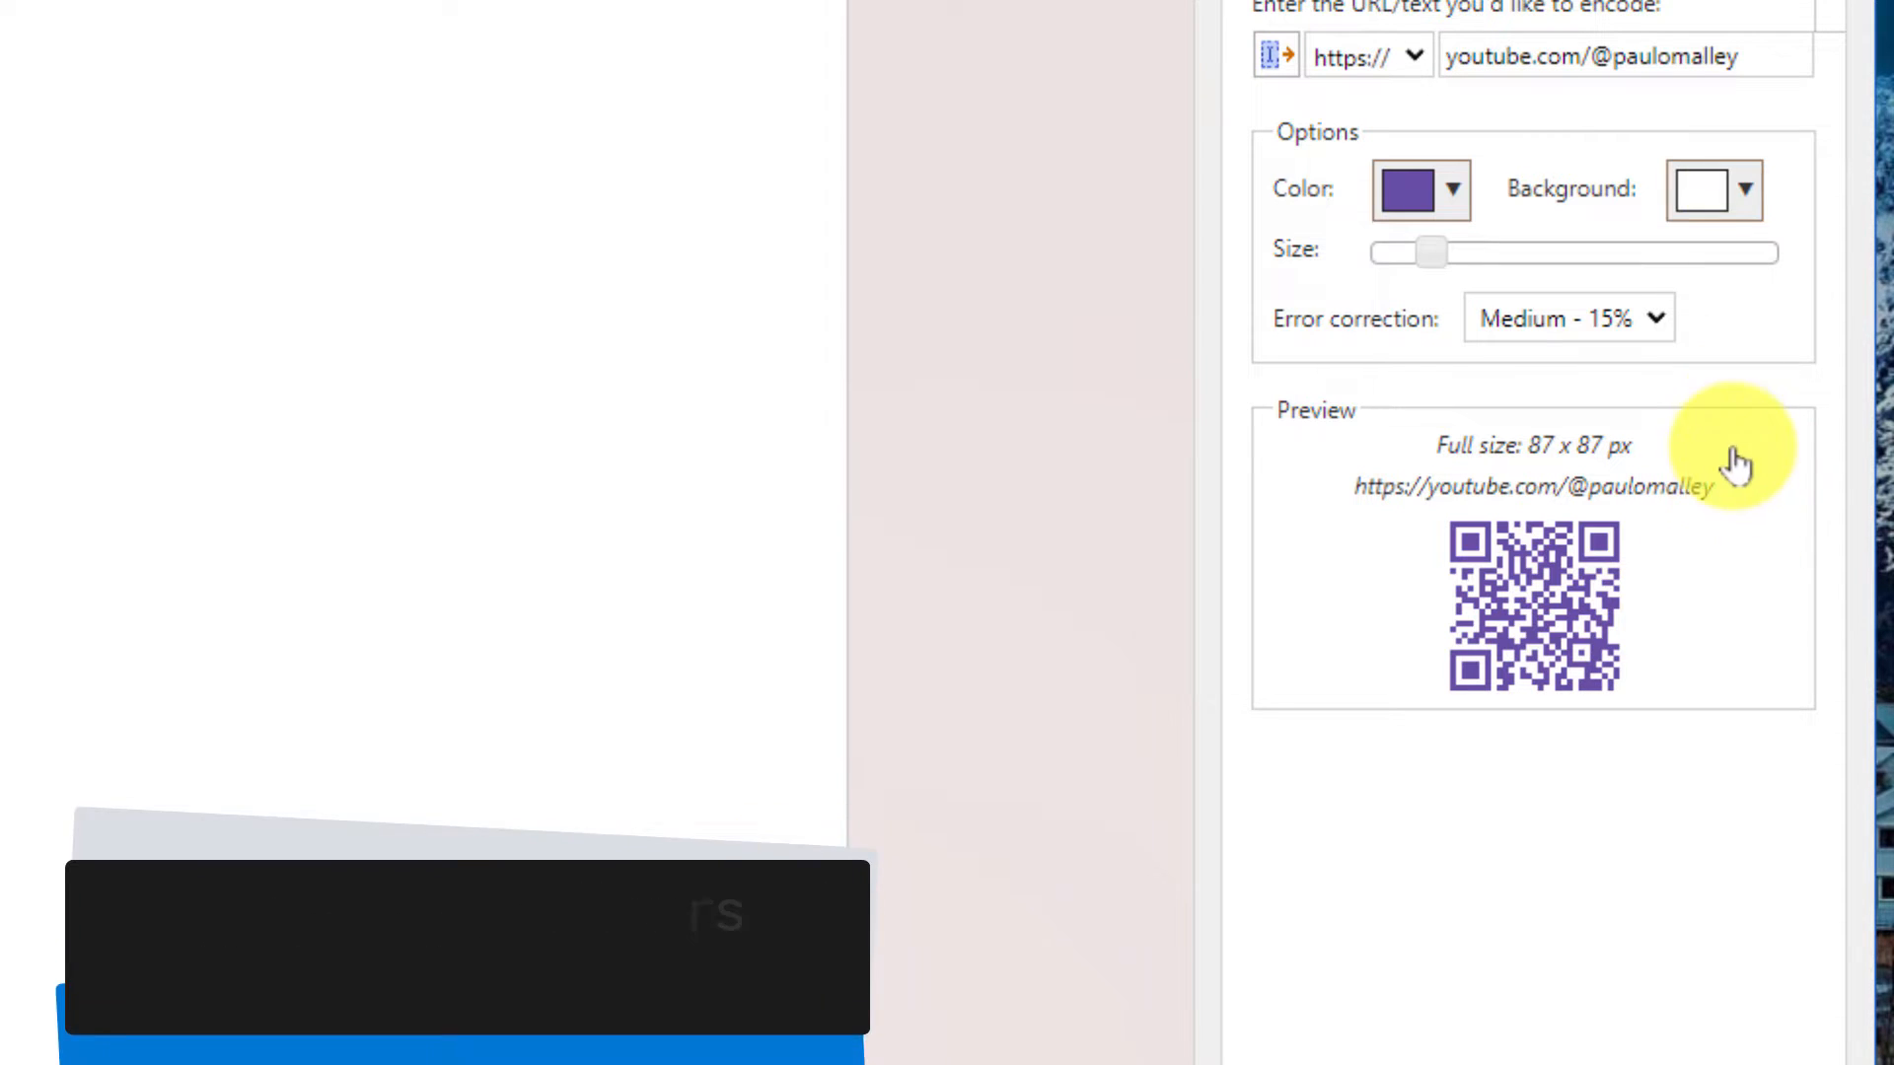
Step: Give the QR code a black background and a yellow foreground colour
click(1744, 189)
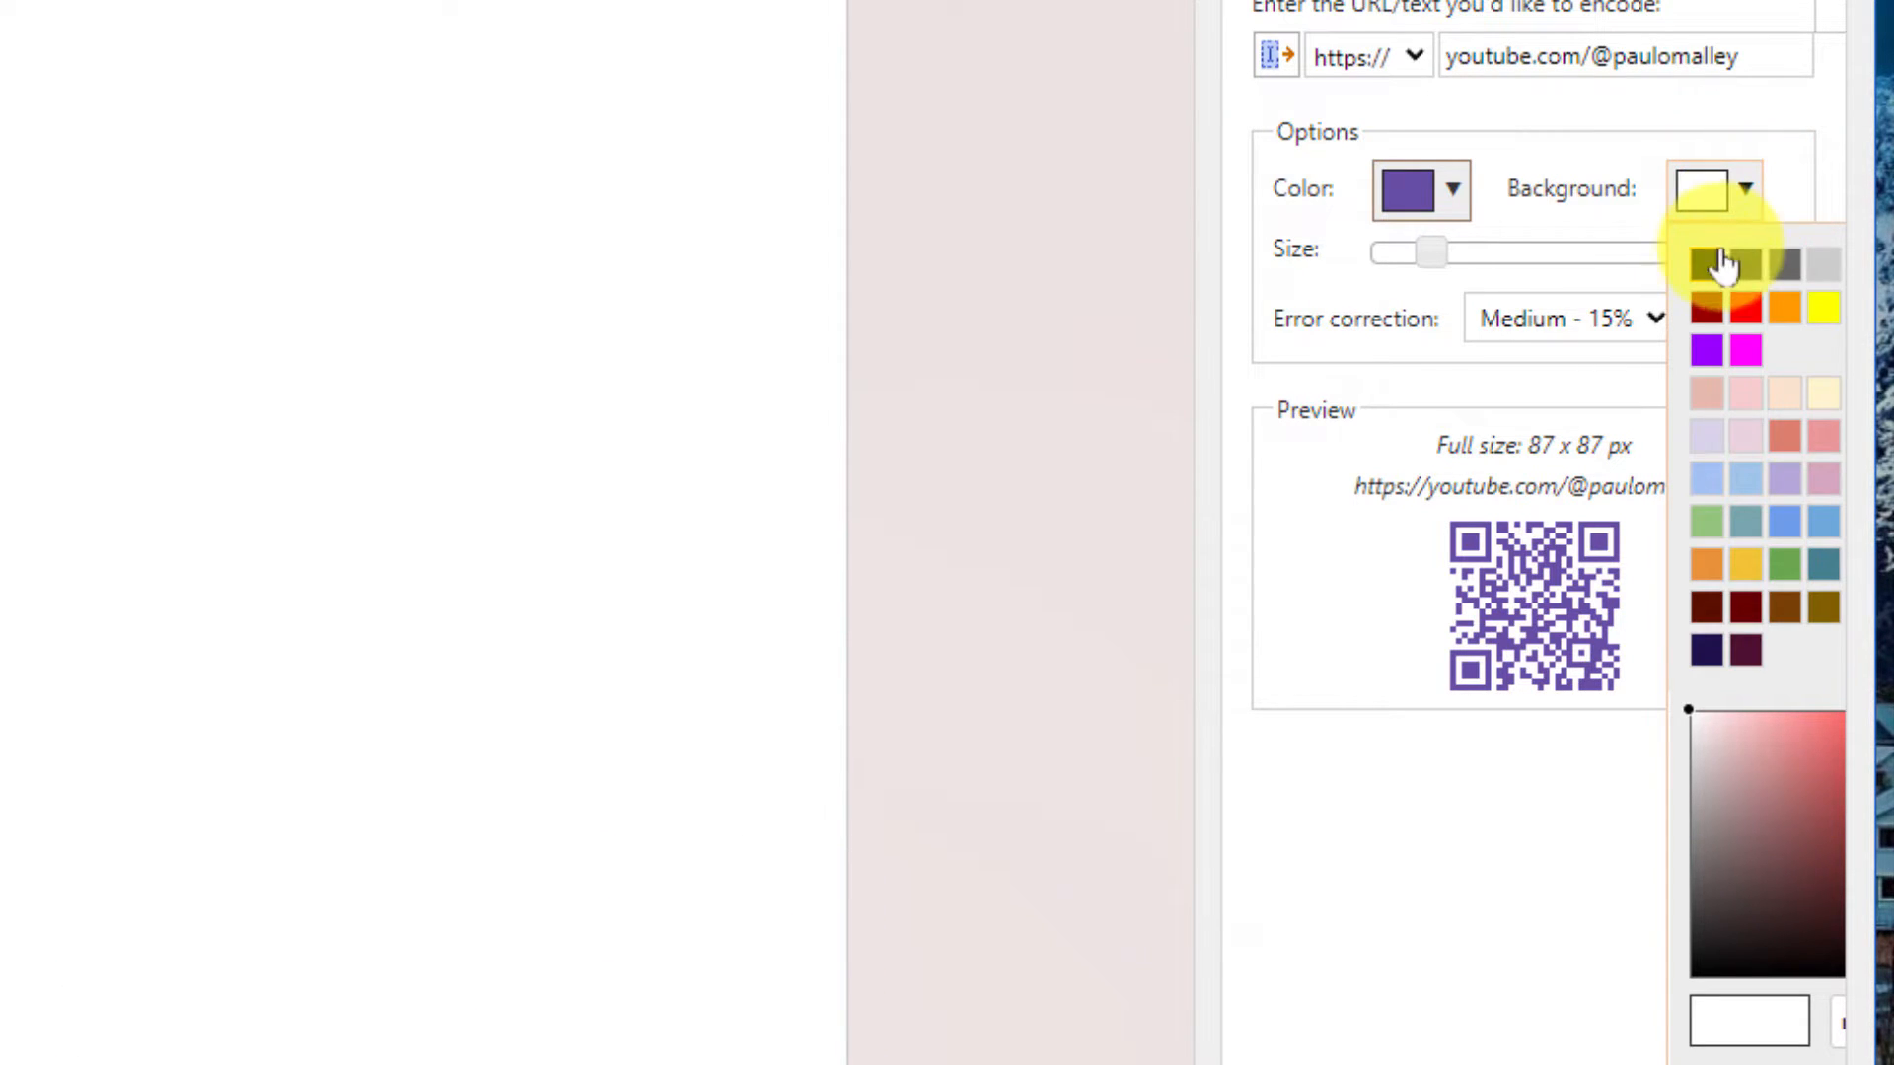
click(1706, 263)
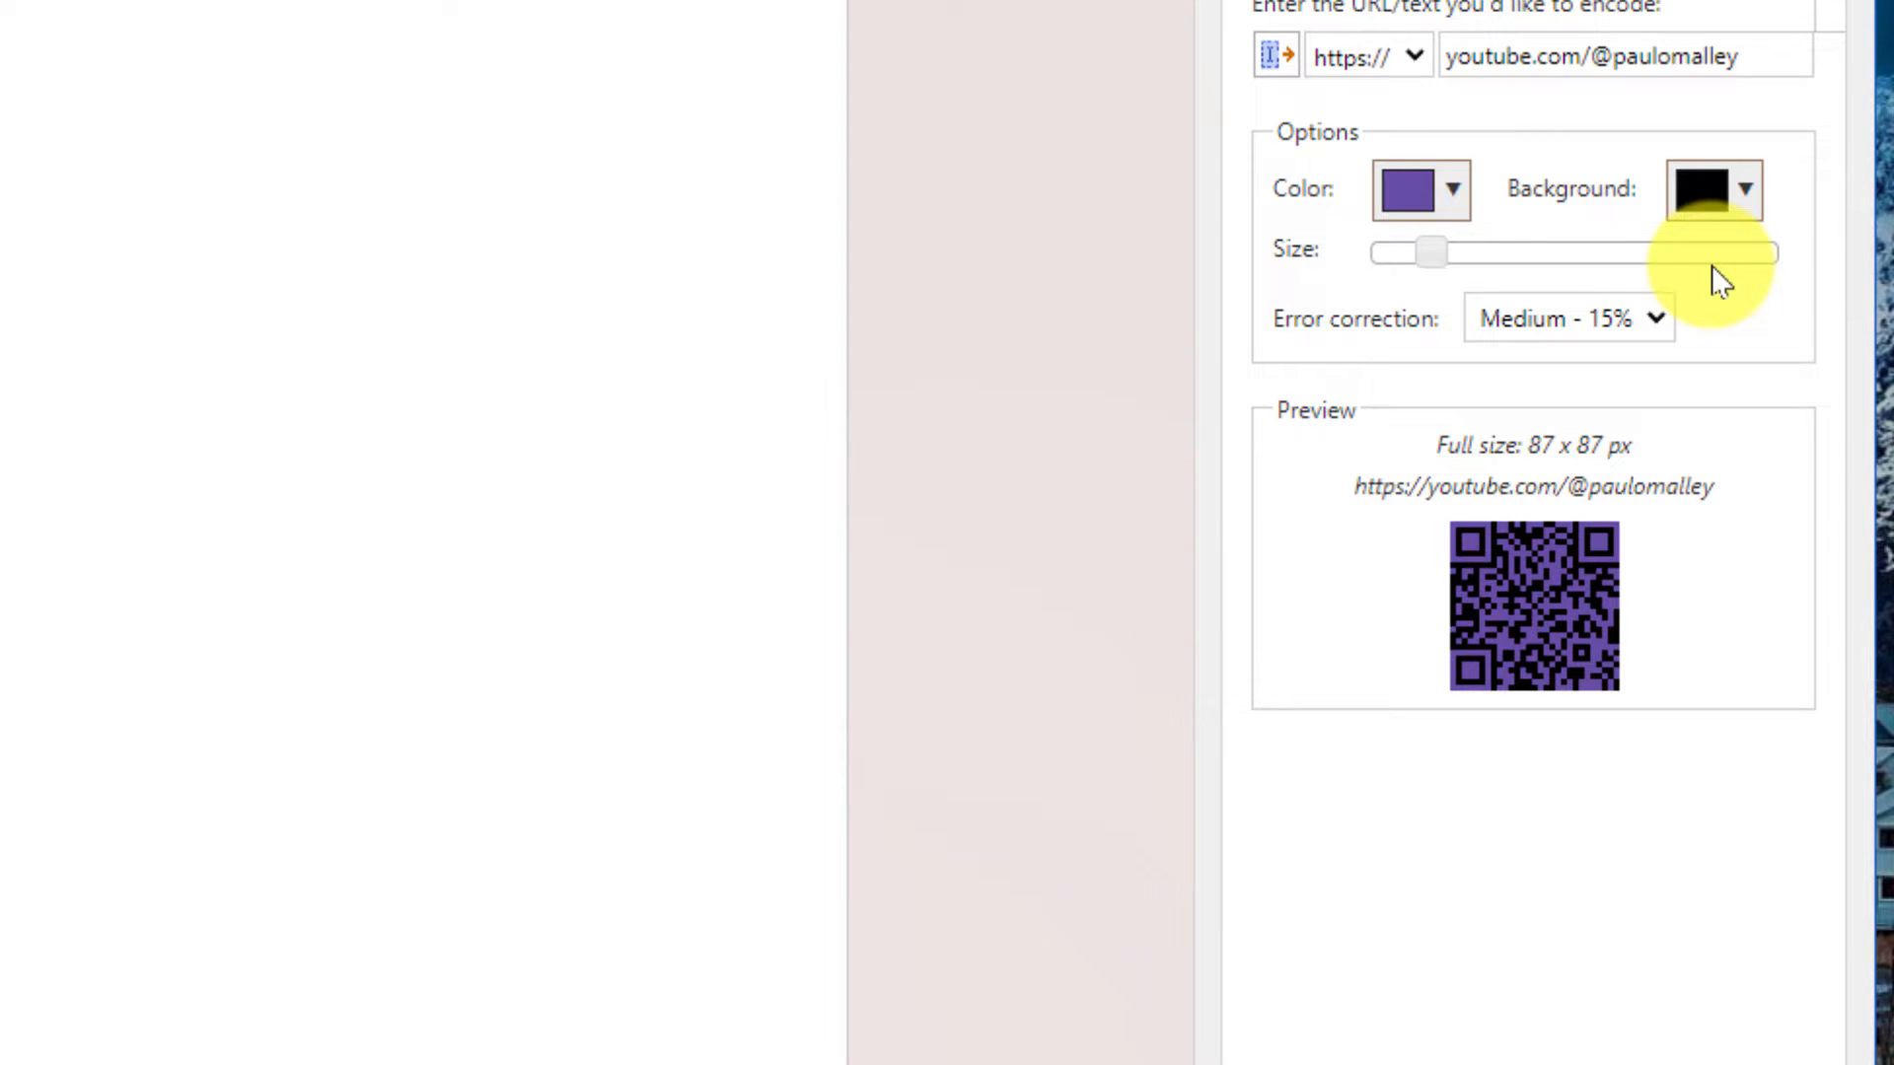
click(1454, 189)
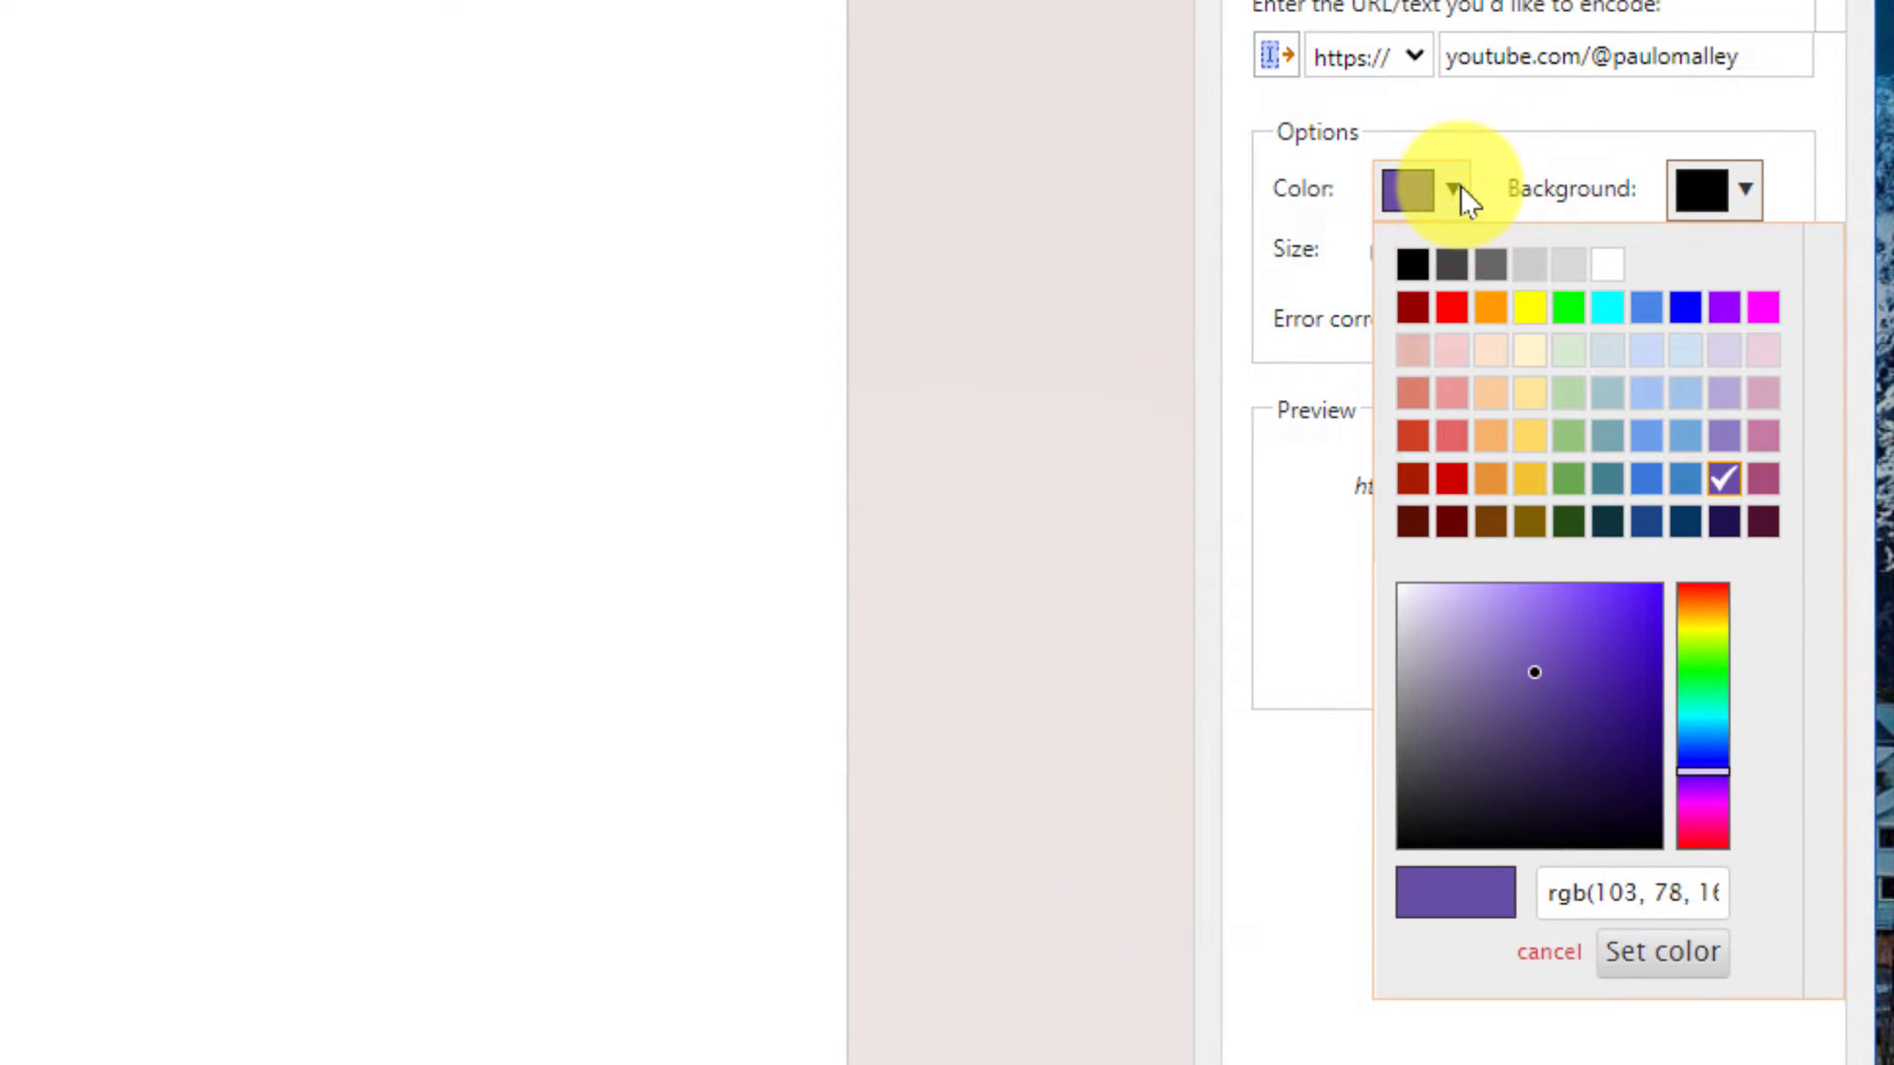
click(1528, 306)
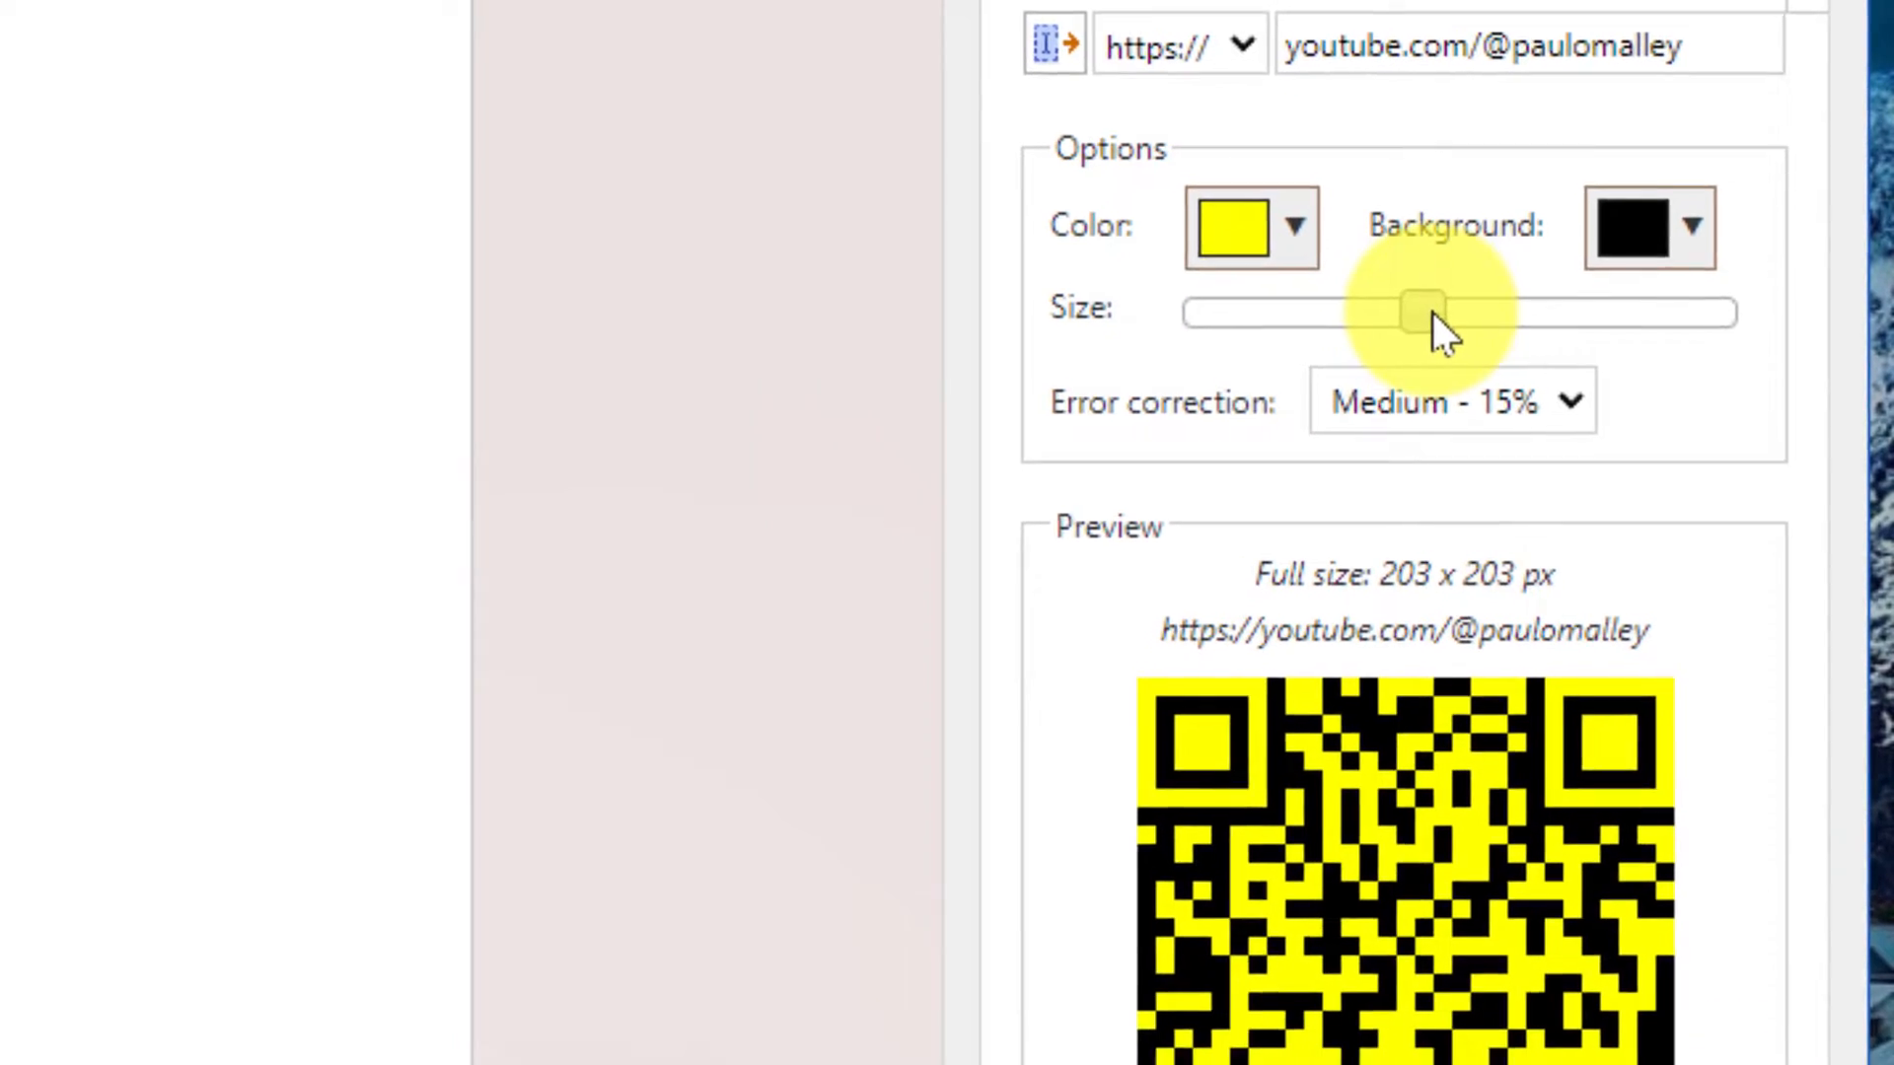
Step: Set the QR code's error correction level to High - 30%
scroll(down, 3)
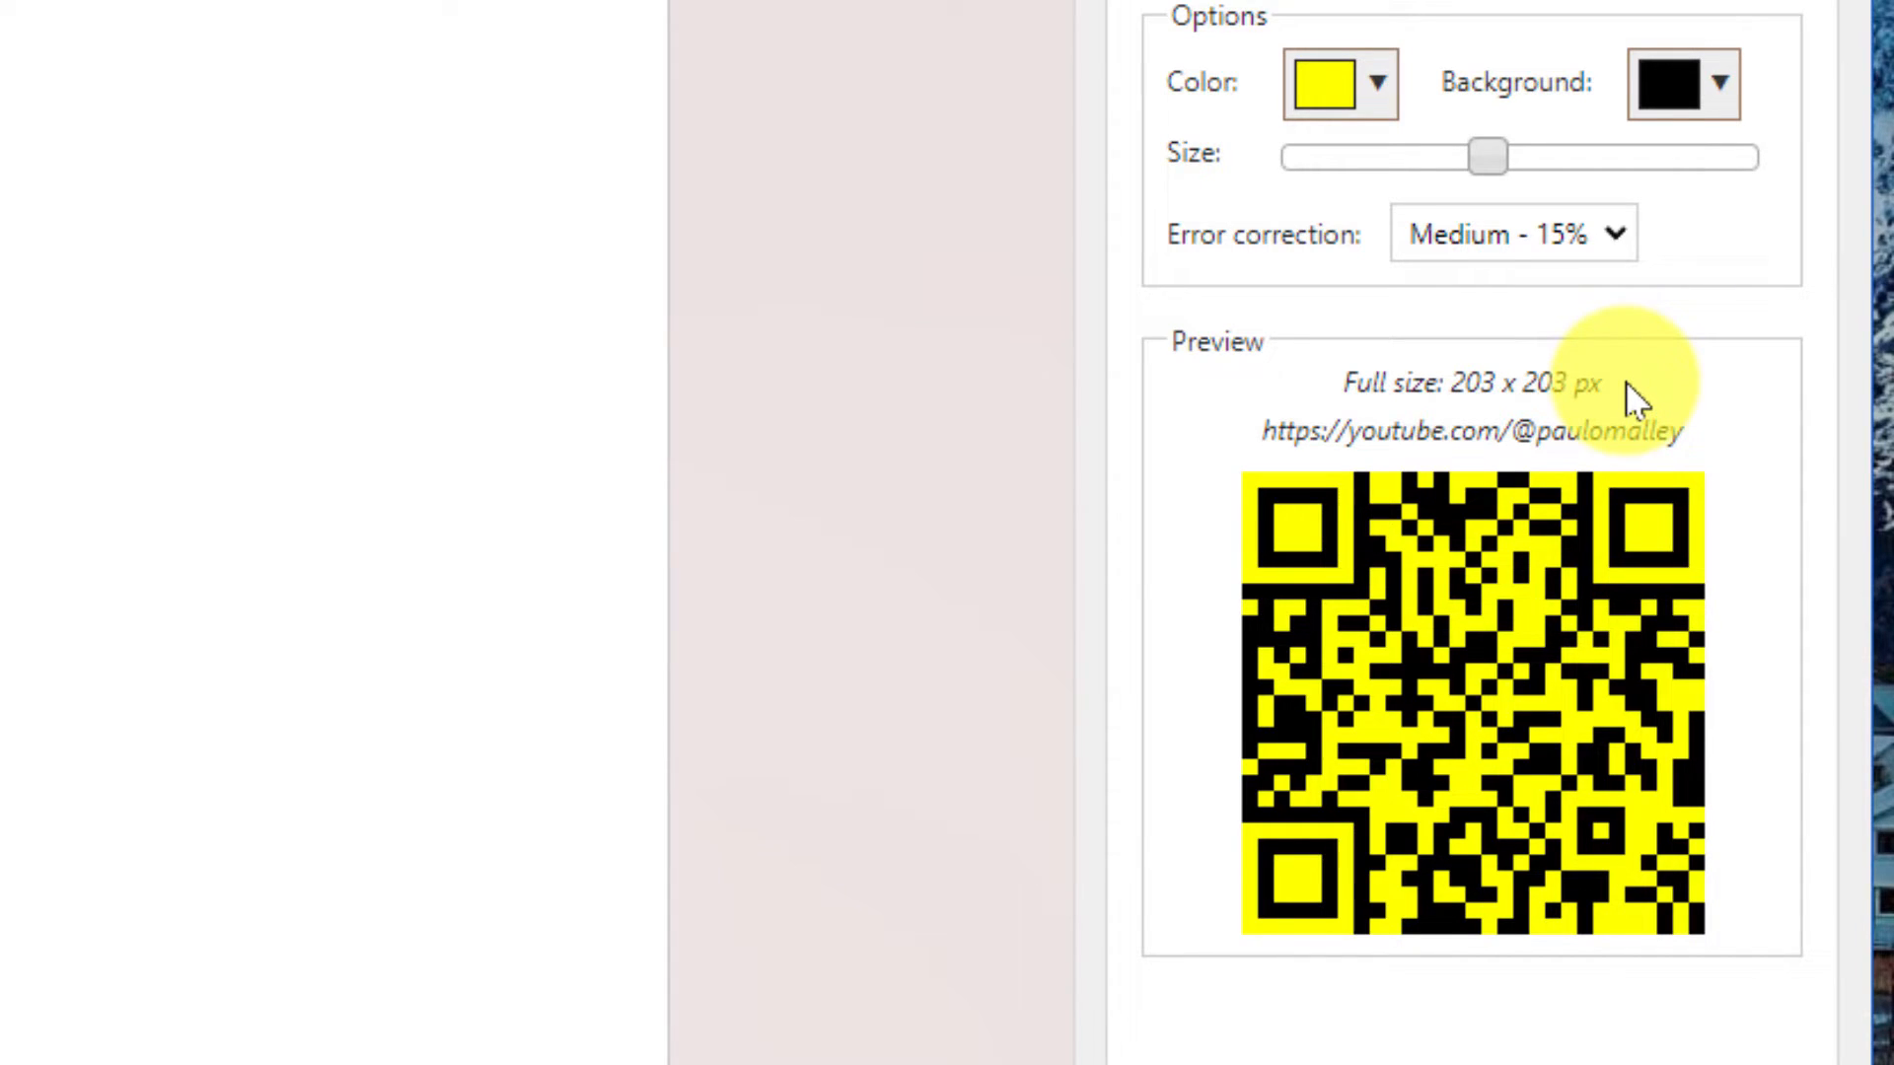
click(1615, 235)
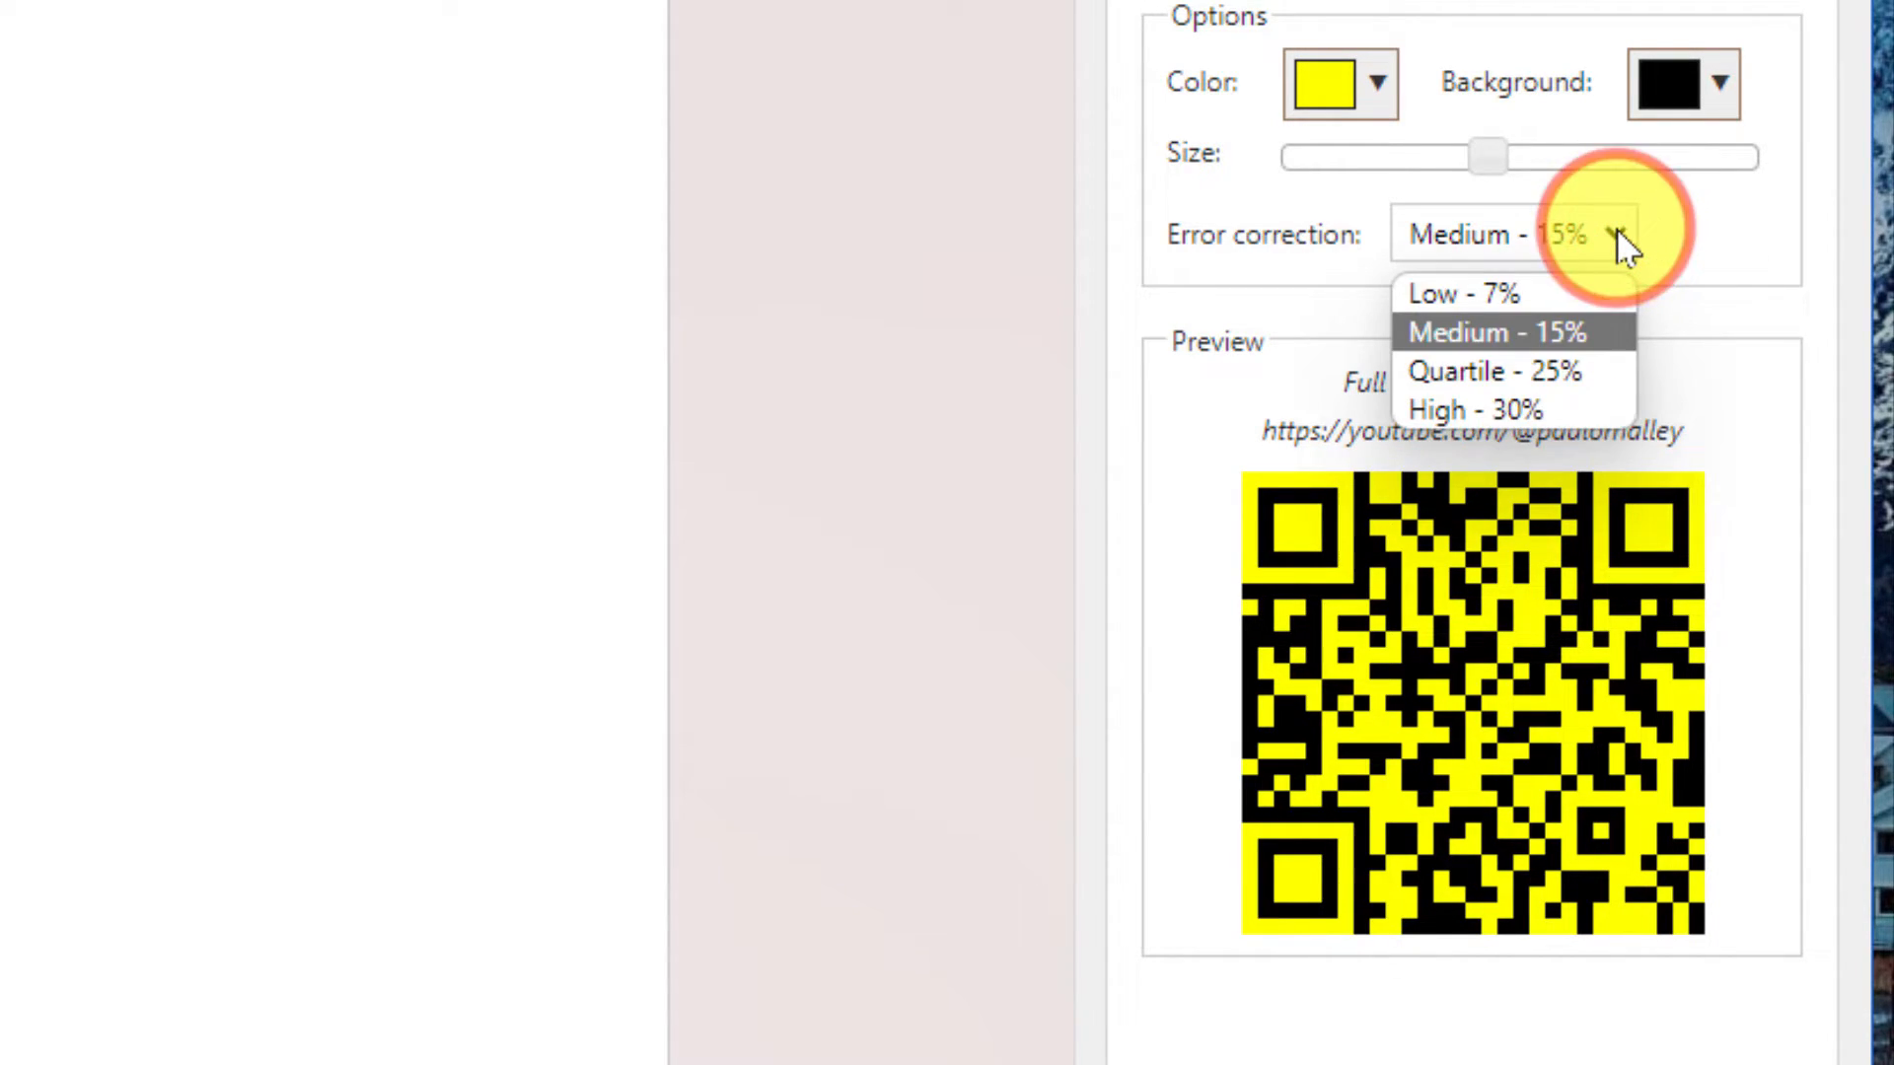
click(1480, 409)
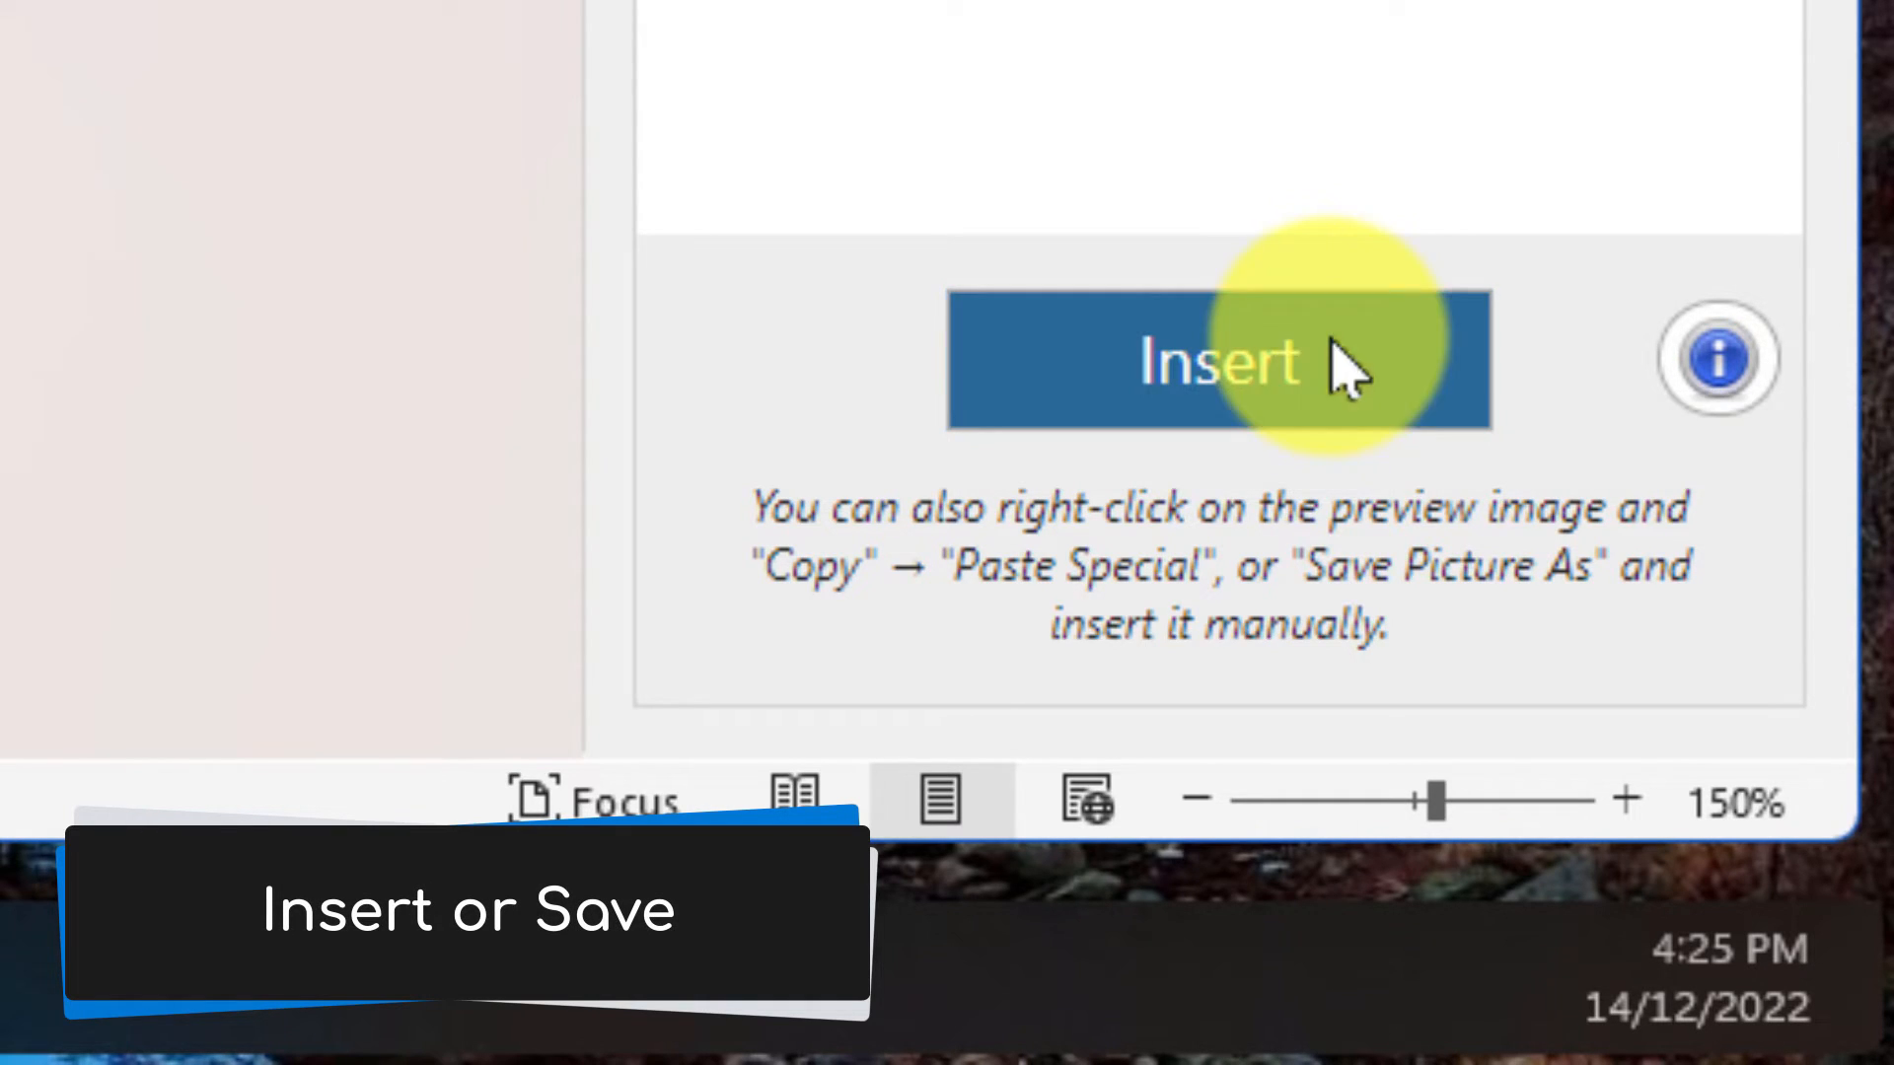
mouse_move(1437, 671)
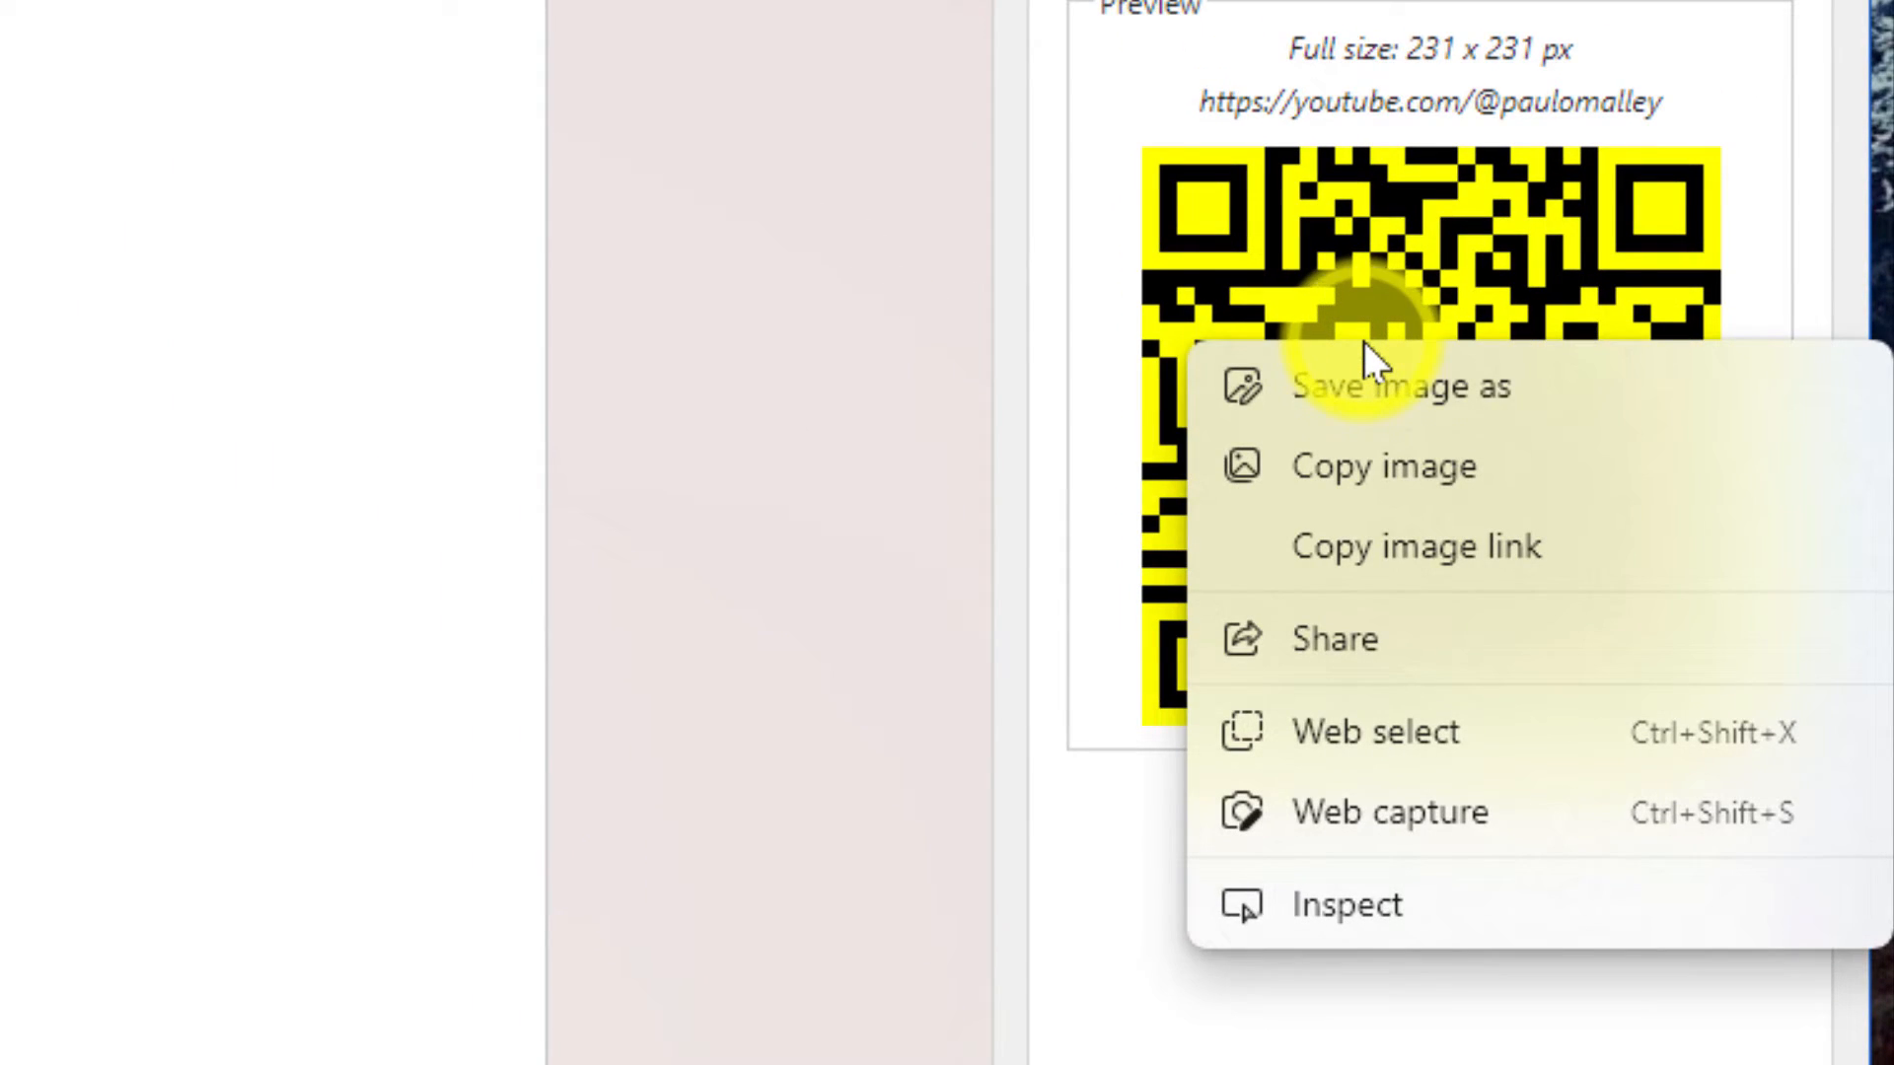
mouse_move(1552, 423)
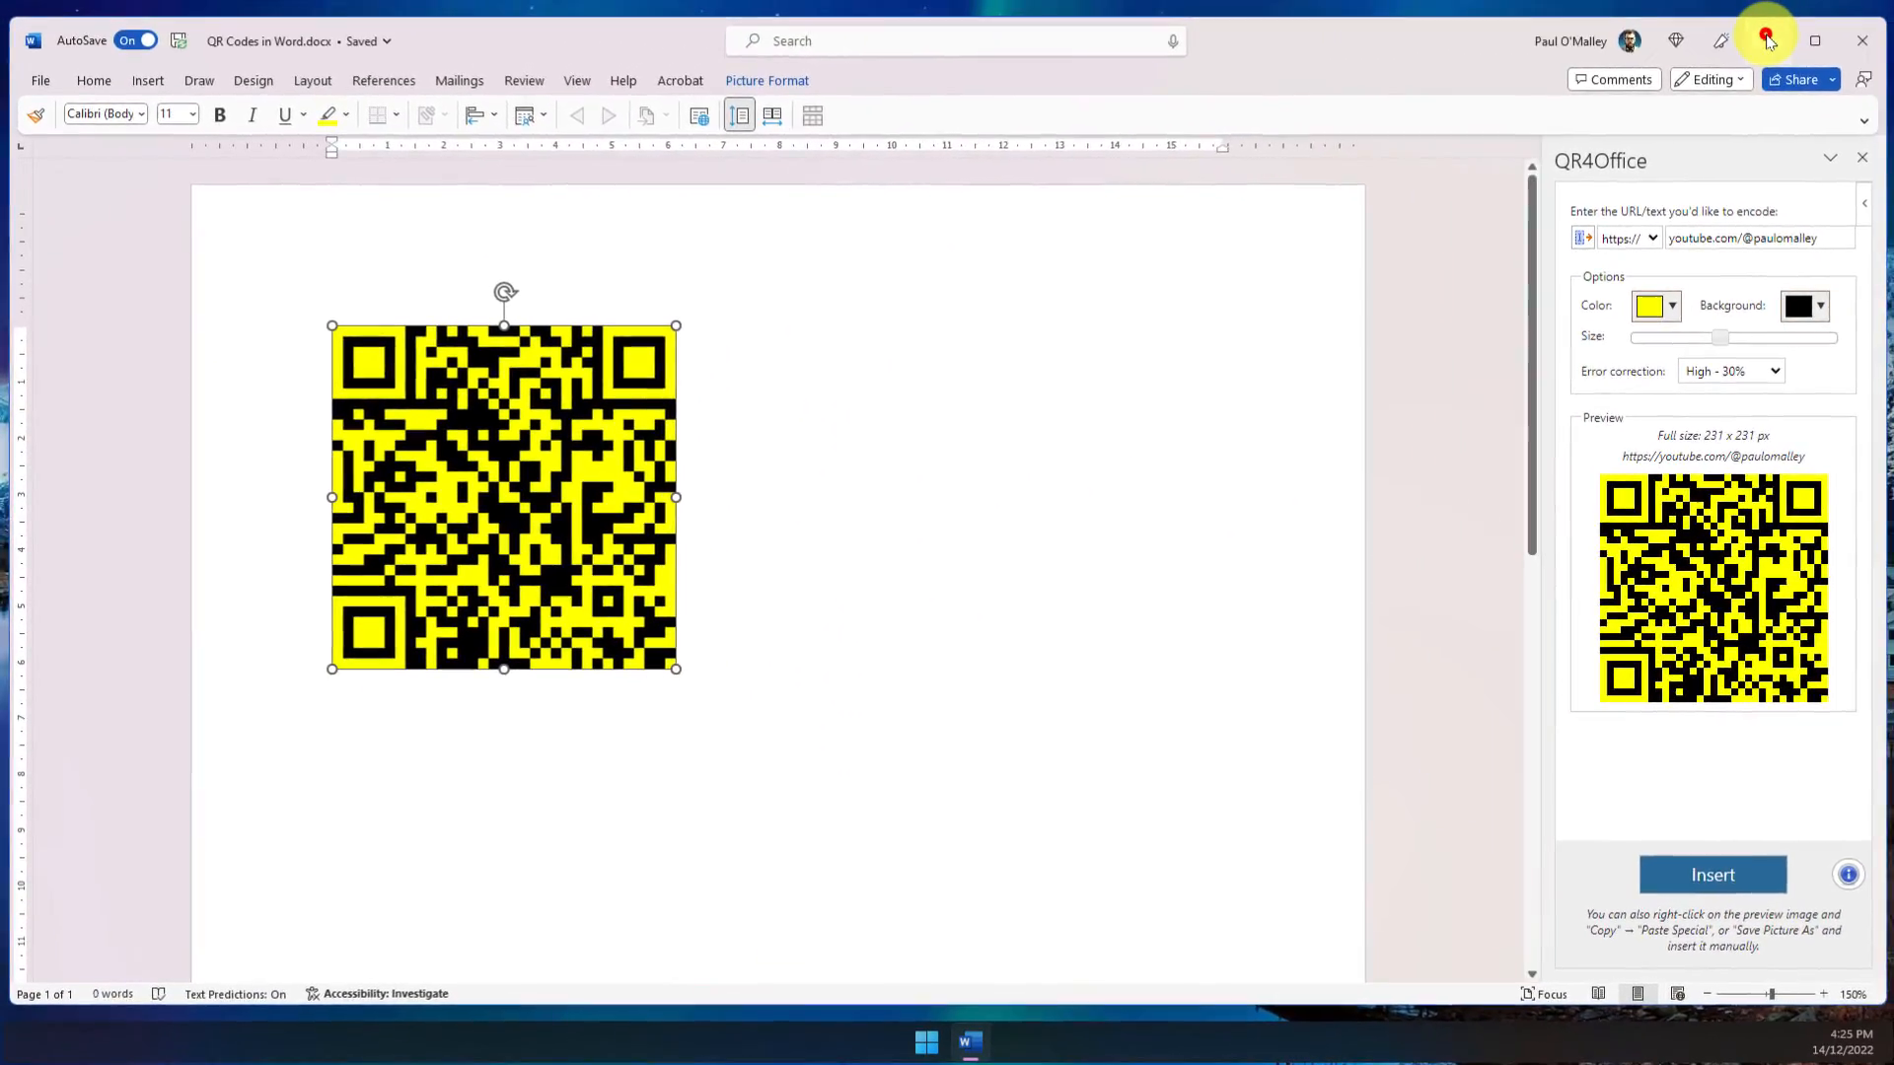
Step: Minimise the Word window to show the desktop
click(1815, 39)
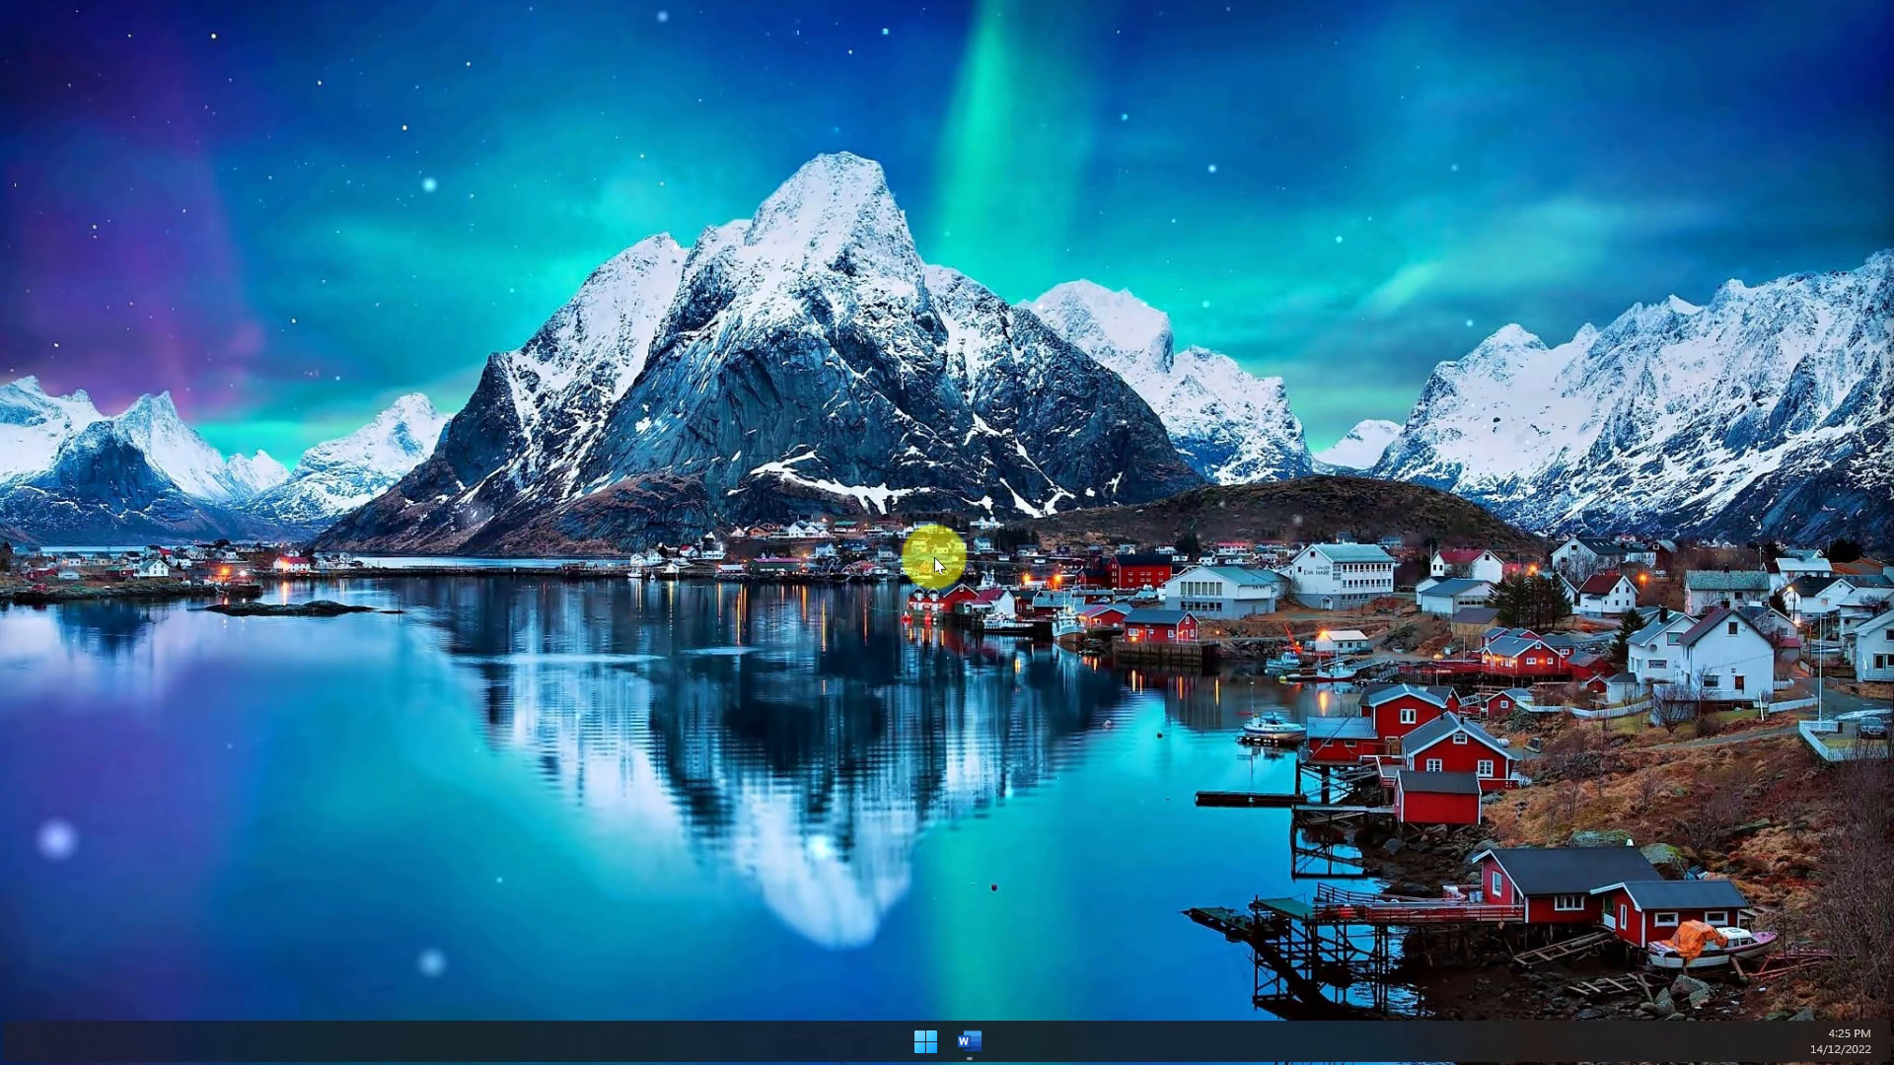